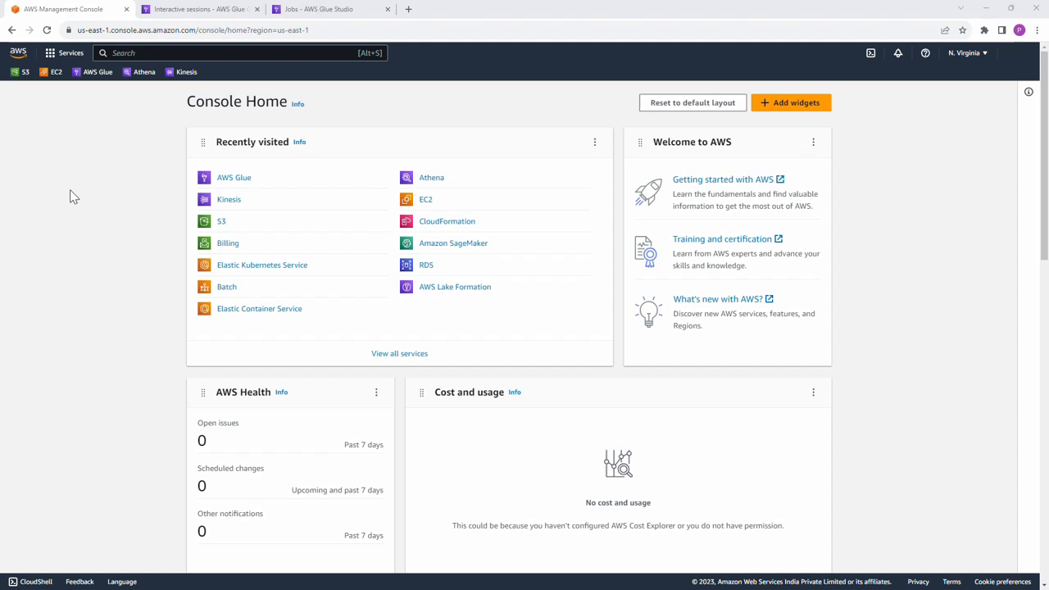
mouse_move(65, 187)
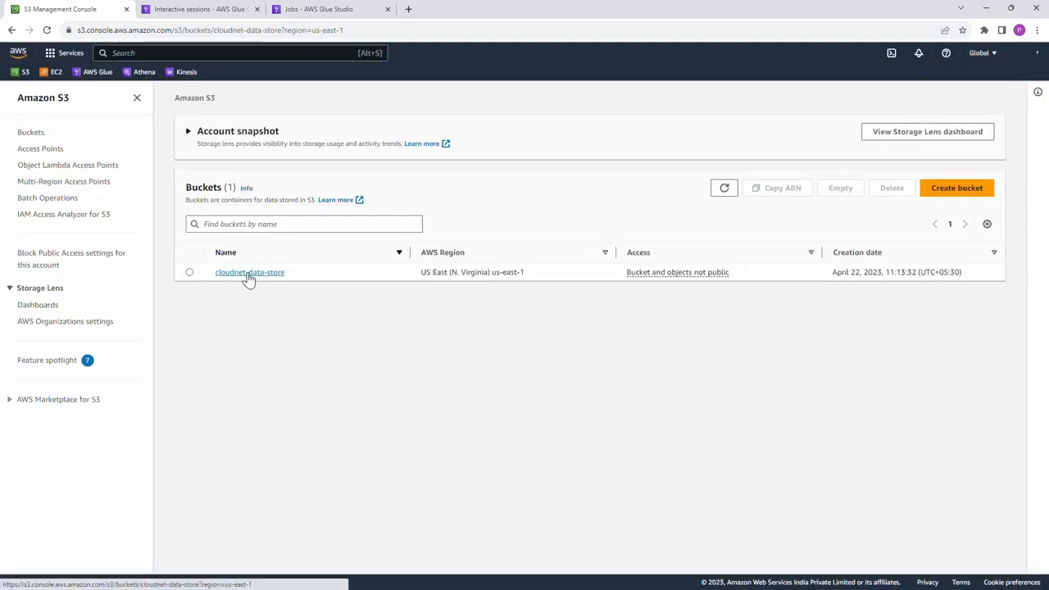
- Browse into the cloudnet-data-store bucket's output_data folder and confirm it is empty
click(250, 272)
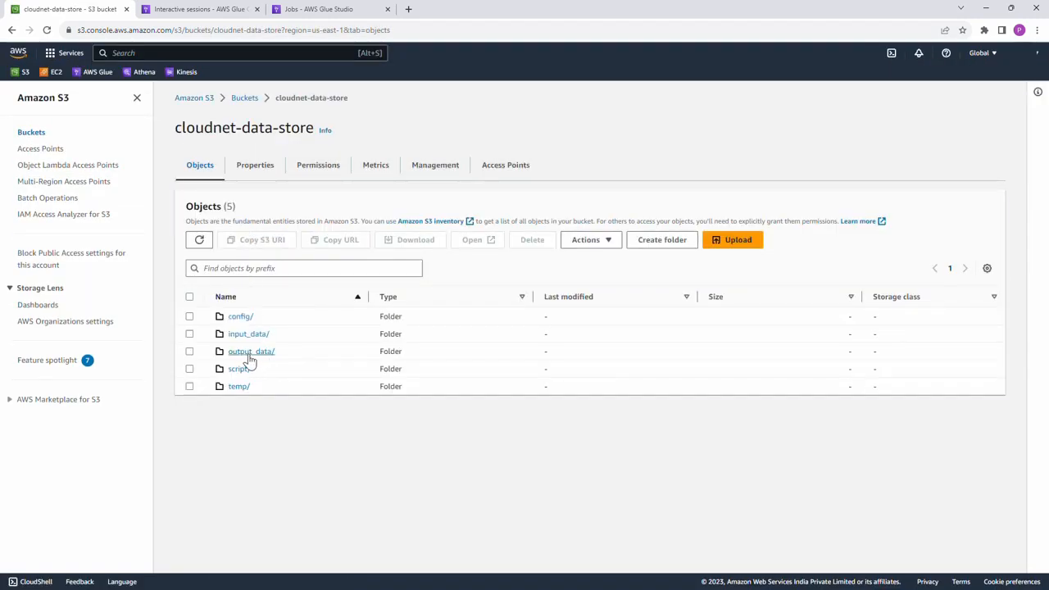
click(252, 351)
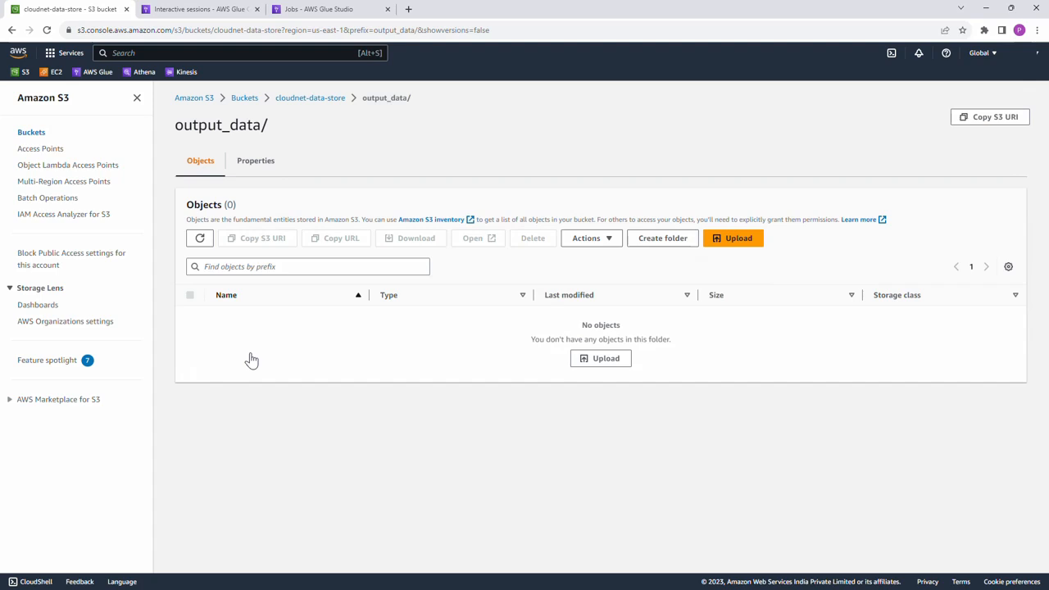
mouse_move(195, 85)
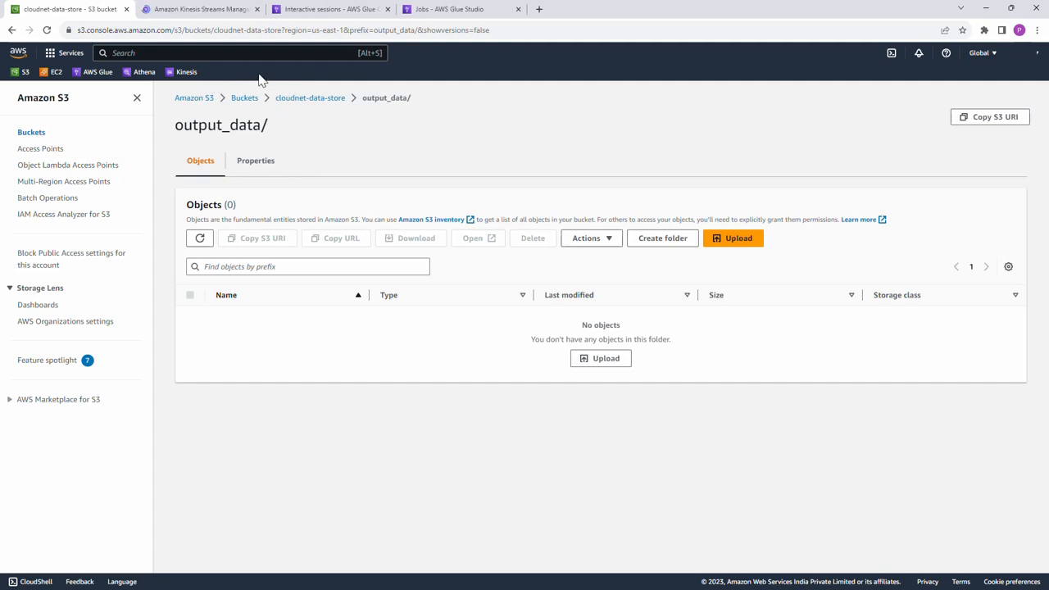
- Start a new Kinesis data stream and name it demo_stream
click(200, 10)
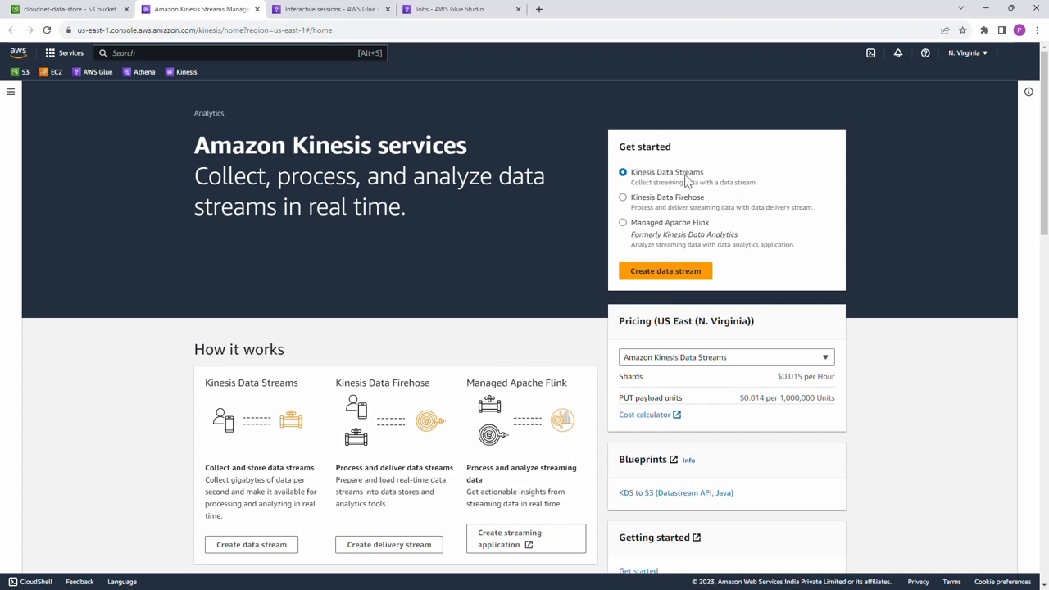
mouse_move(658, 297)
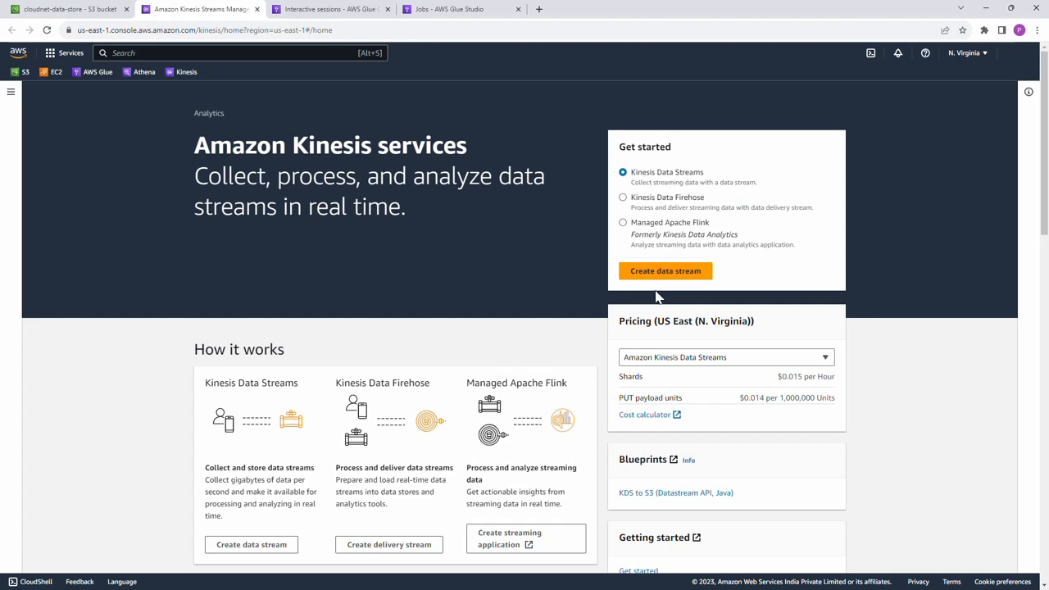
click(666, 271)
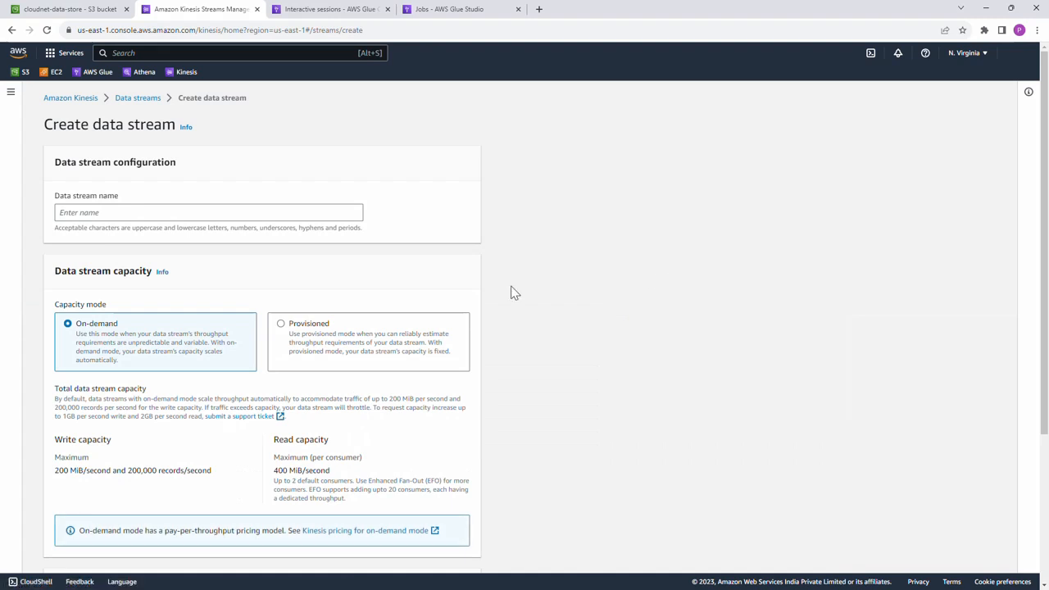
click(208, 213)
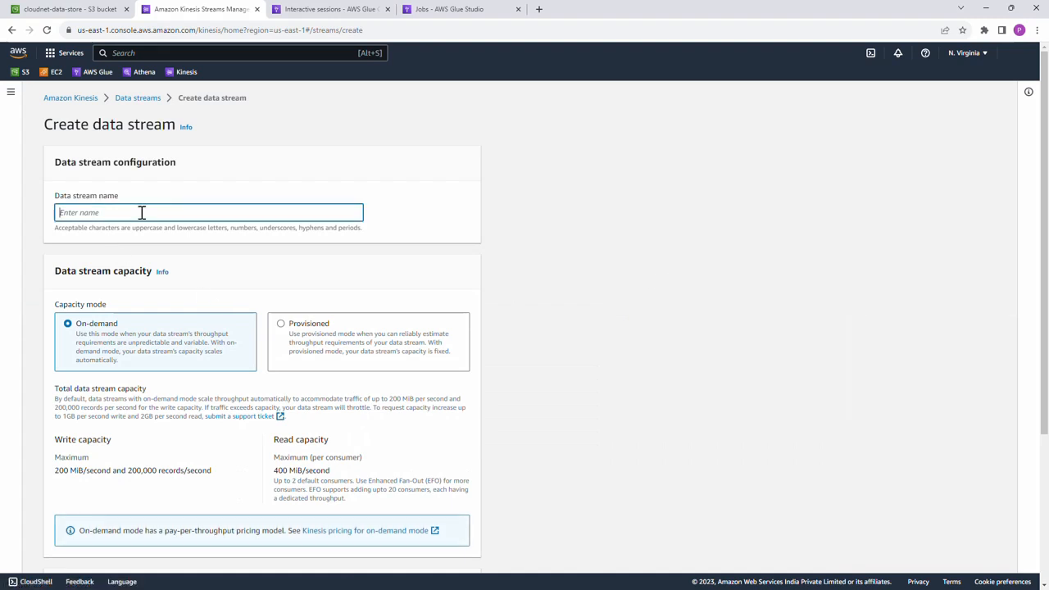
text(demo)
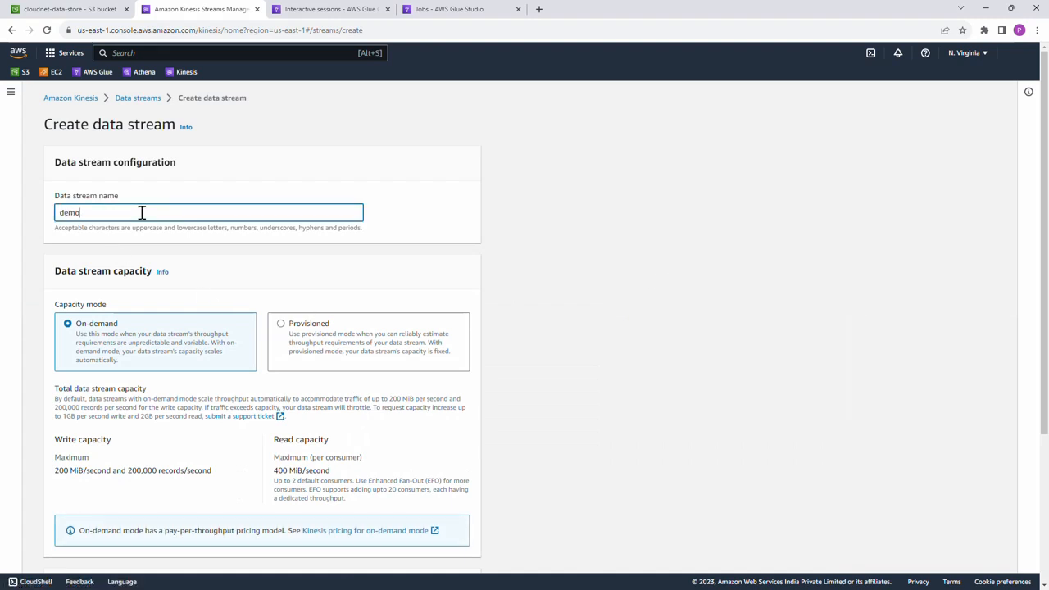
text(_strea)
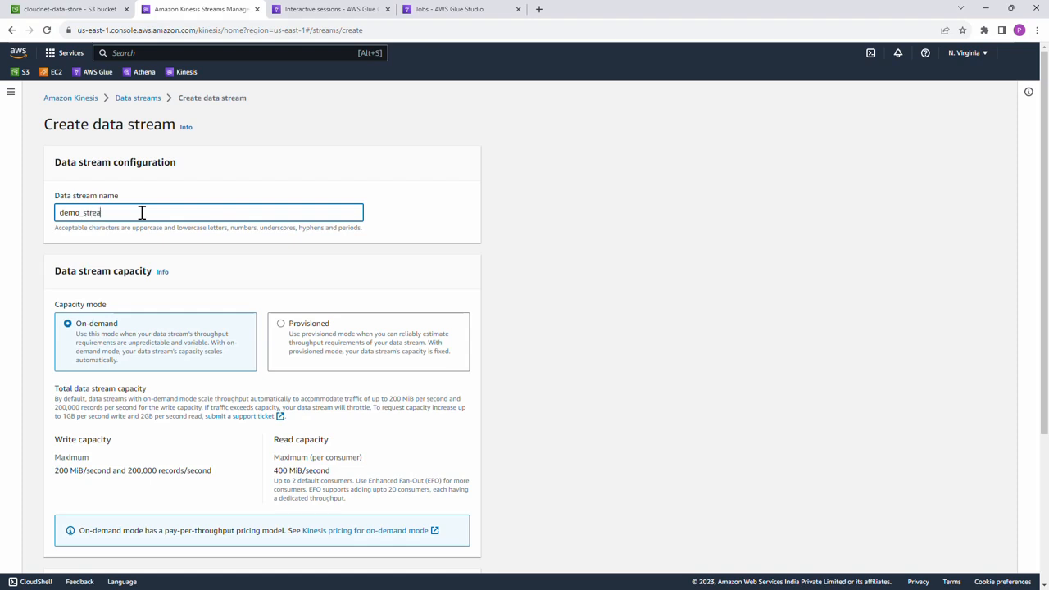
text(m)
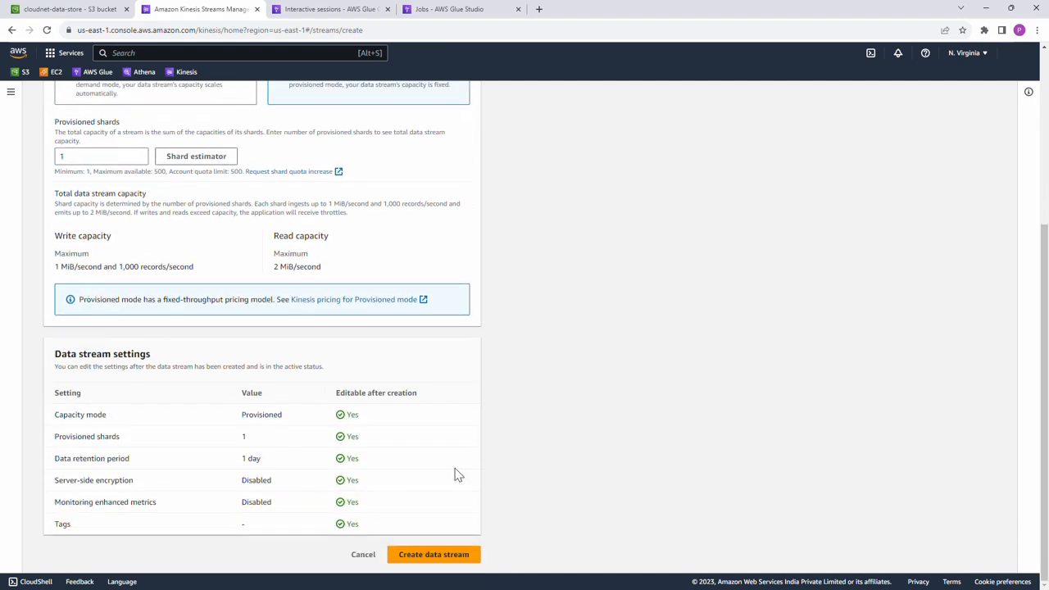
- Create demo_stream as a provisioned stream with one shard
click(433, 554)
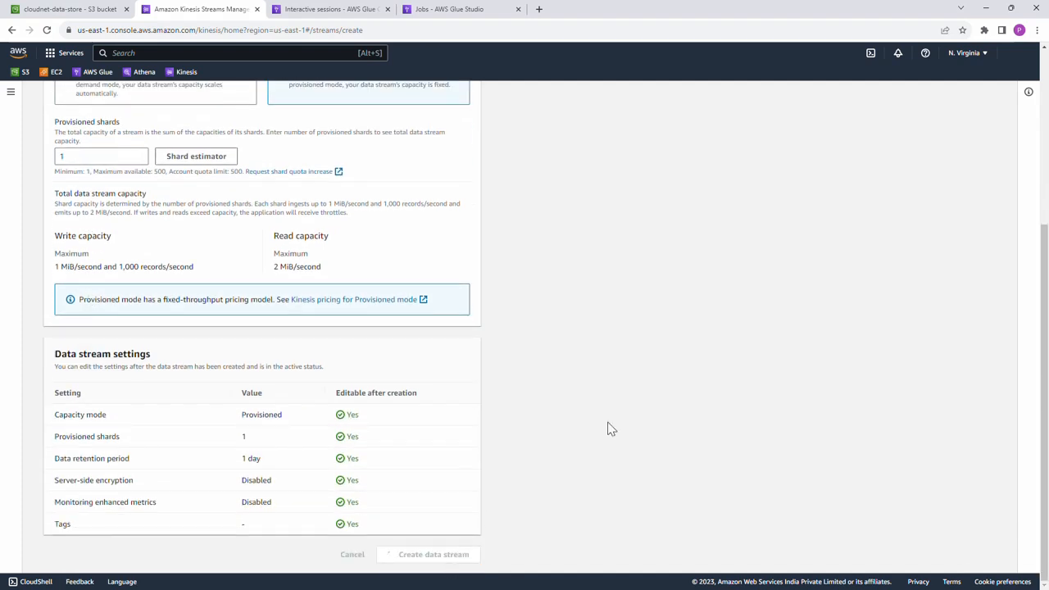
click(433, 554)
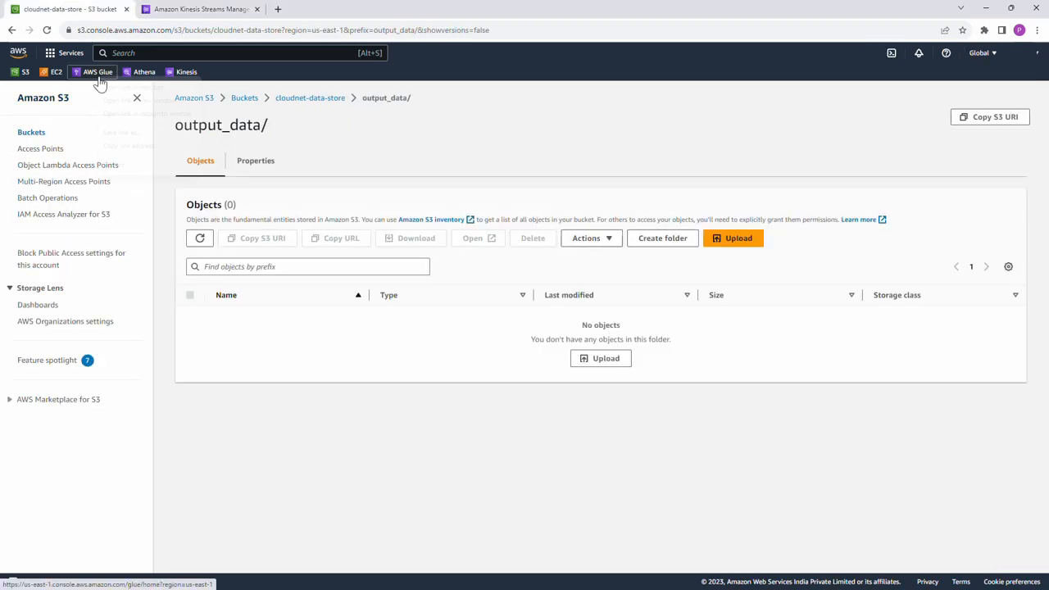
- Go to the ETL jobs list in AWS Glue Studio
click(97, 72)
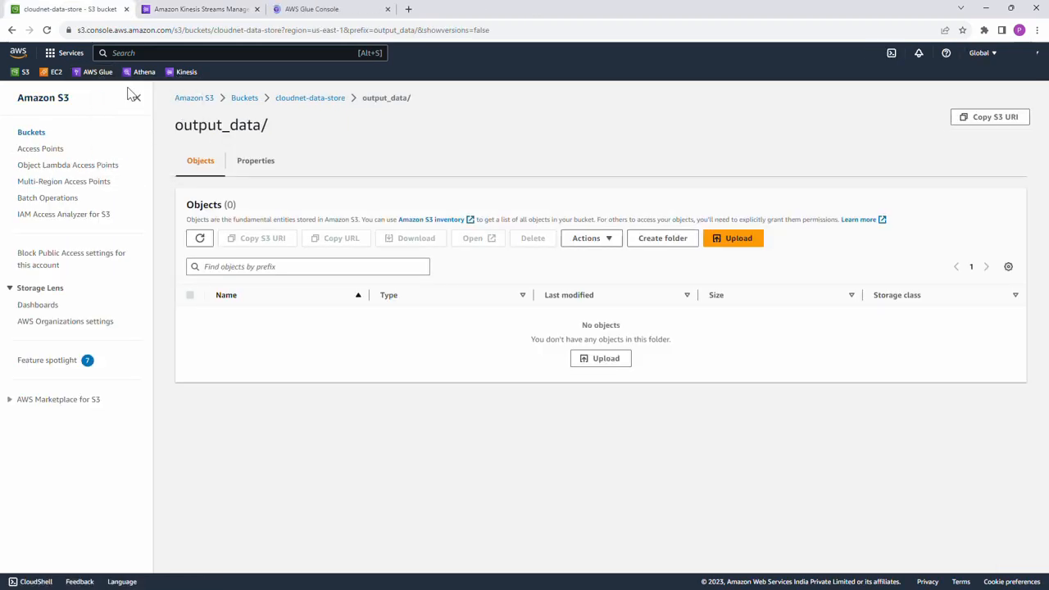
click(327, 10)
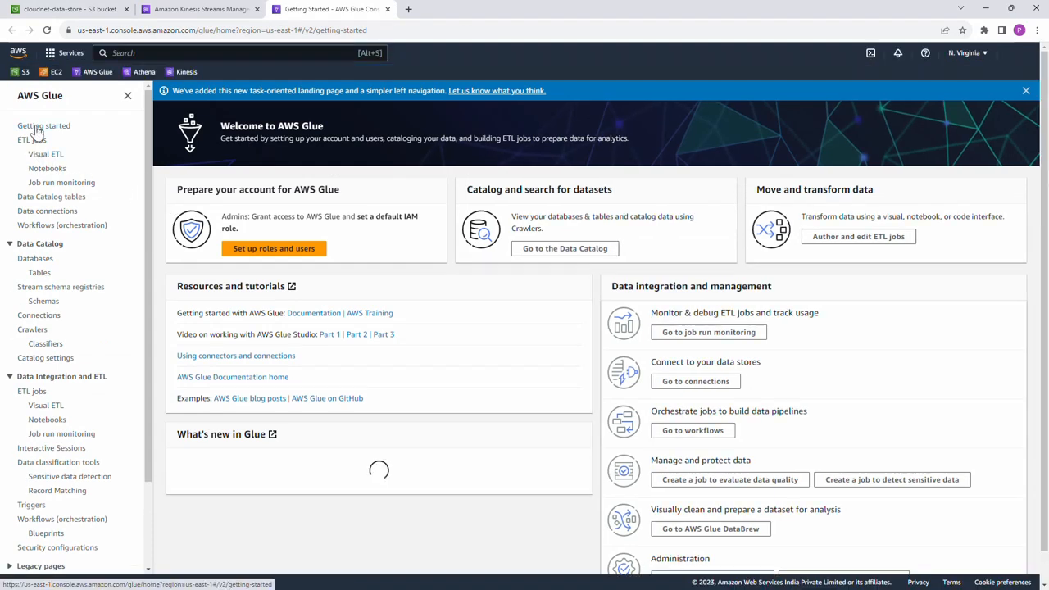
click(33, 140)
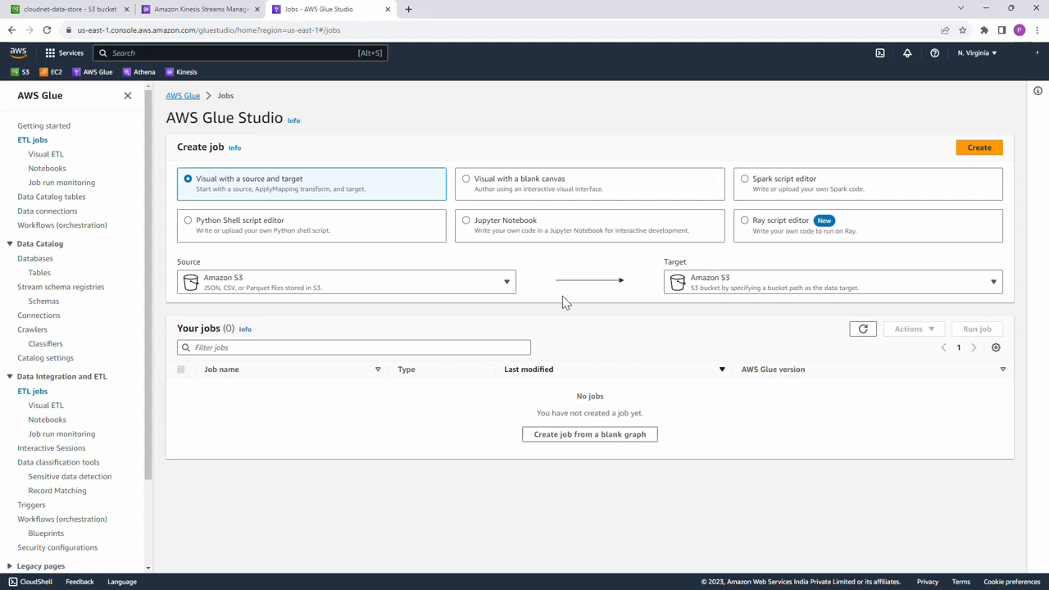
mouse_move(479, 194)
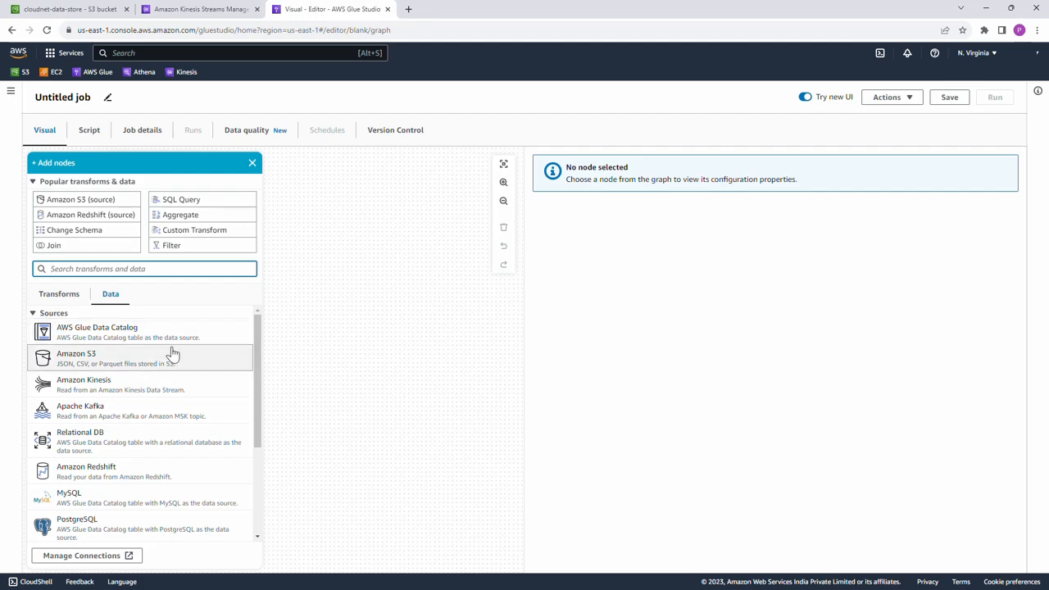
mouse_move(113, 385)
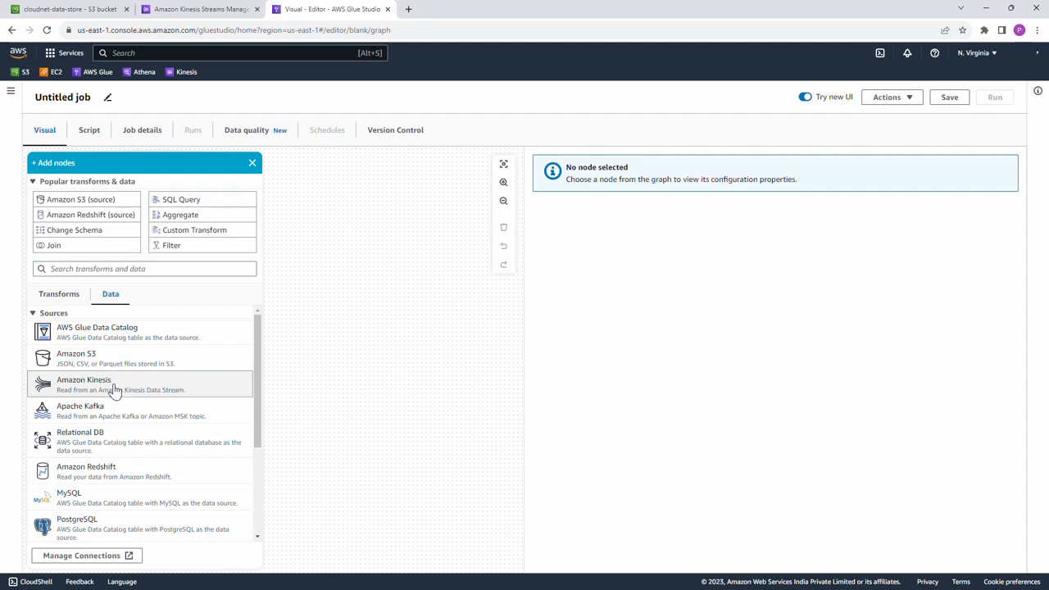
- Build a visual job graph with an Amazon Kinesis source feeding an Amazon S3 target
click(84, 380)
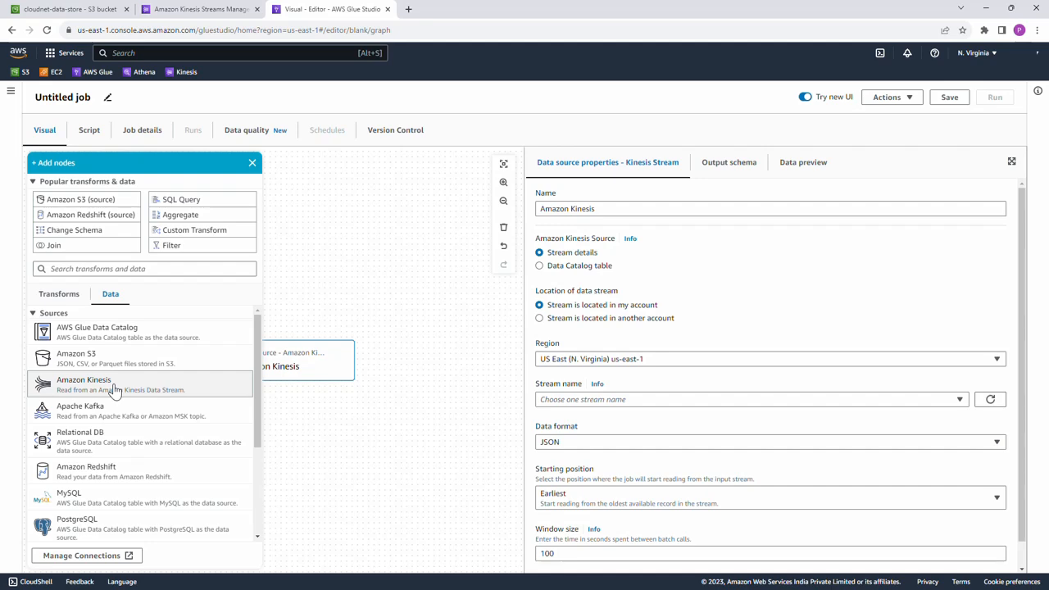
mouse_move(76, 358)
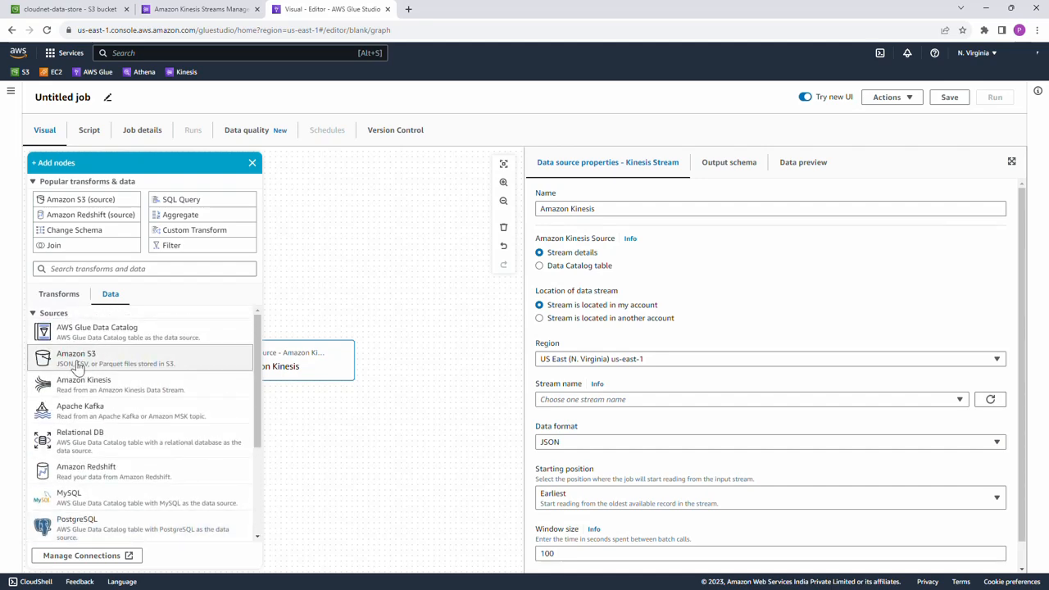
click(52, 328)
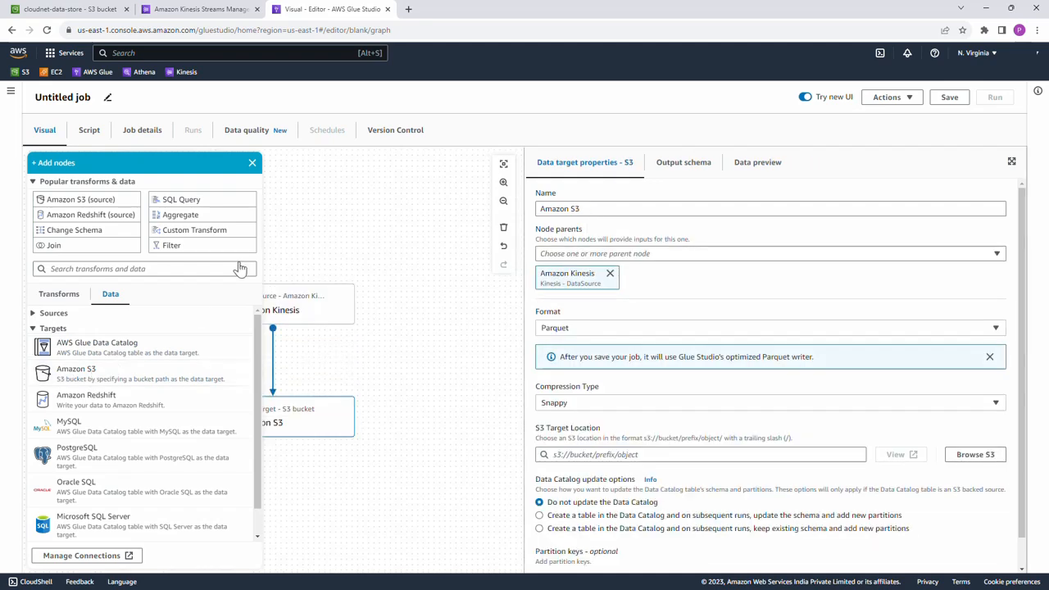
click(253, 162)
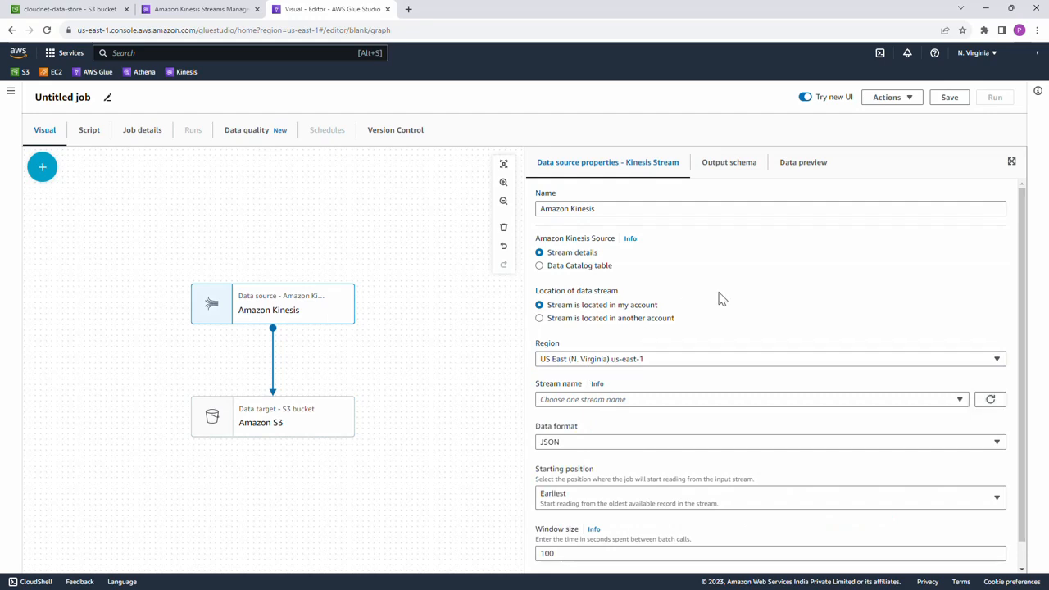
- Set the Kinesis source node's stream name to demo_stream
scroll(down, 3)
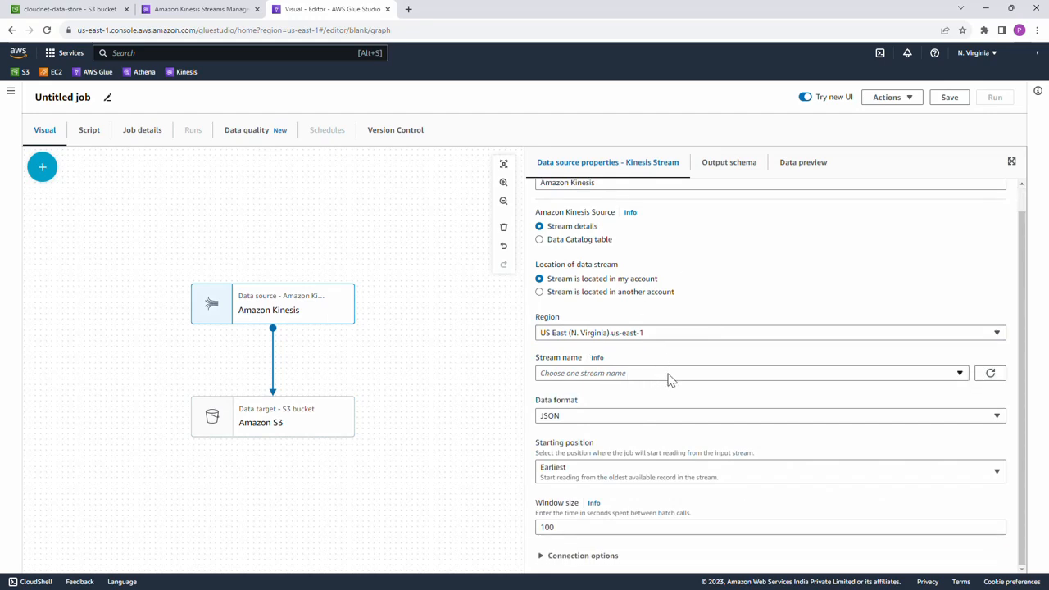
click(746, 374)
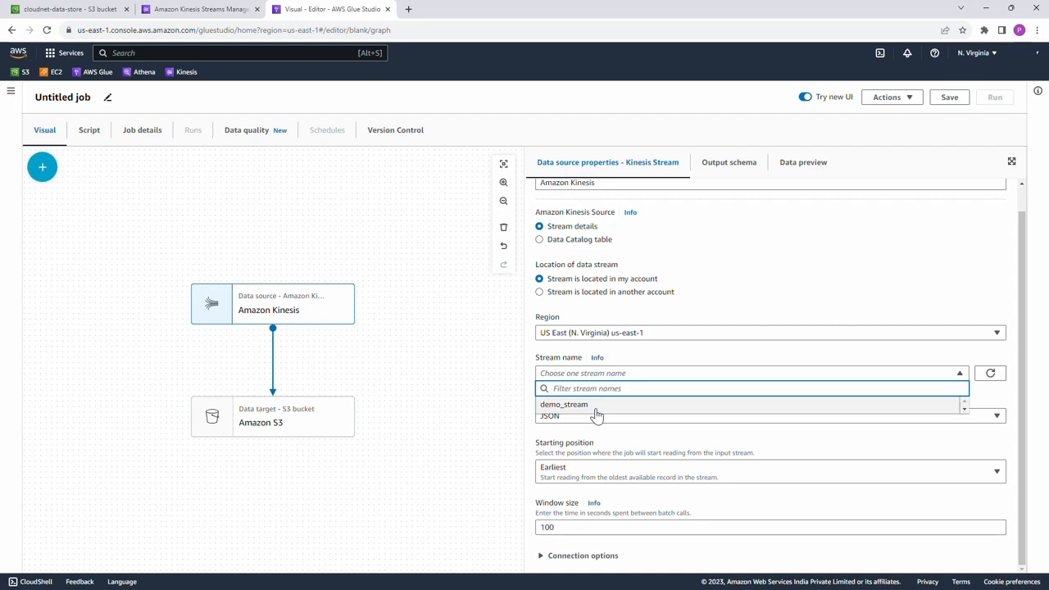
mouse_move(604, 411)
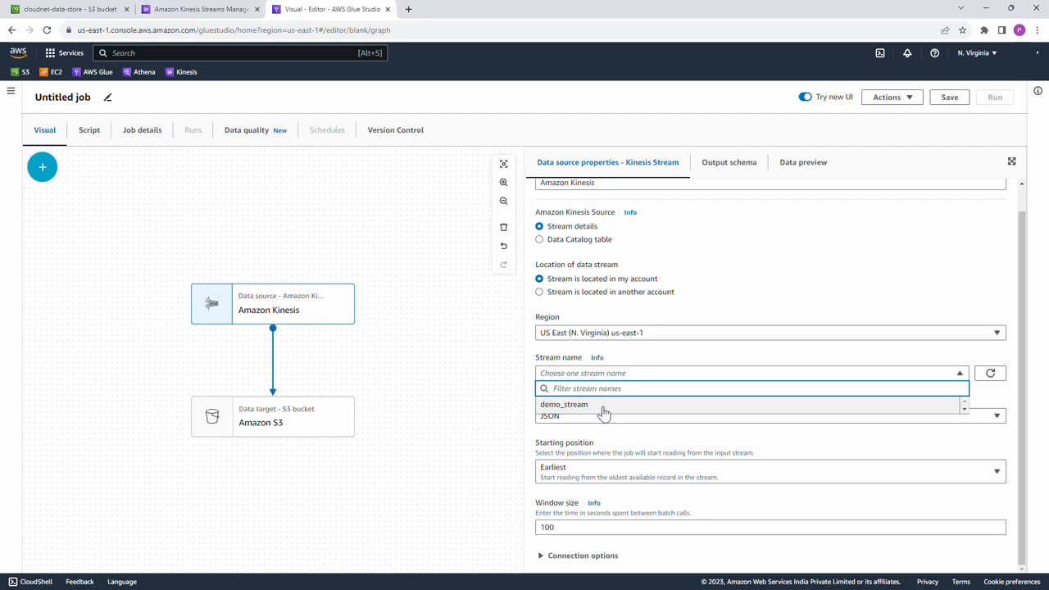
click(564, 403)
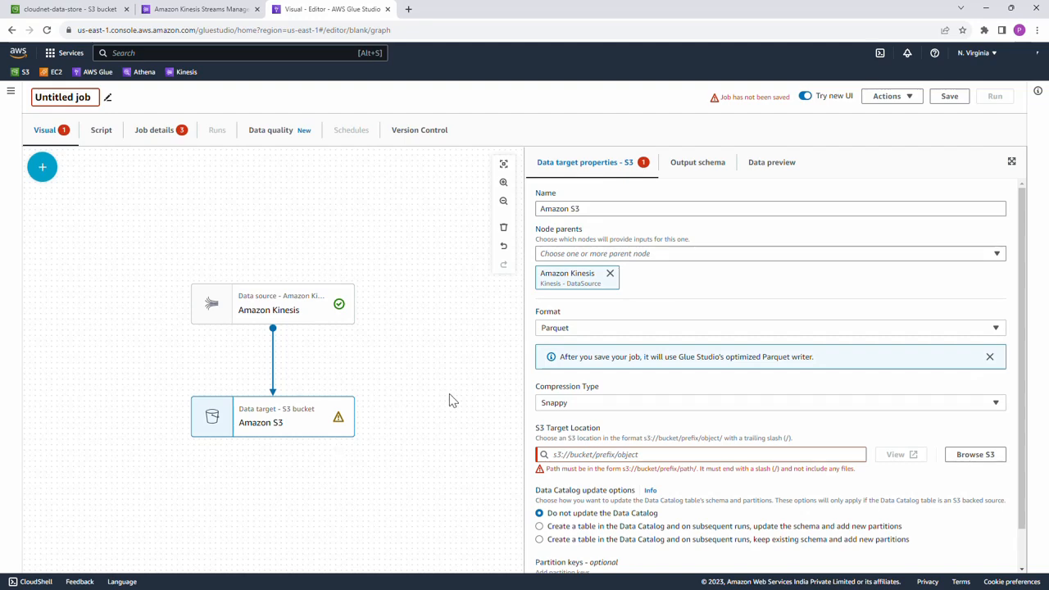
mouse_move(616, 343)
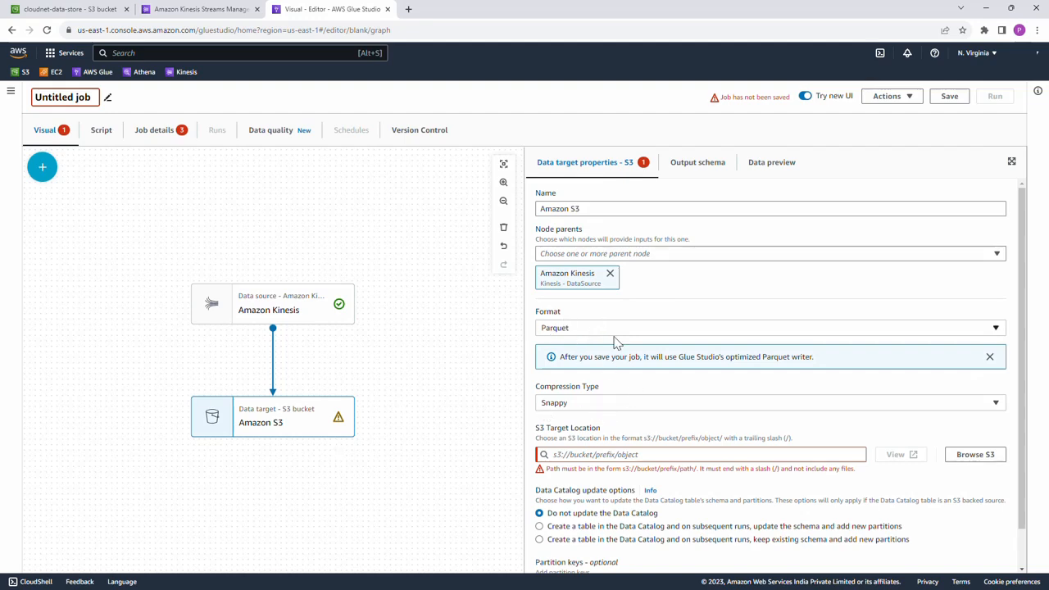
- Set the S3 target location to s3://cloudnet-data-store/output_data/
scroll(down, 3)
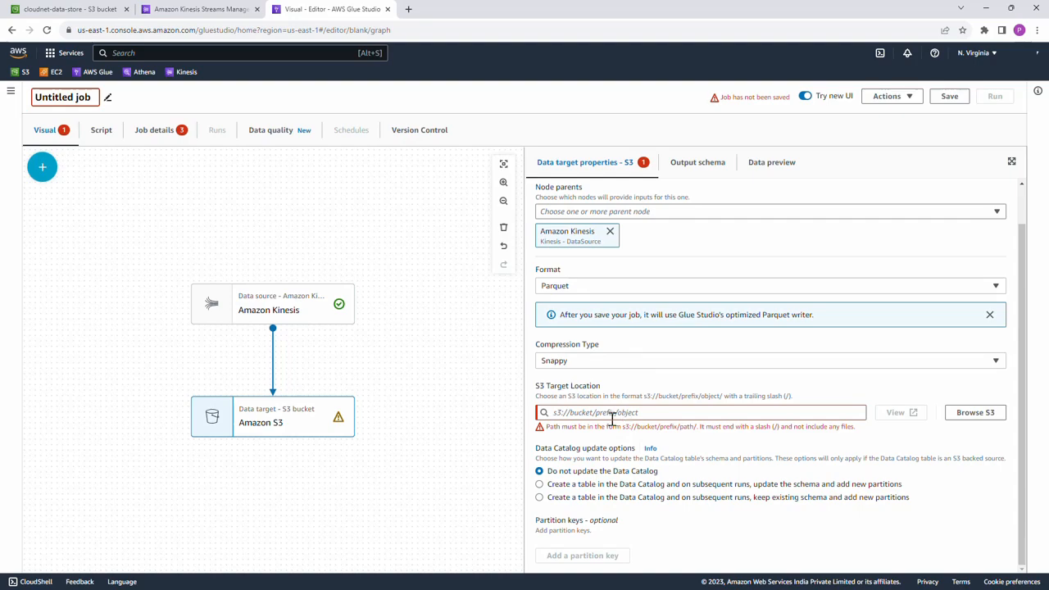
click(973, 413)
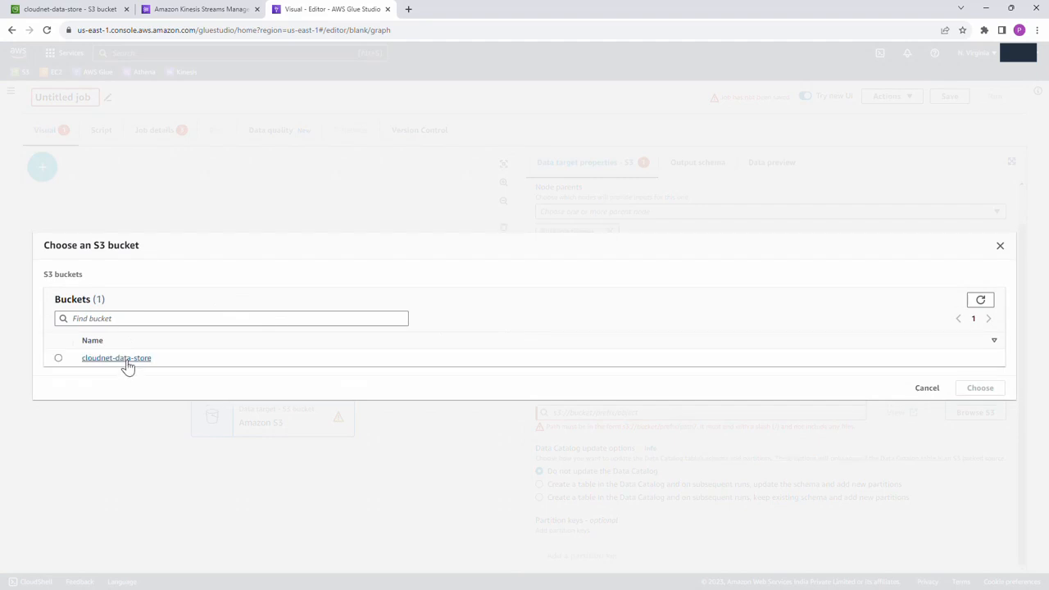
click(116, 357)
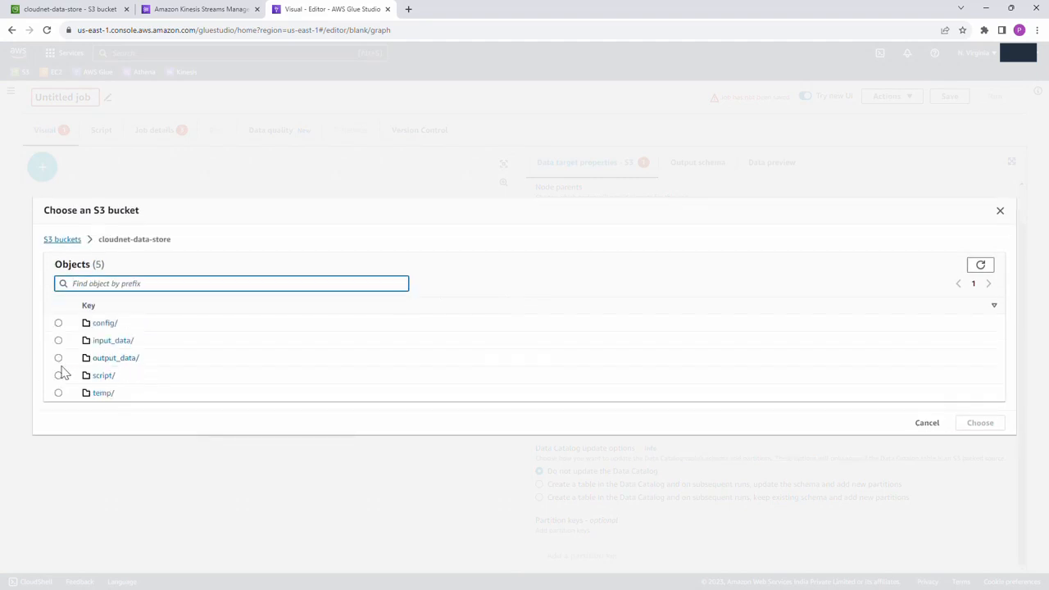
click(59, 358)
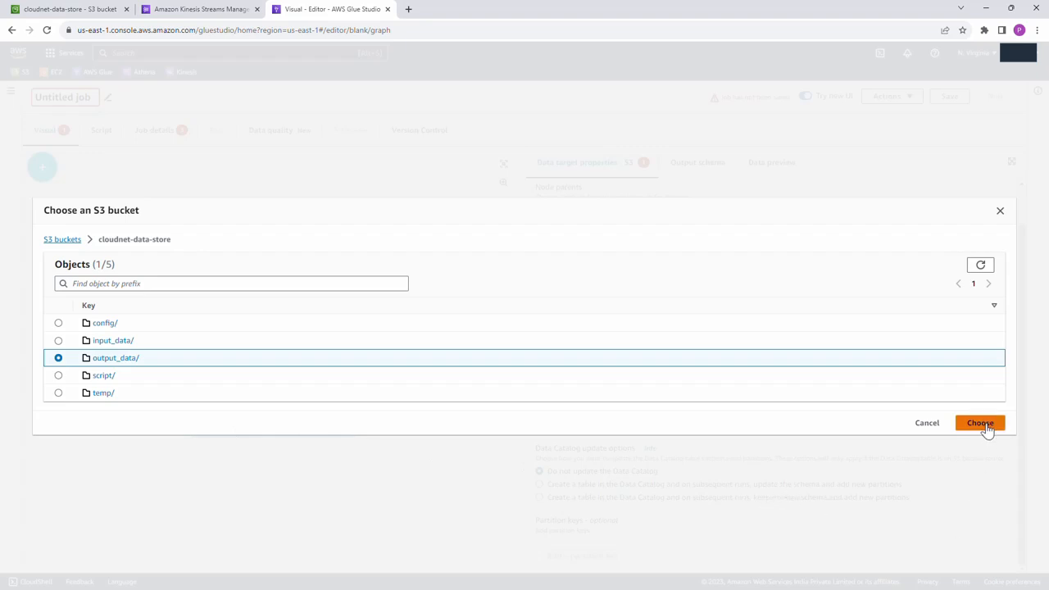
click(980, 423)
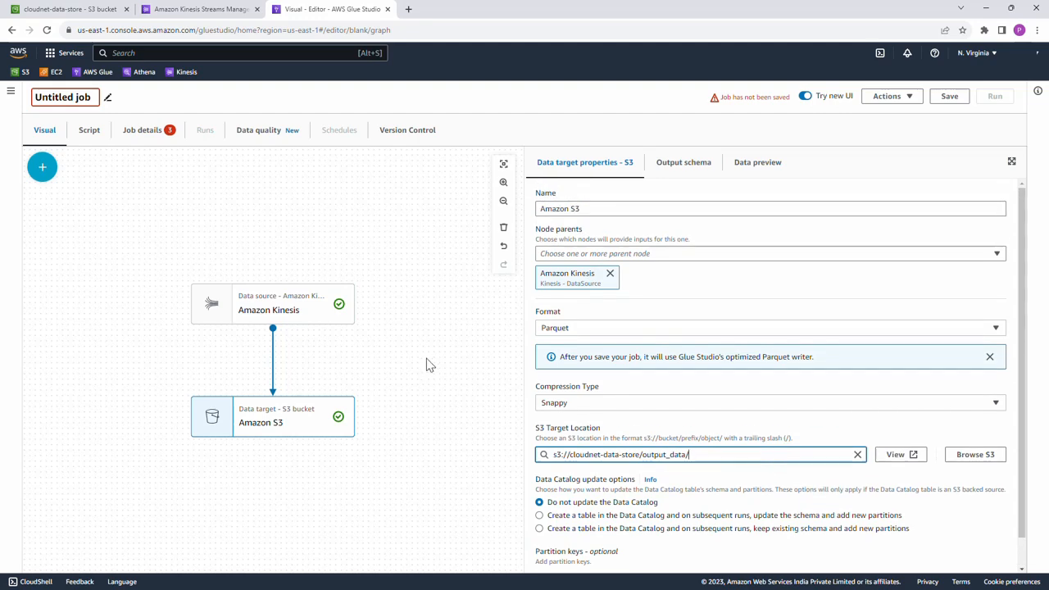
- Name the job glue_streaming_demo in its job details
click(141, 130)
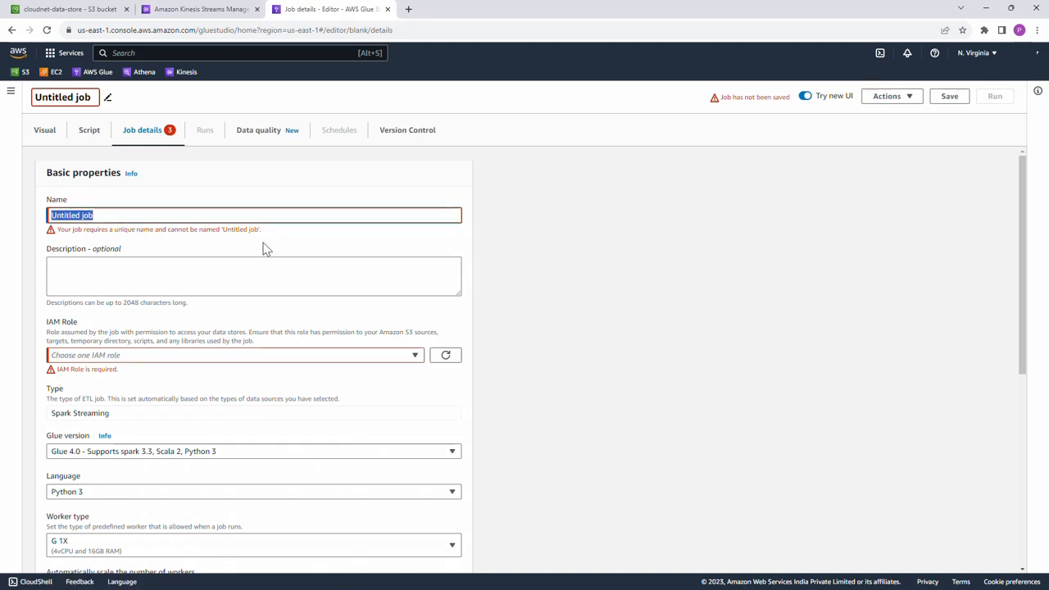
text(glue_streaming_)
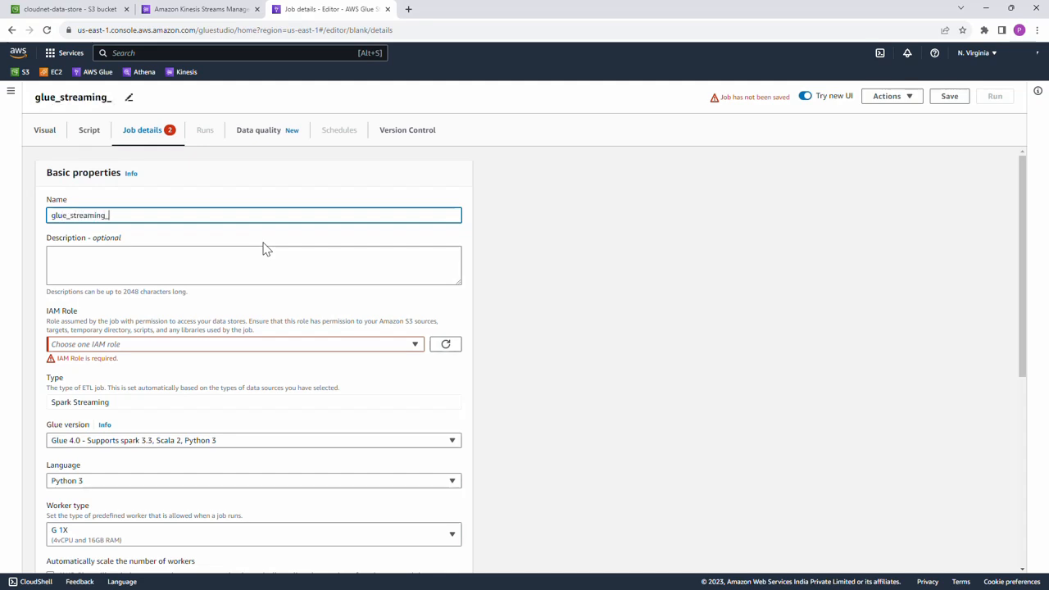
text(demo)
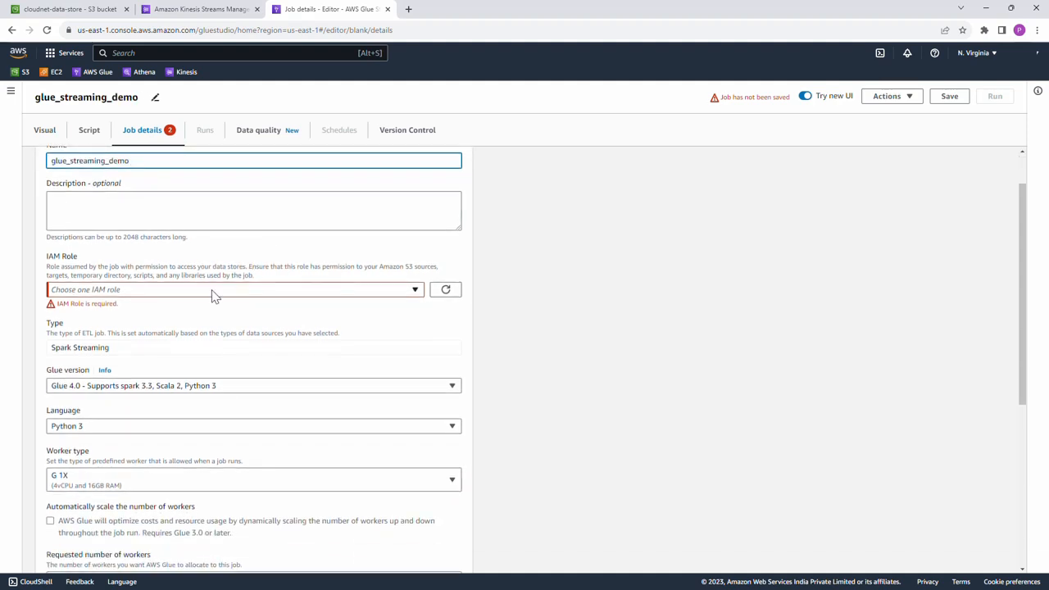
- Assign the glue-demo-role IAM role and begin editing the requested number of workers
click(233, 289)
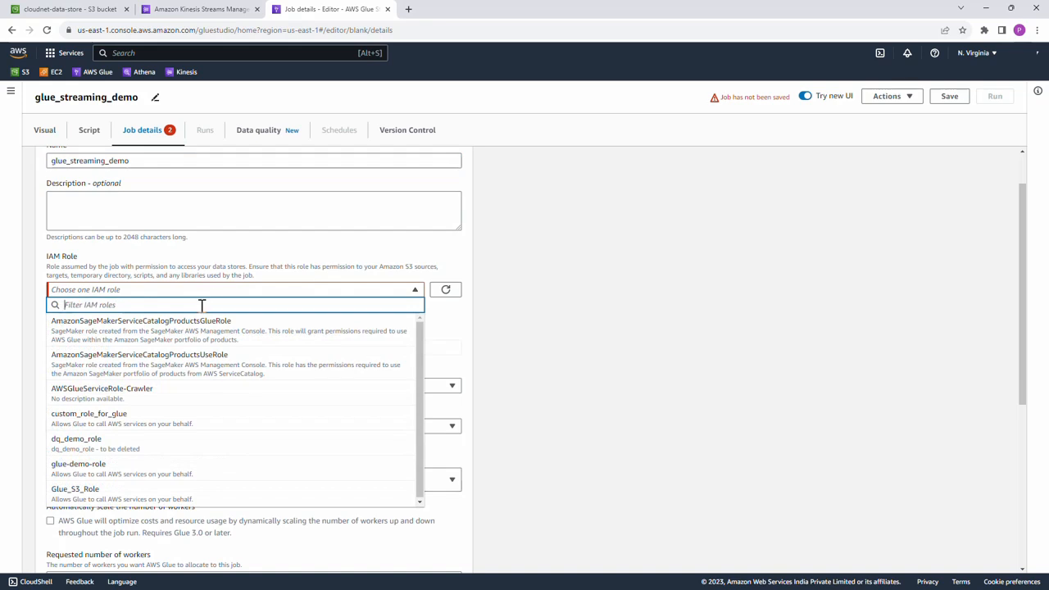
mouse_move(200, 303)
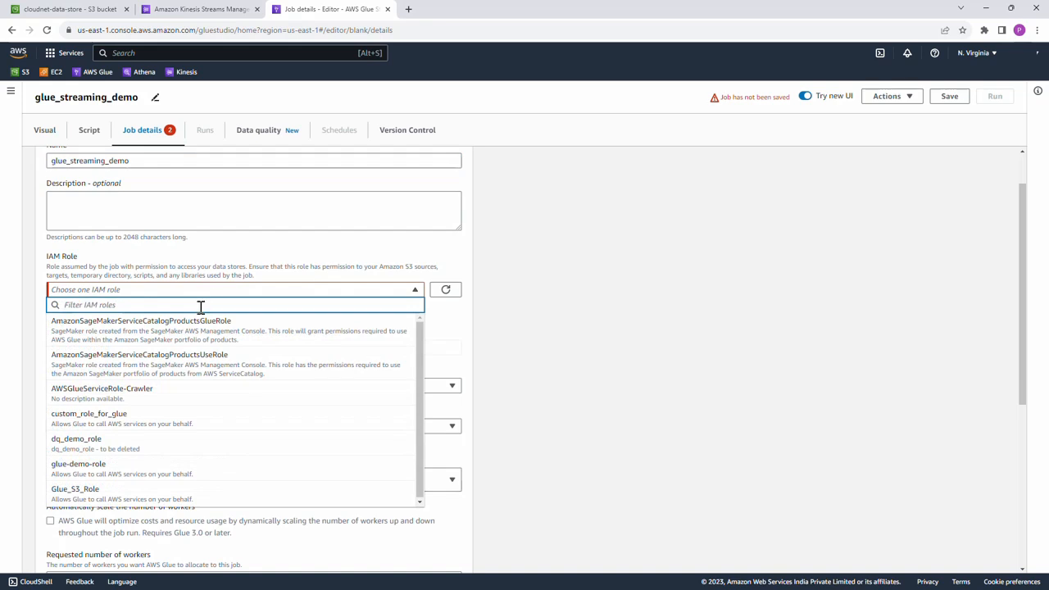
text(glue)
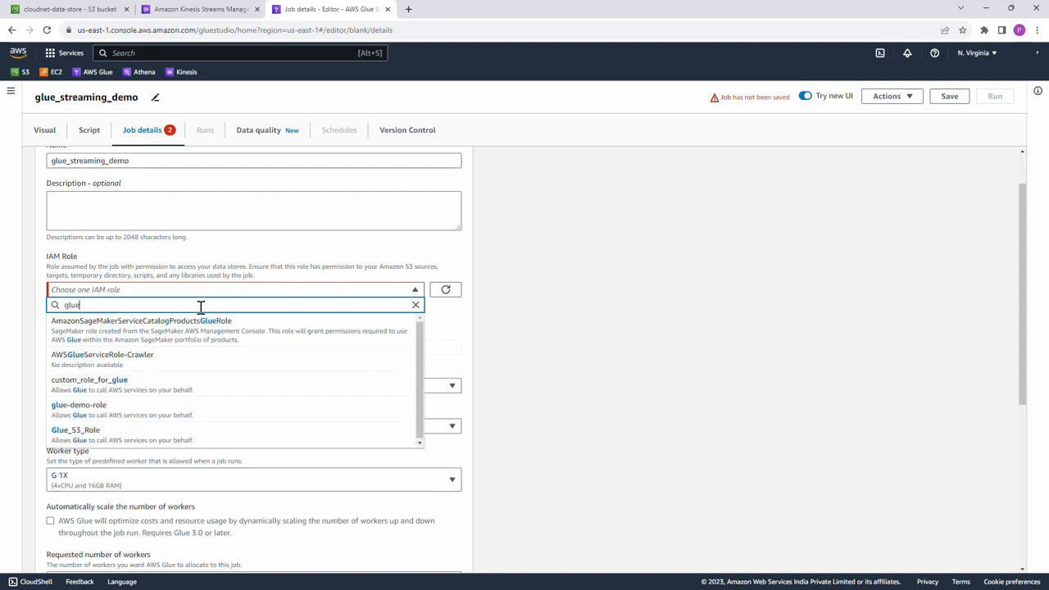
mouse_move(115, 409)
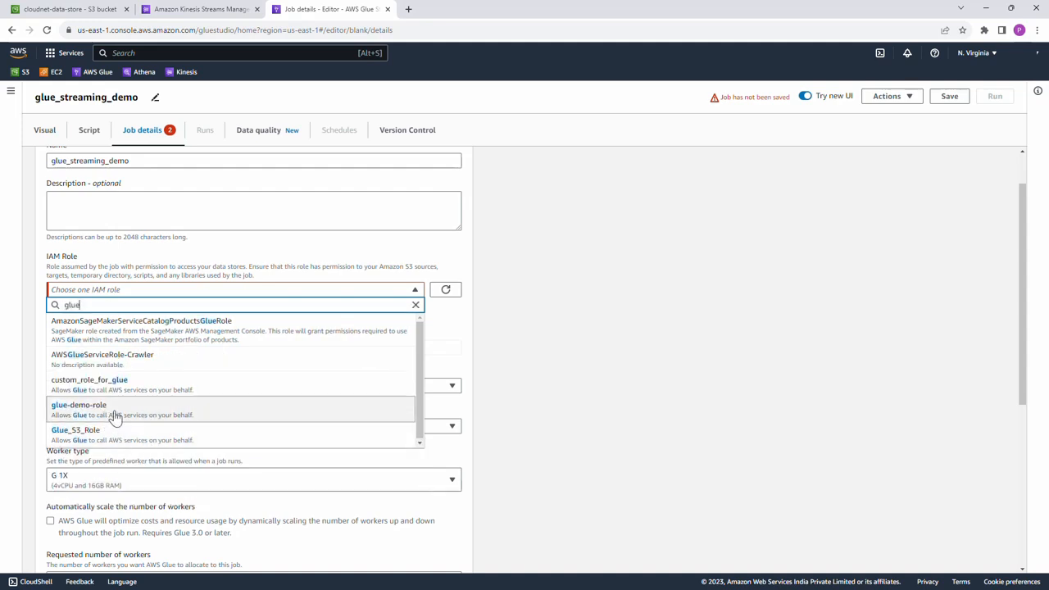
click(78, 404)
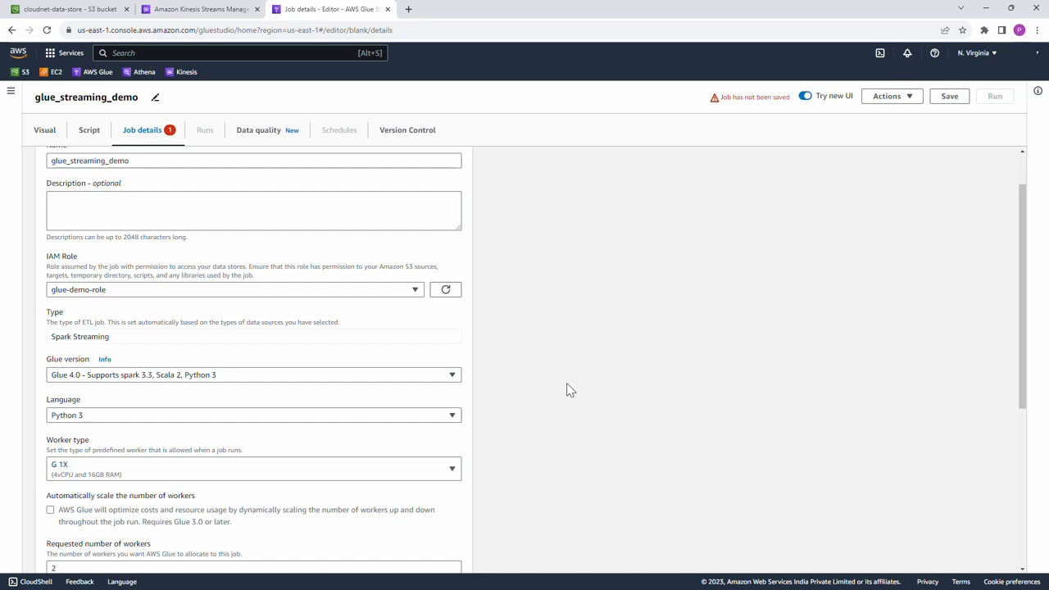
scroll(down, 3)
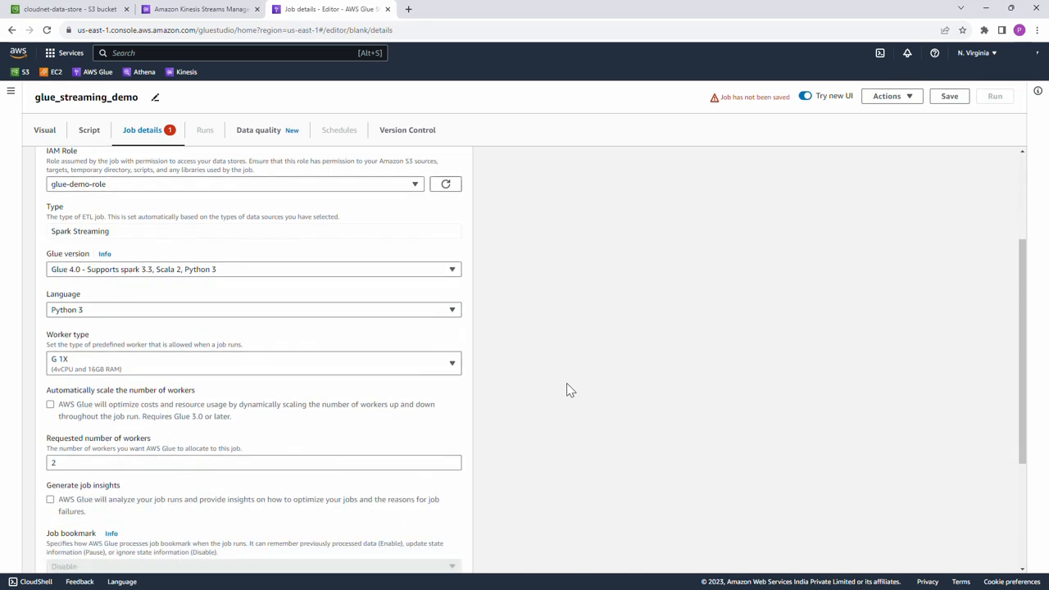
scroll(down, 3)
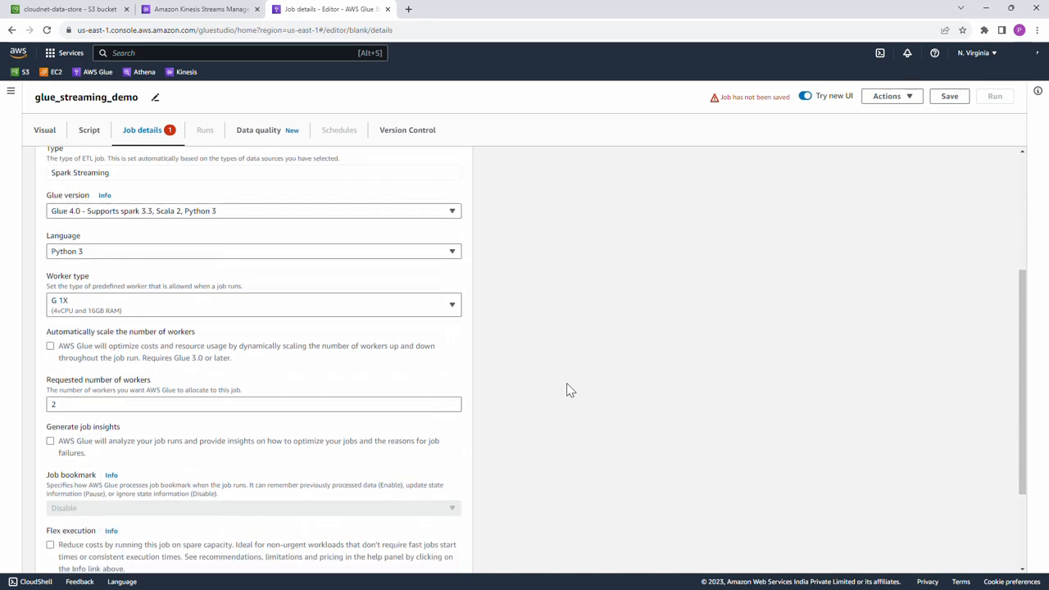
mouse_move(134, 436)
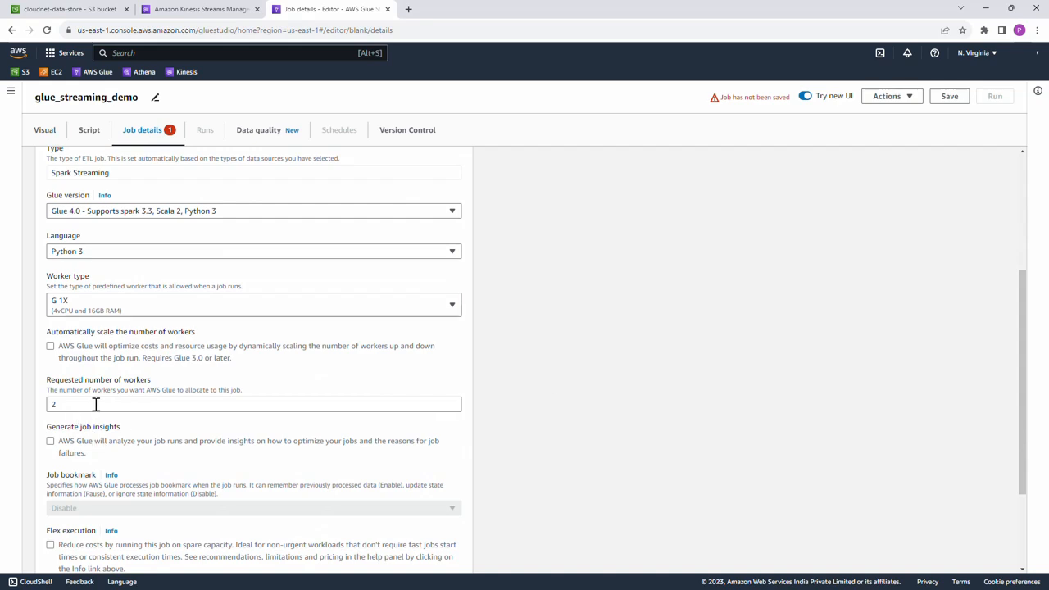
click(254, 403)
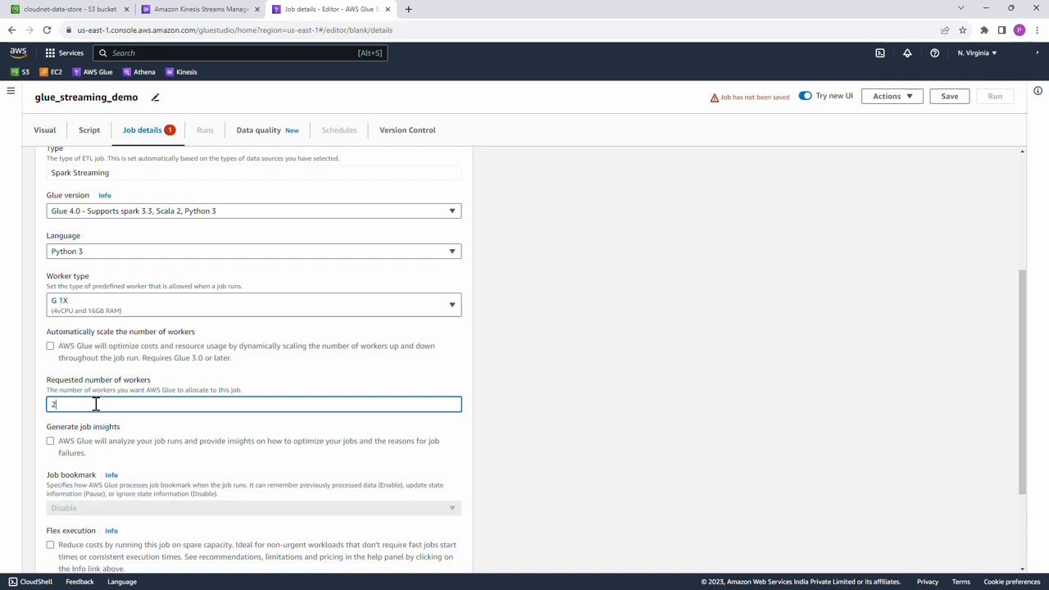
- Rename the script to glue_streaming_demo.py and set its path to the bucket's script/ folder
scroll(down, 3)
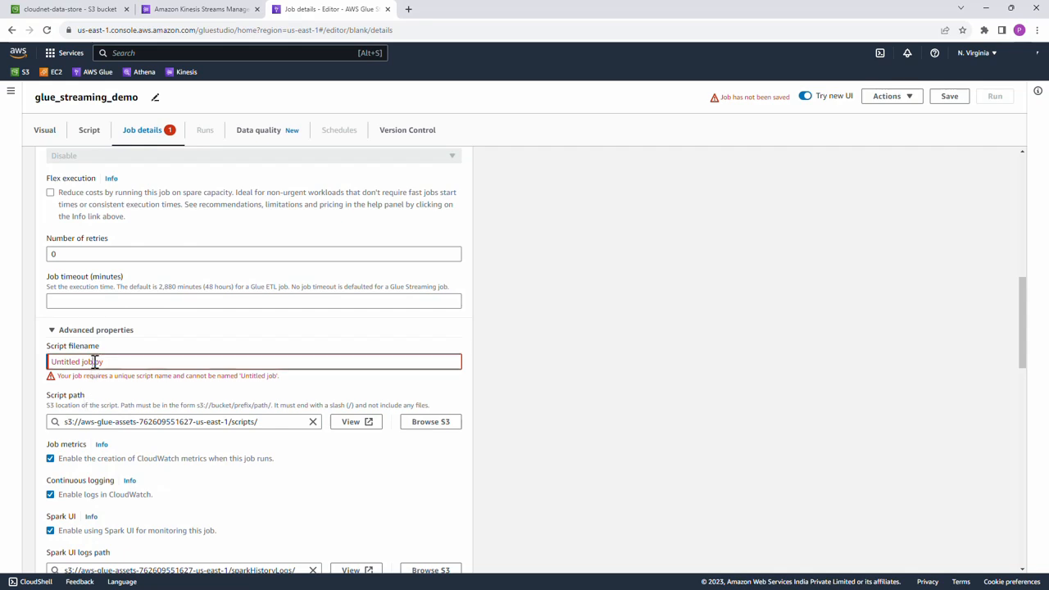
double_click(71, 362)
text(glue_streaming_demo)
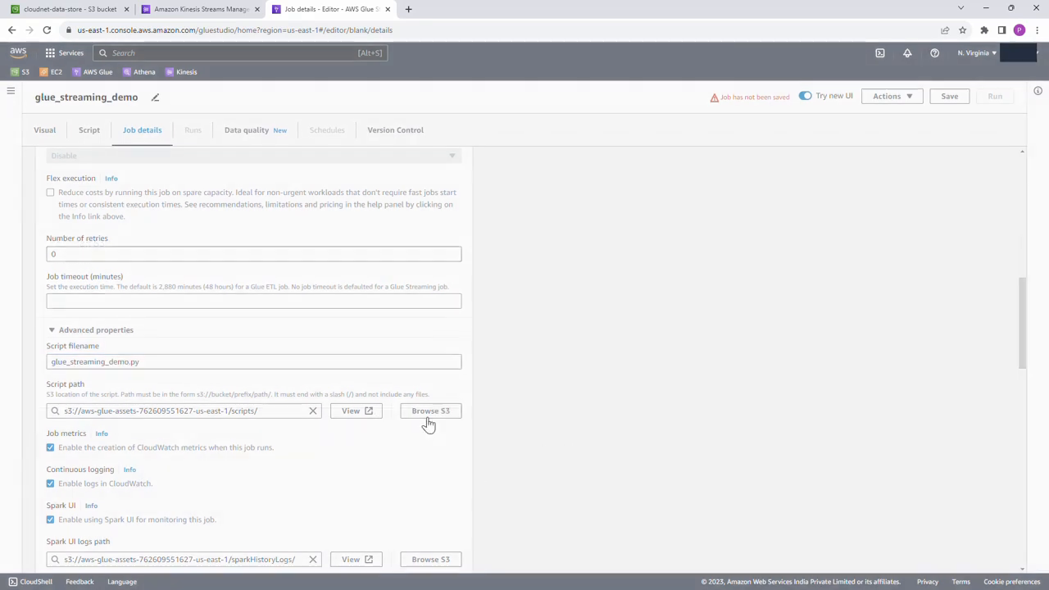
click(429, 410)
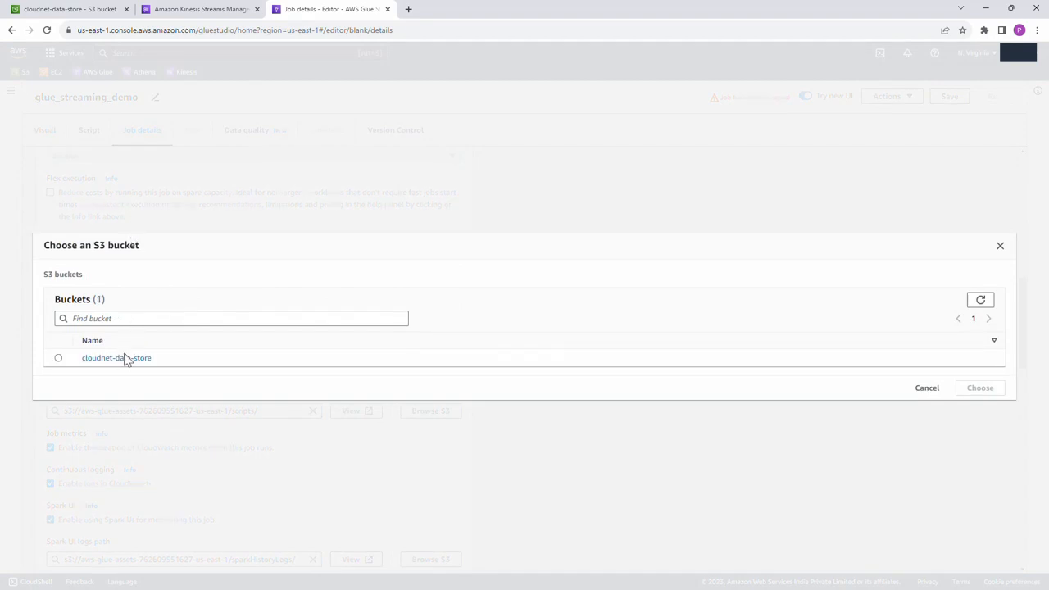
click(116, 357)
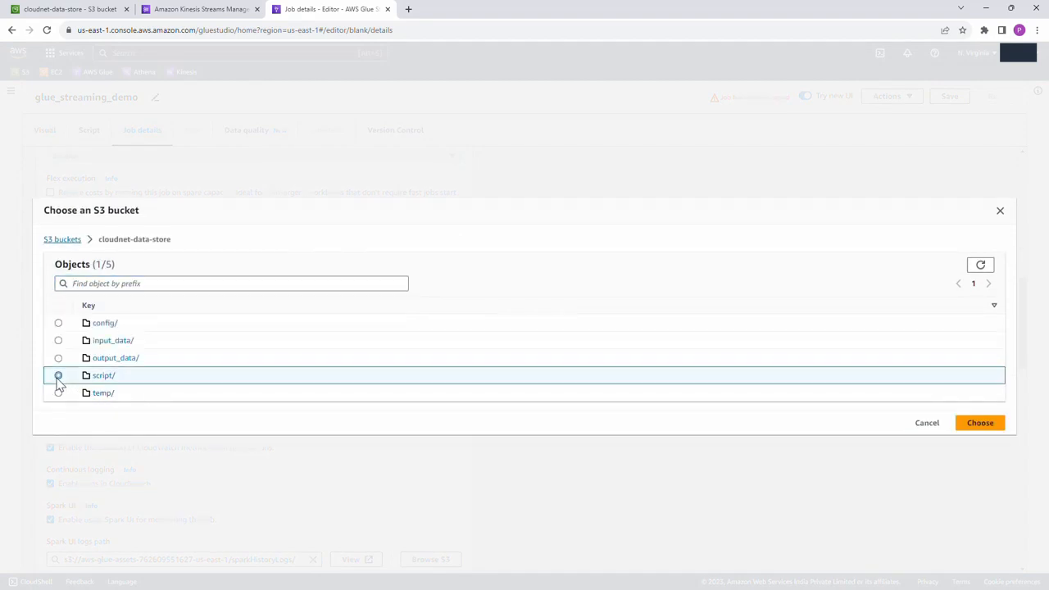
click(59, 375)
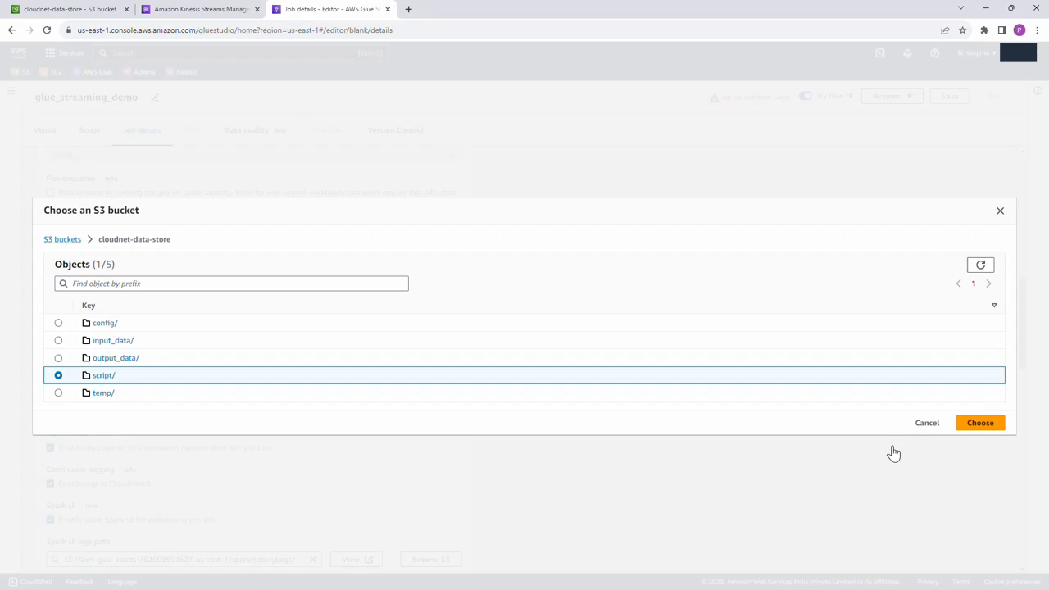
click(980, 423)
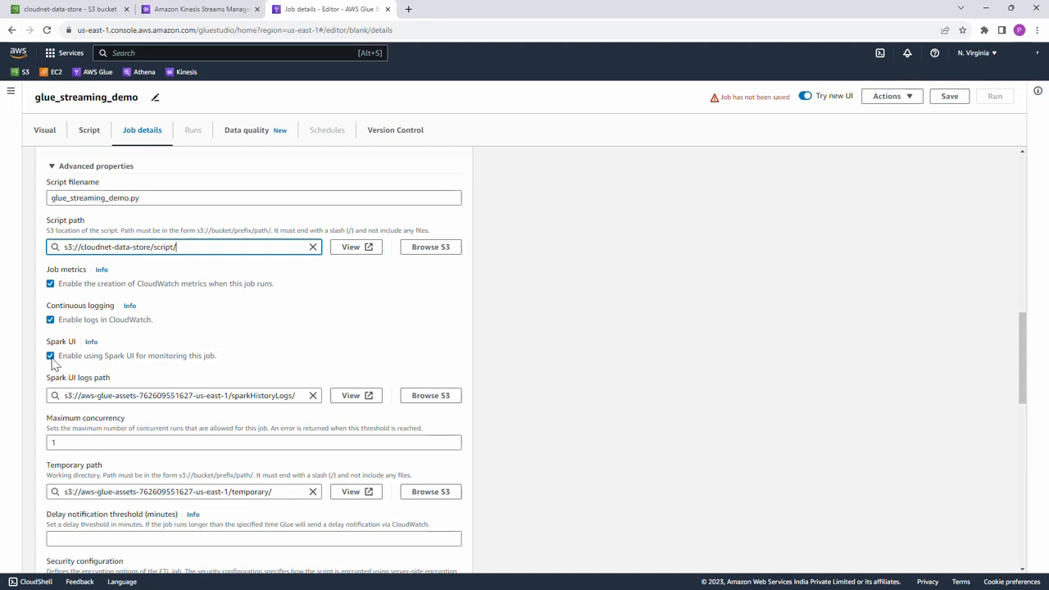
- Disable Spark UI and set the temporary path to the bucket's temp/ folder
click(49, 354)
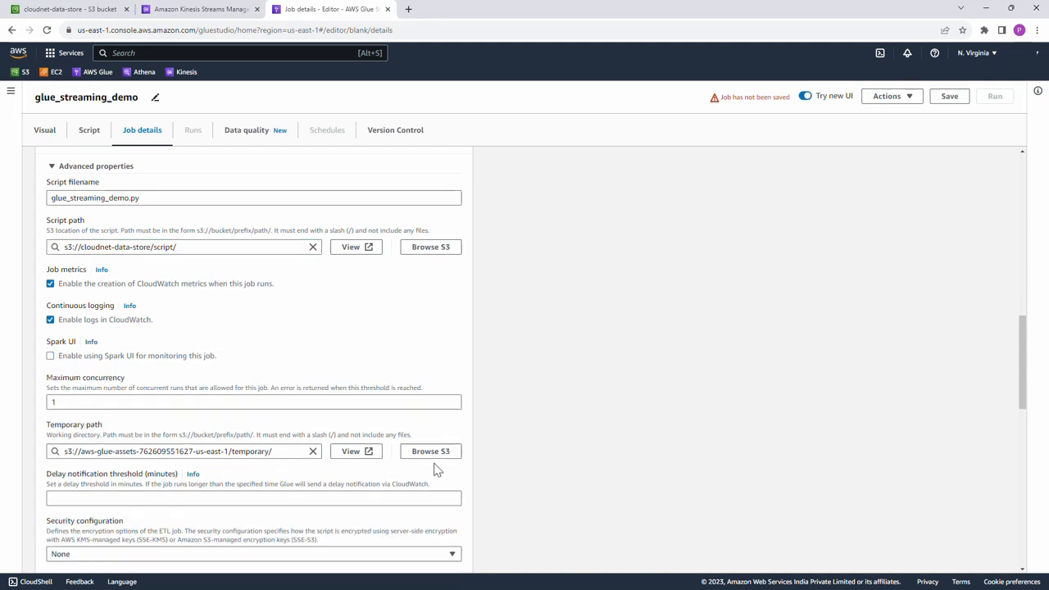
click(430, 450)
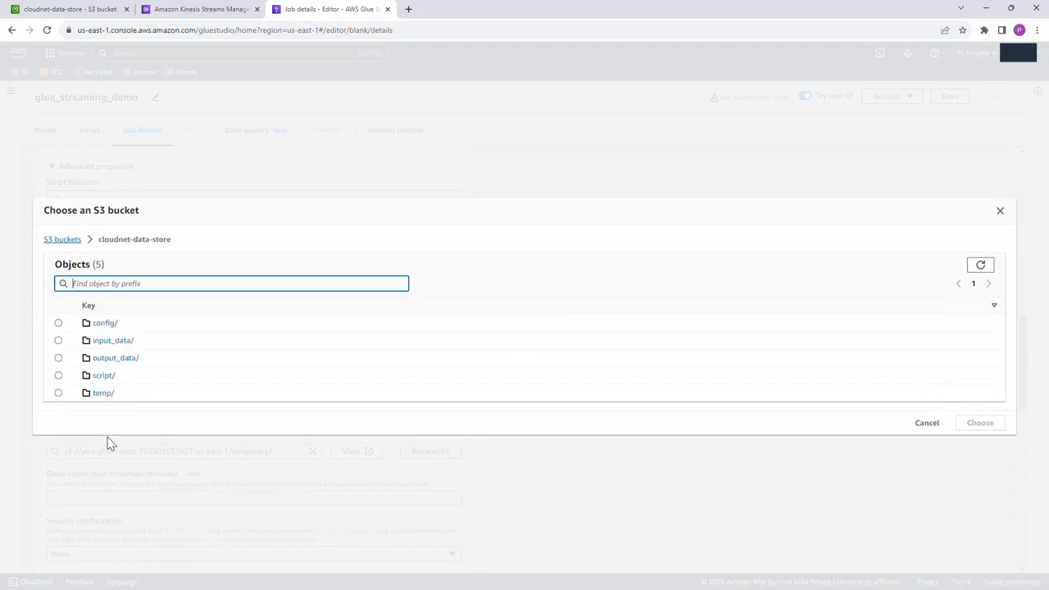
click(59, 393)
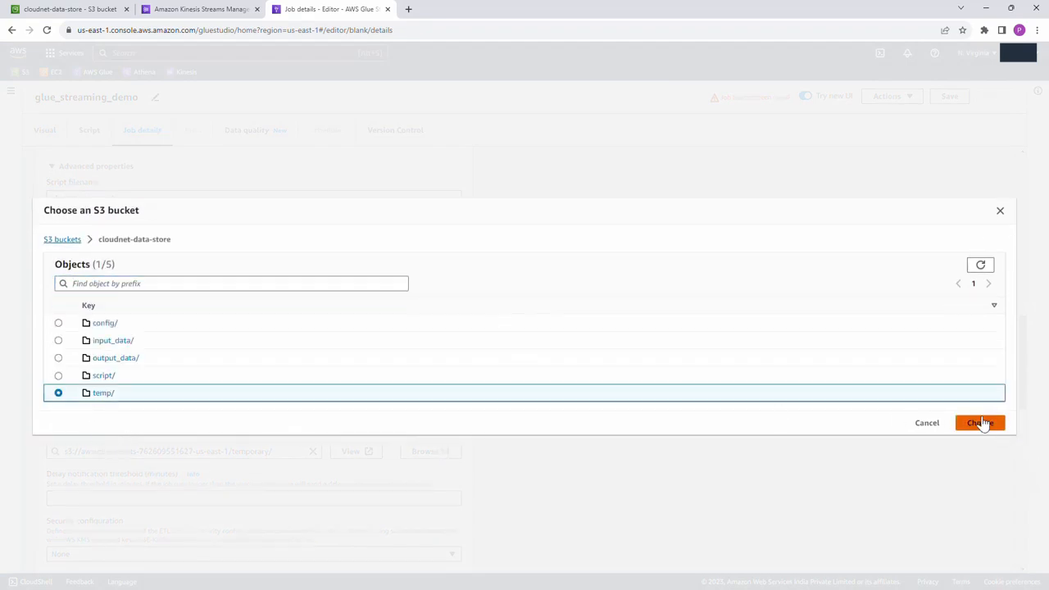
click(981, 423)
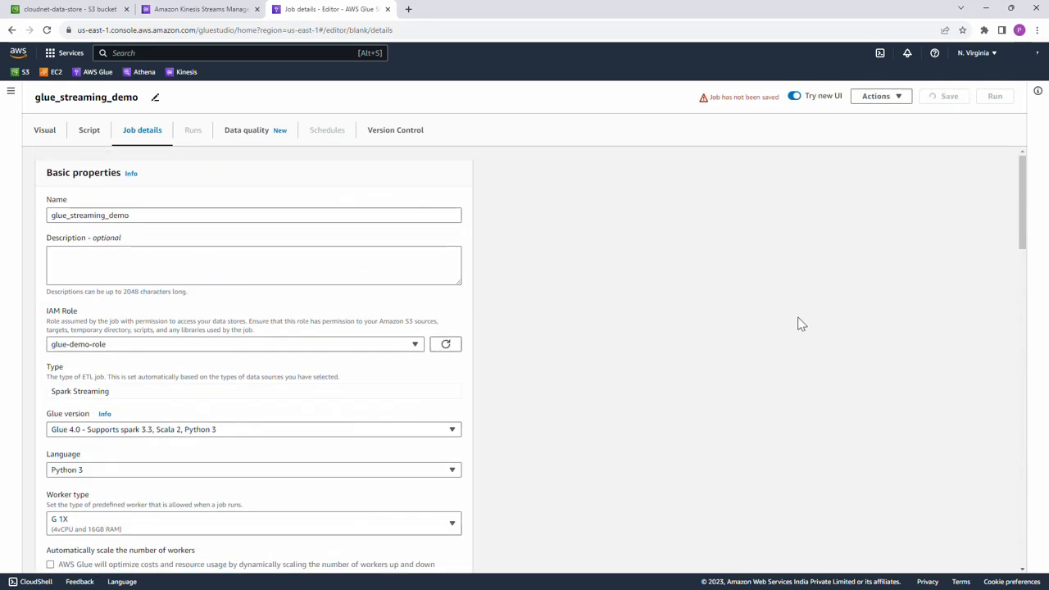
- Save the glue_streaming_demo job and confirm the successful-update banner
click(944, 95)
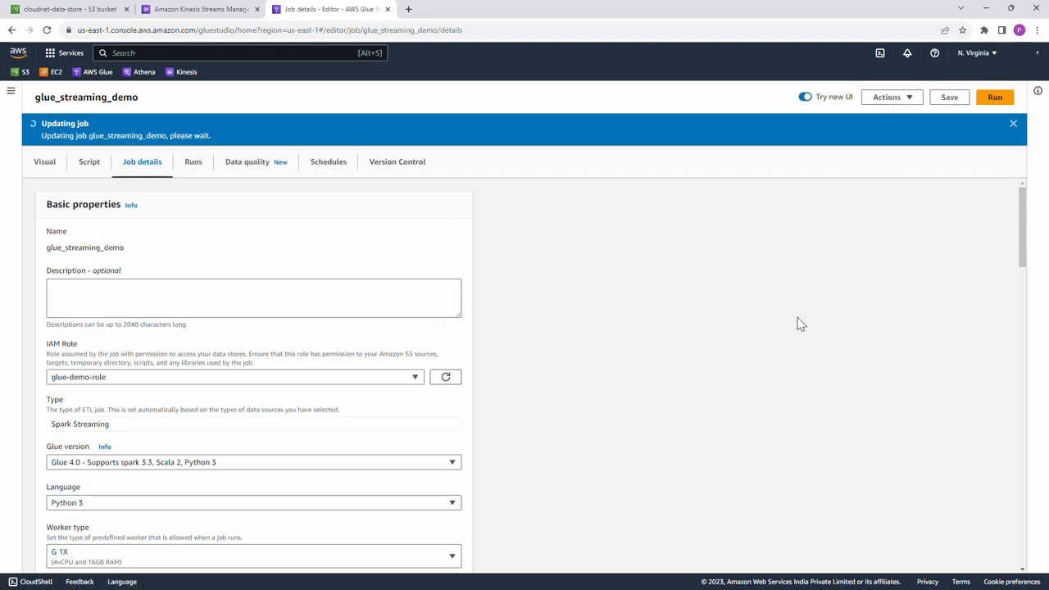
click(949, 97)
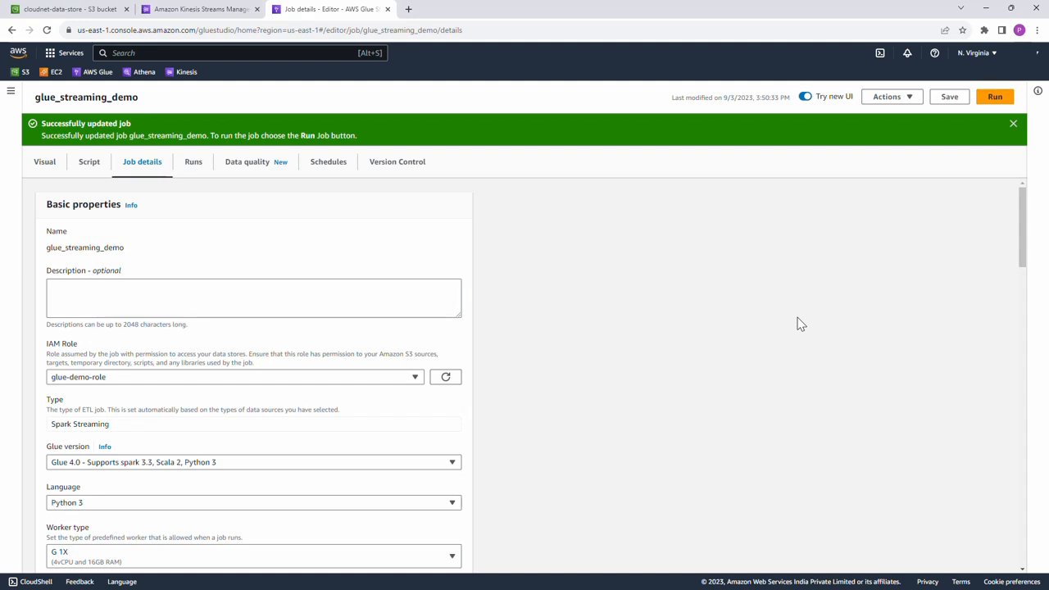
mouse_move(292, 173)
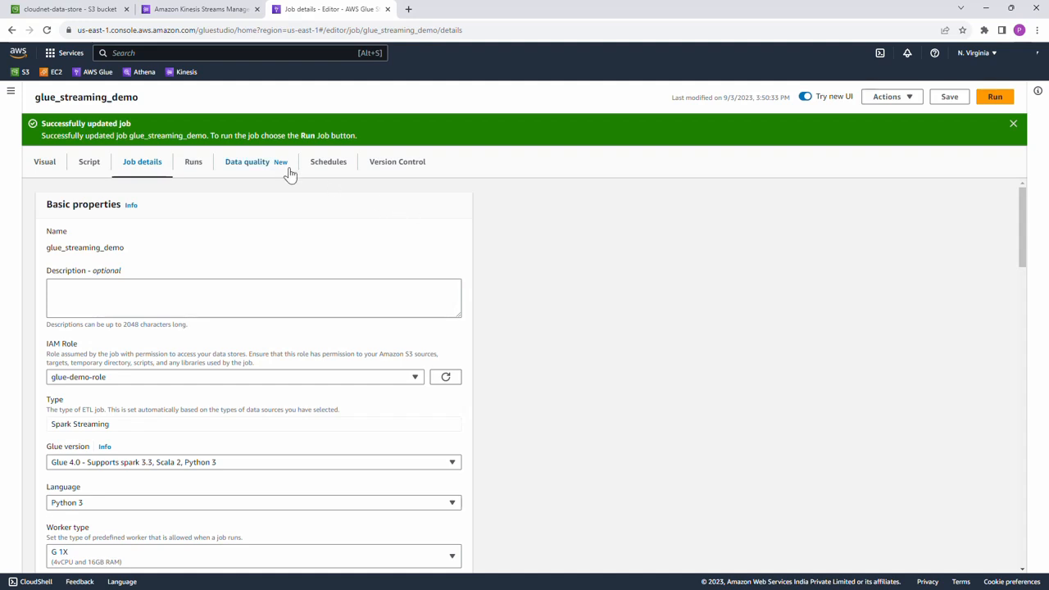
- From a new AWS Glue tab, start creating a Jupyter Notebook job
right_click(97, 72)
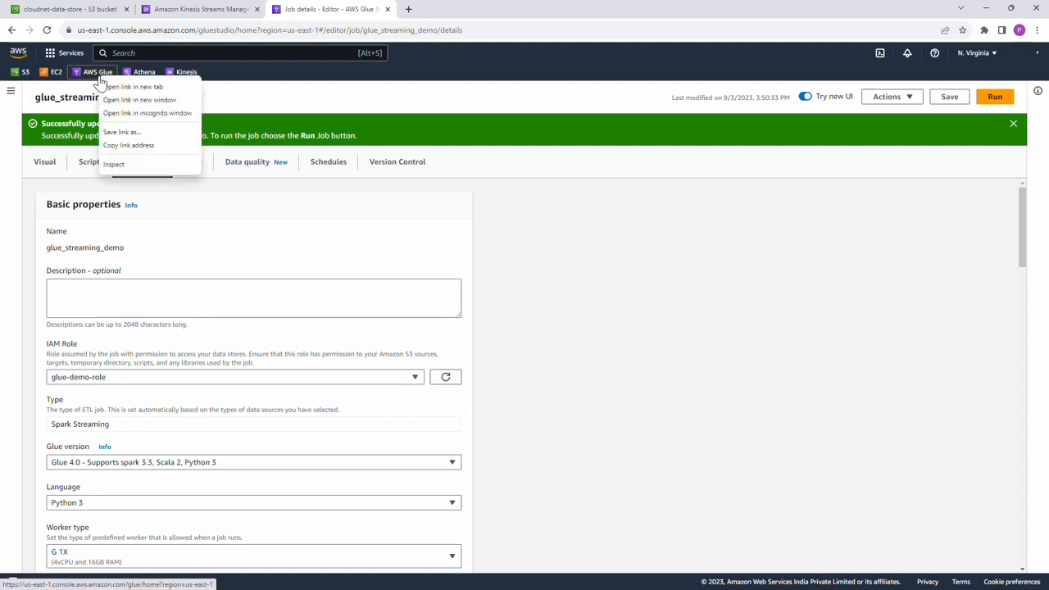
click(133, 85)
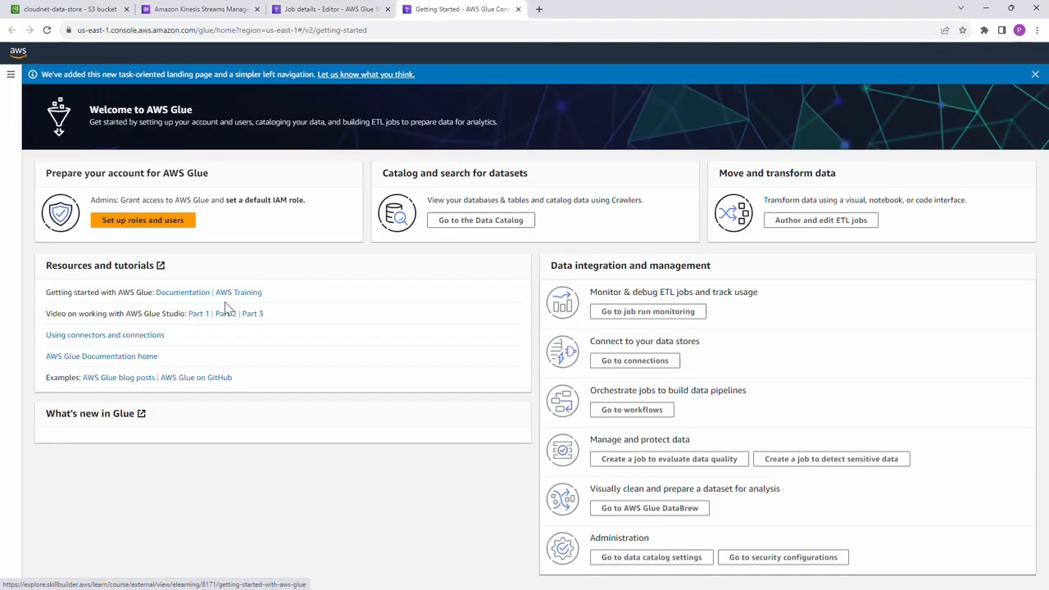
click(10, 76)
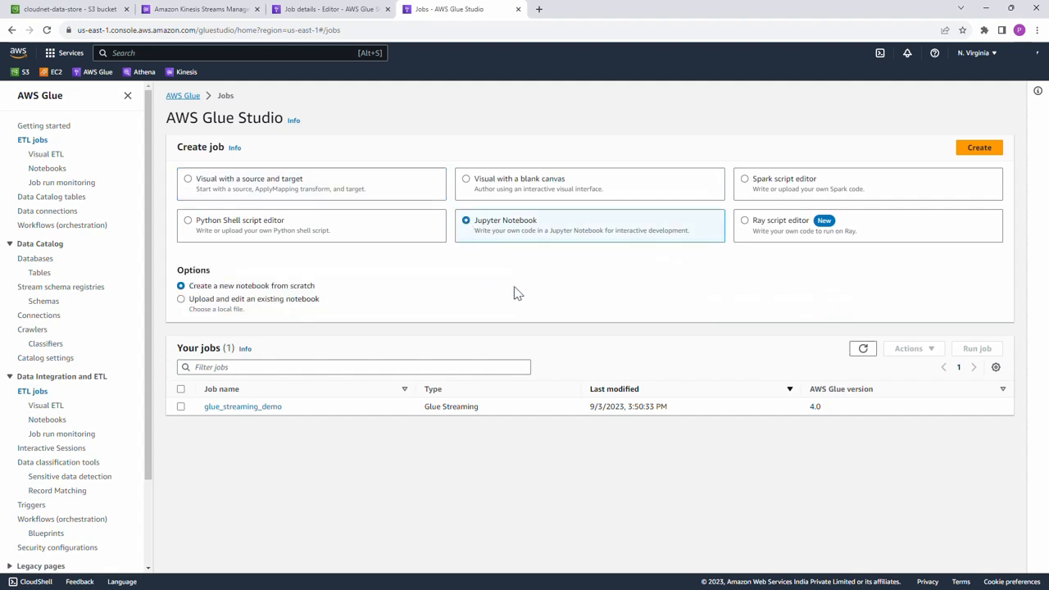
click(979, 147)
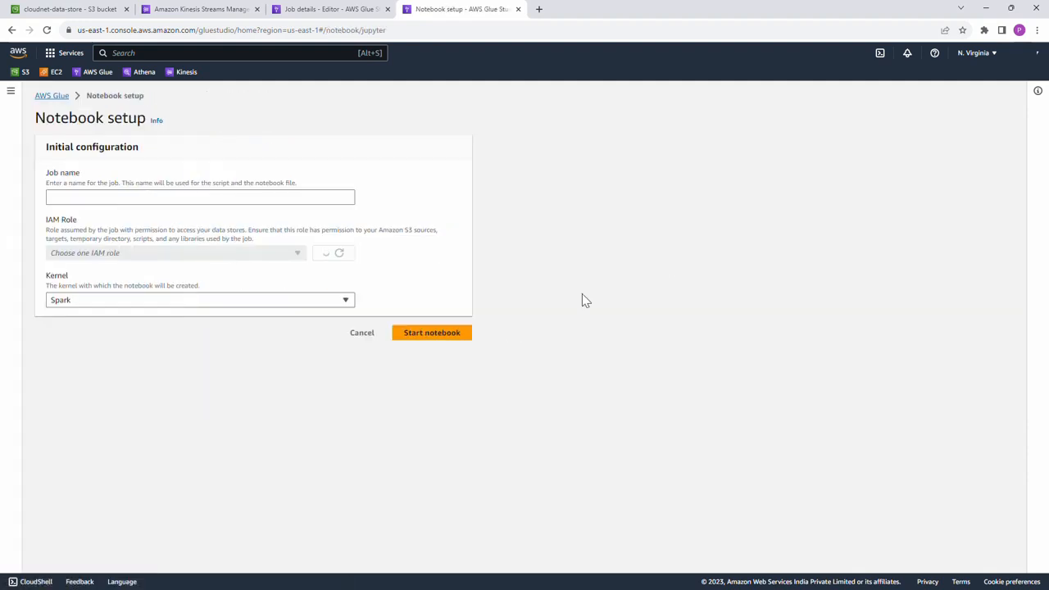
- Name the notebook data_generator, assign glue-demo-role and start it
click(200, 196)
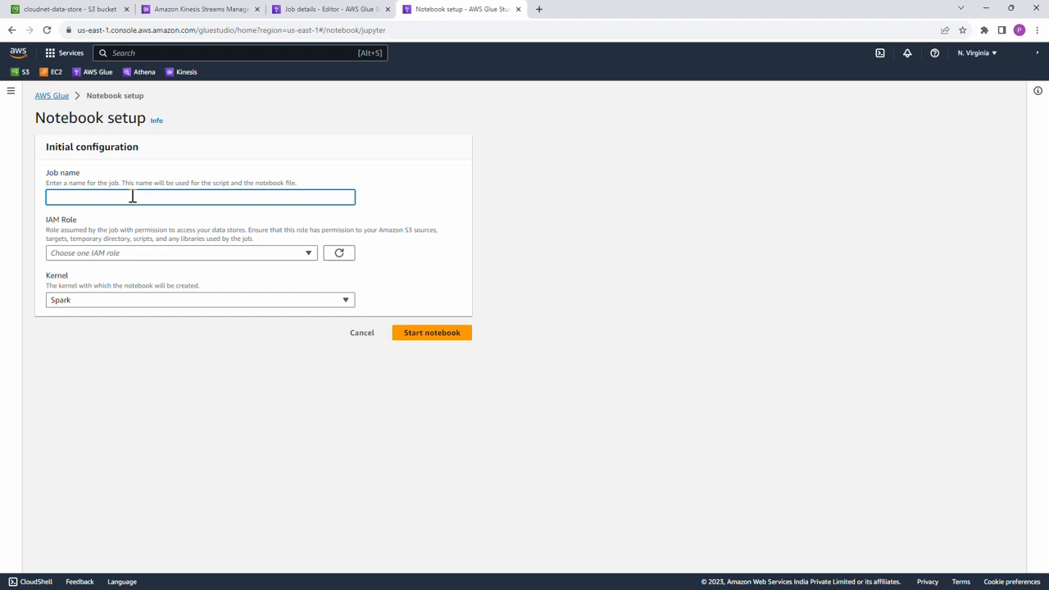
text(data_)
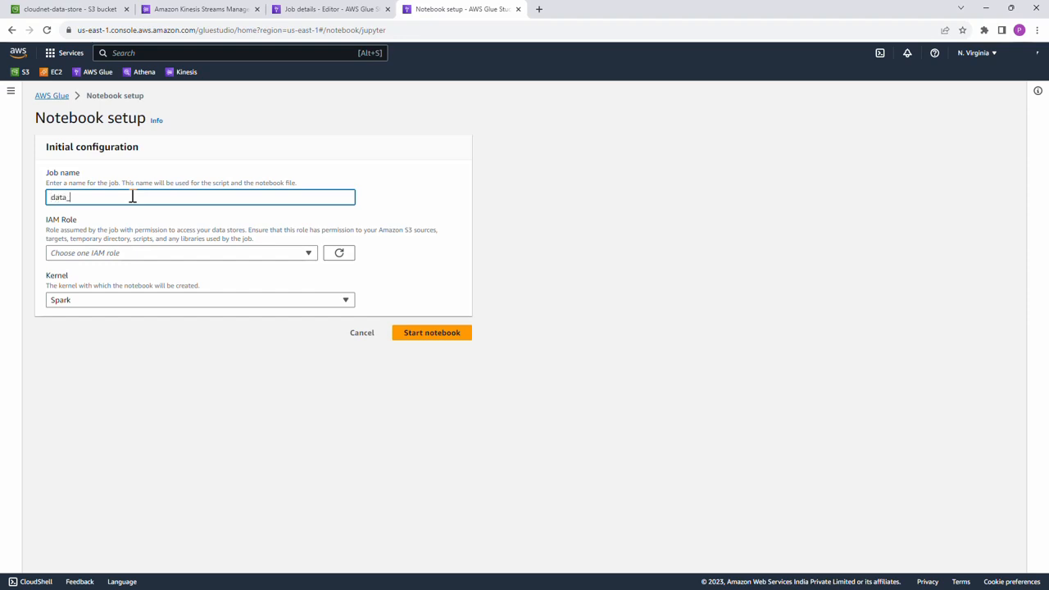
text(generator)
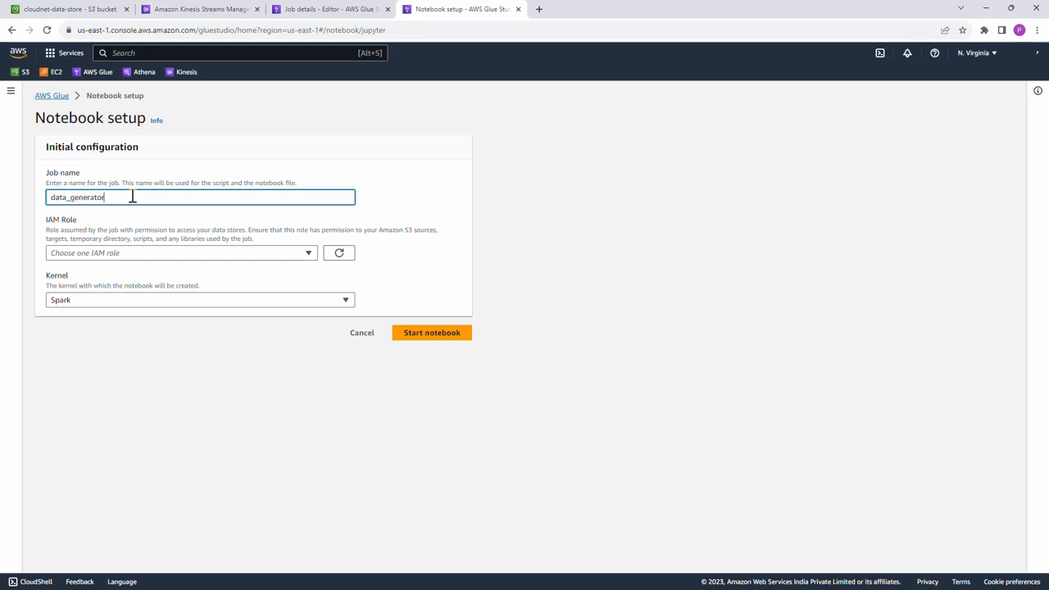
click(180, 252)
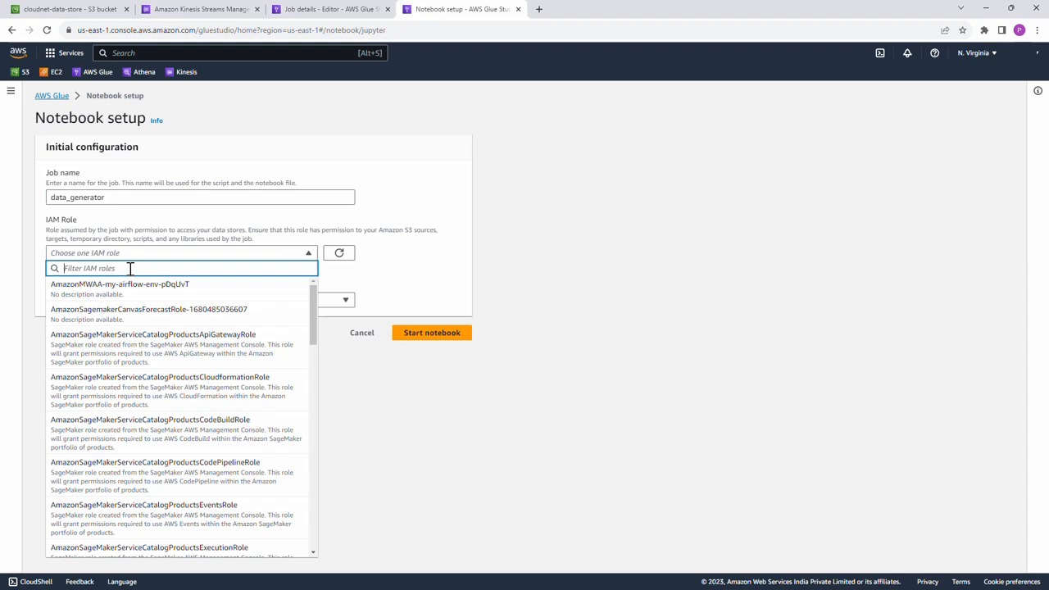
text(glue)
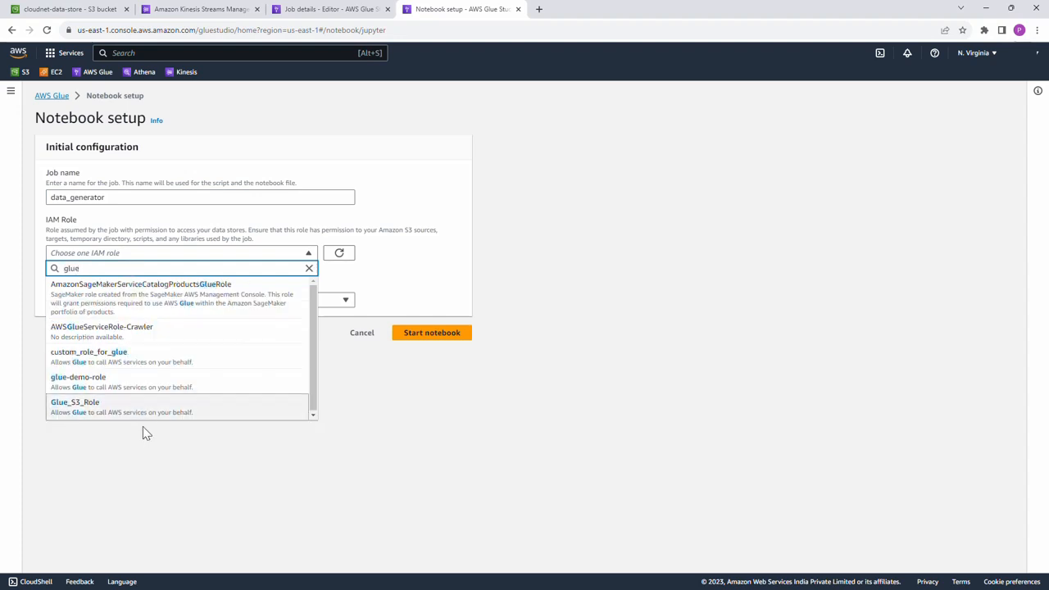
mouse_move(154, 380)
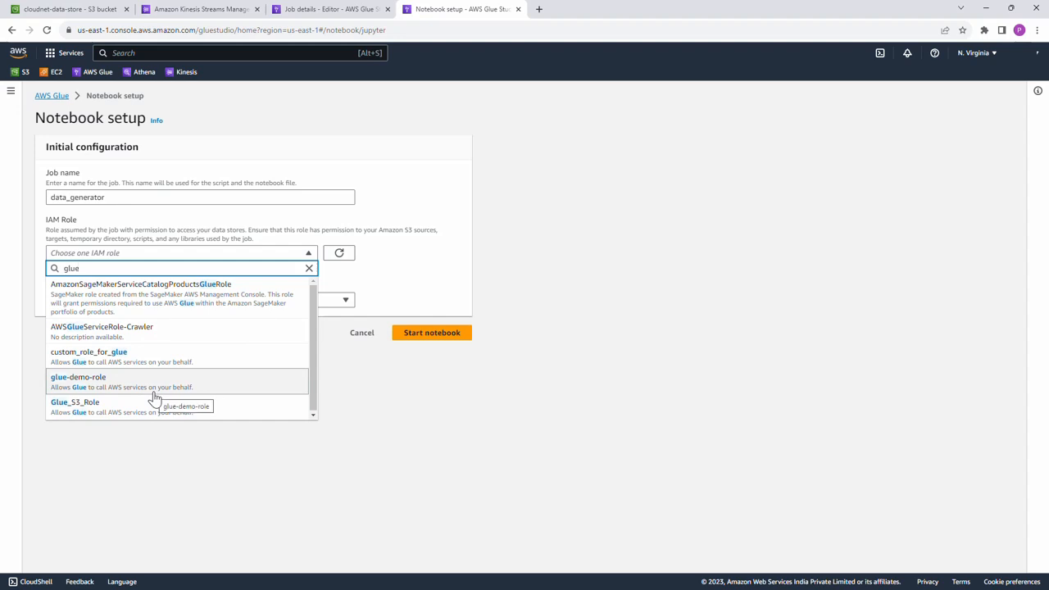
click(79, 377)
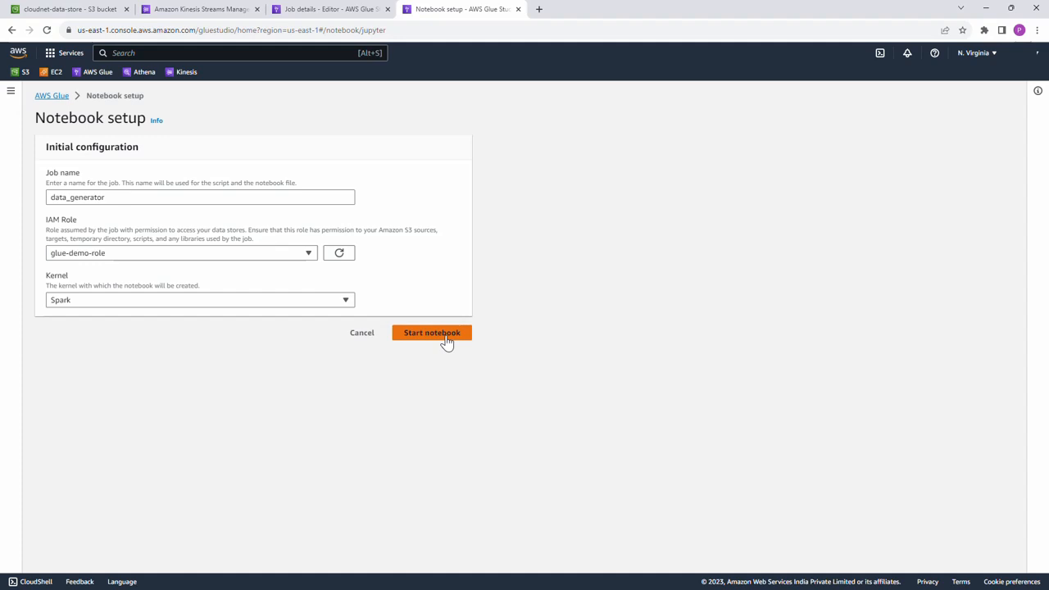
click(431, 331)
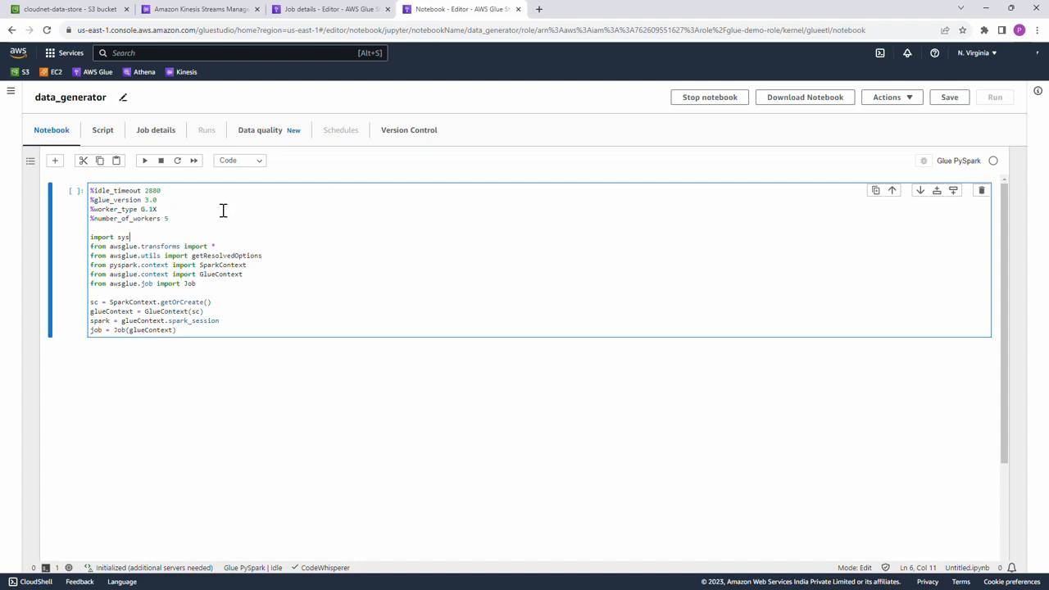
mouse_move(138, 209)
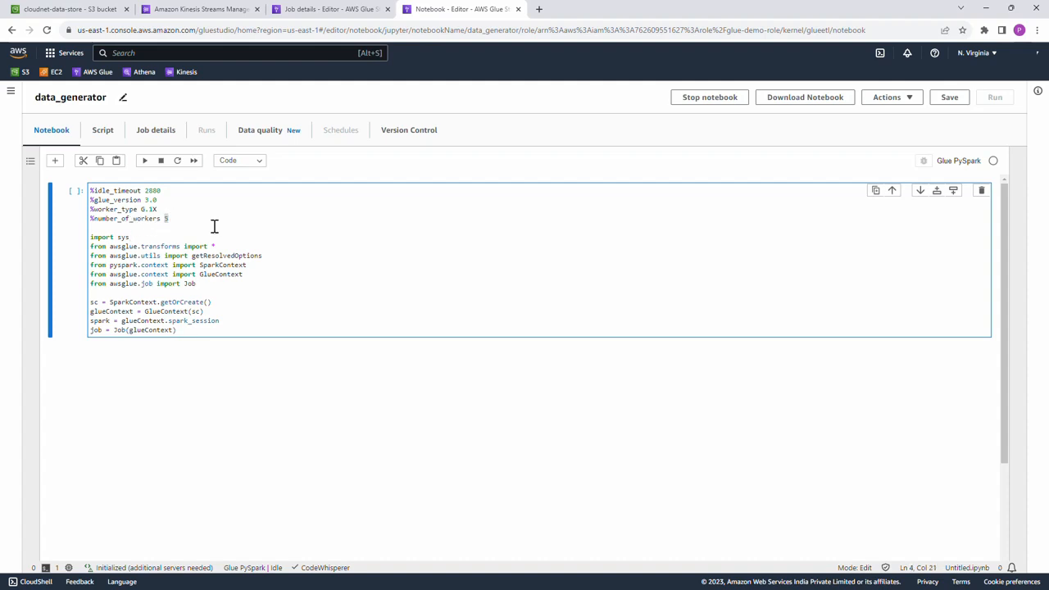
mouse_move(217, 226)
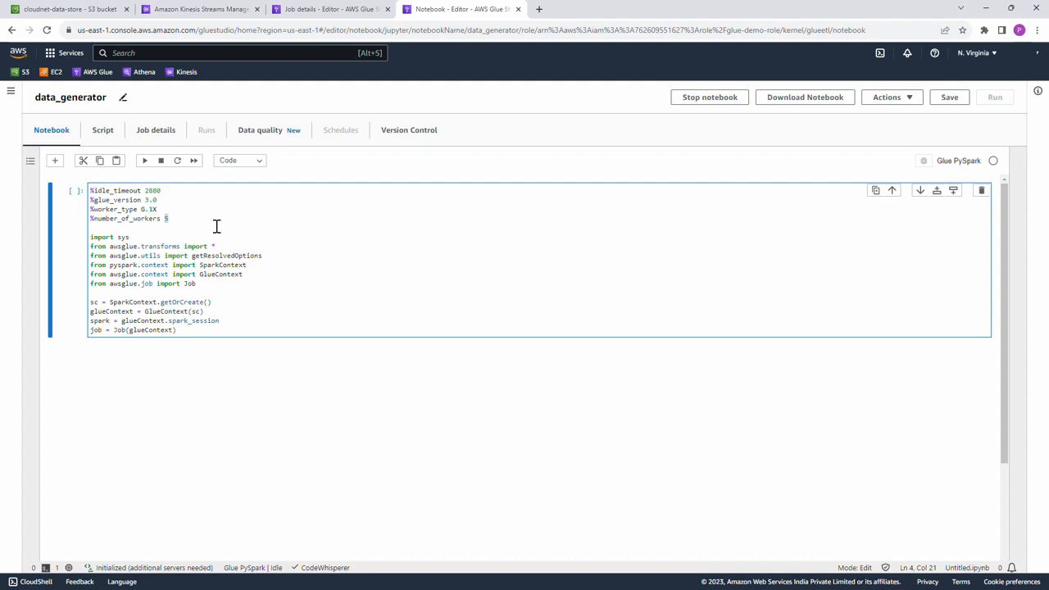
- Set the worker count magic to 3, run the setup cell, and begin a new cell with import json
text(3)
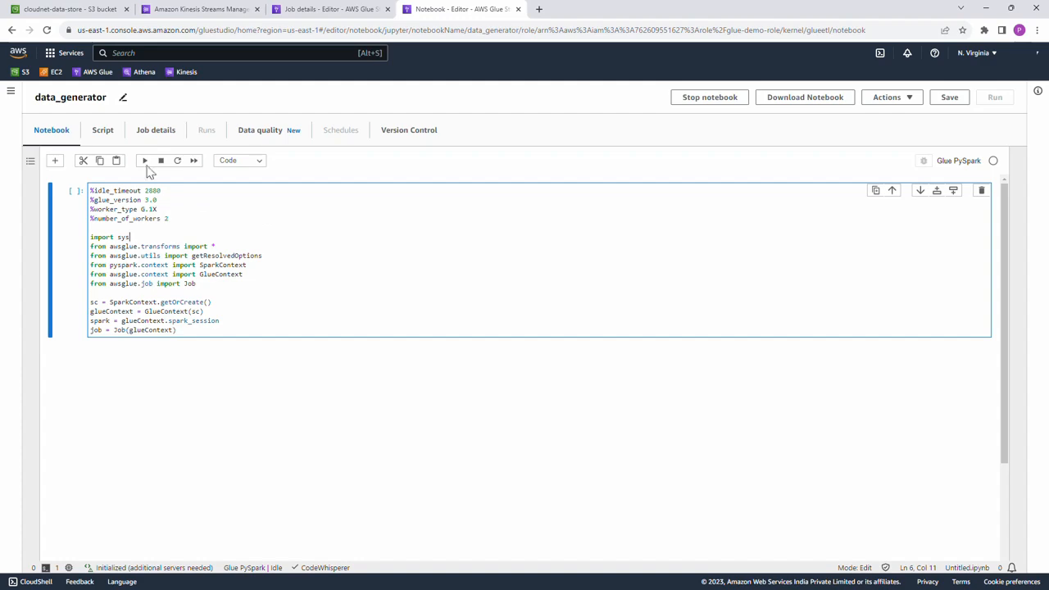
click(144, 161)
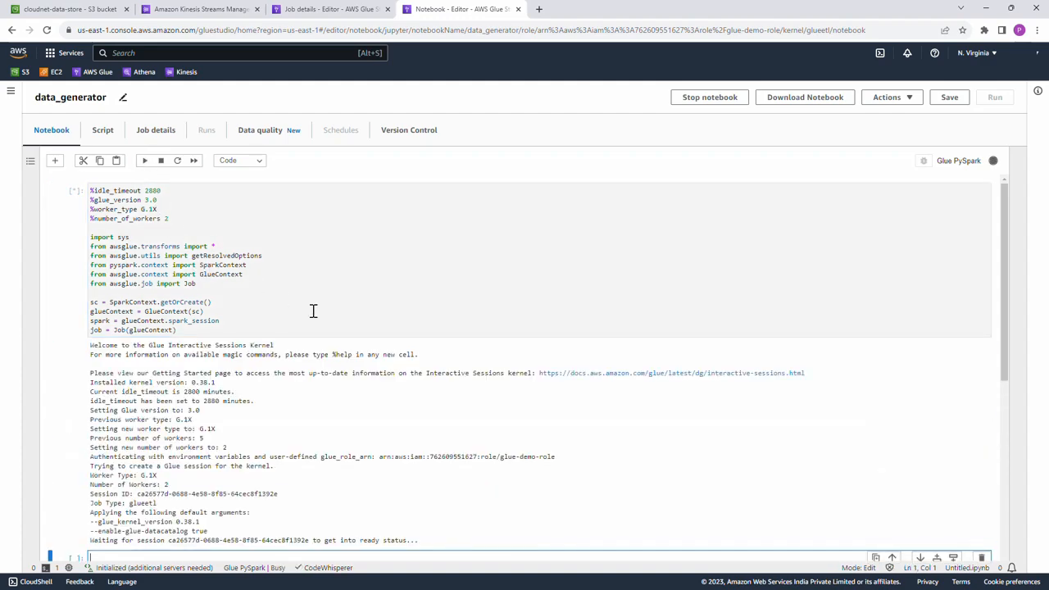
scroll(down, 3)
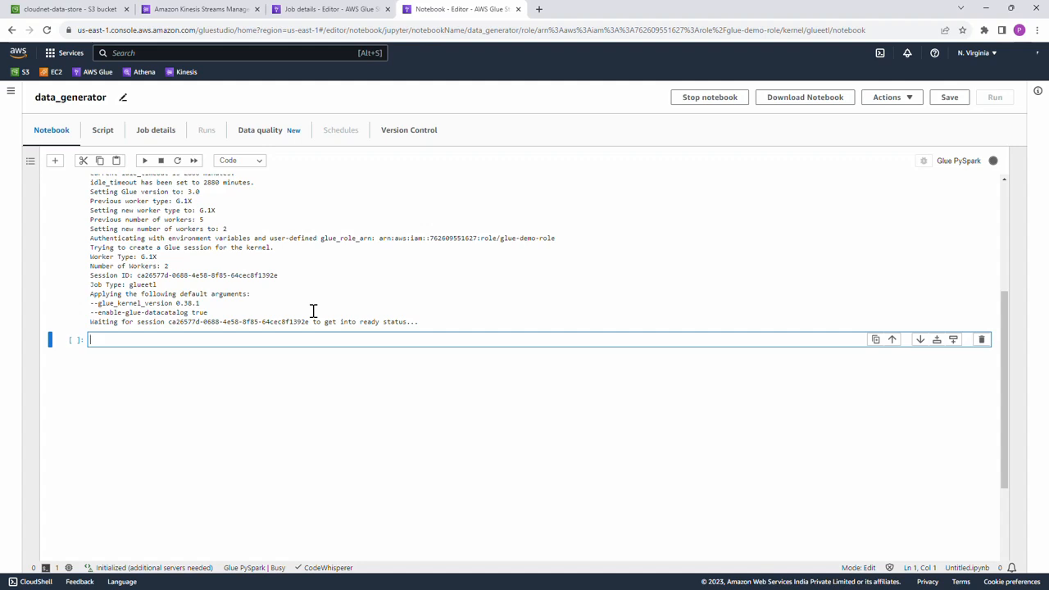
mouse_move(223, 341)
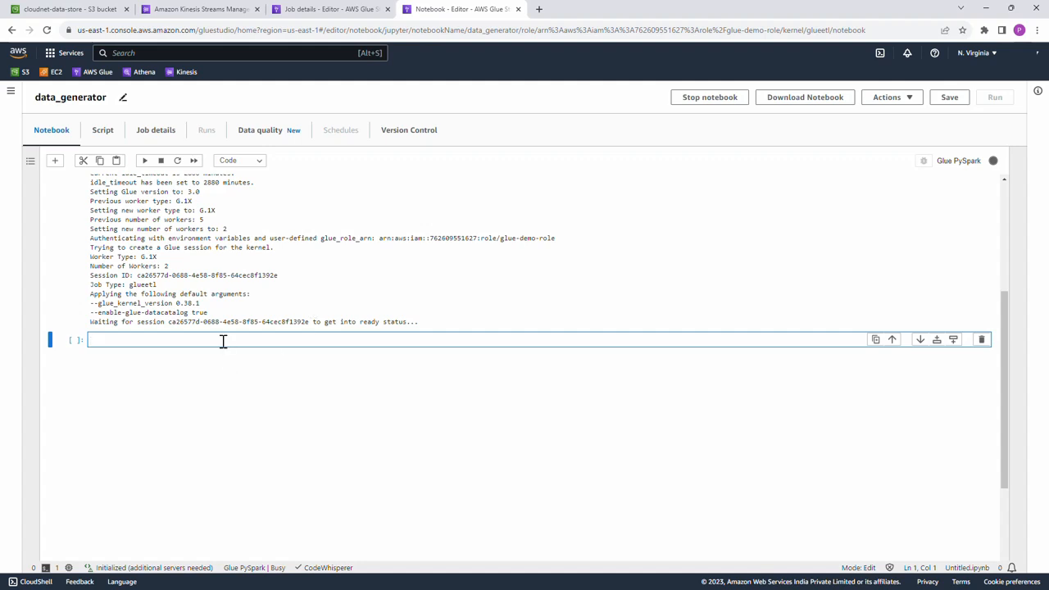
text(import json)
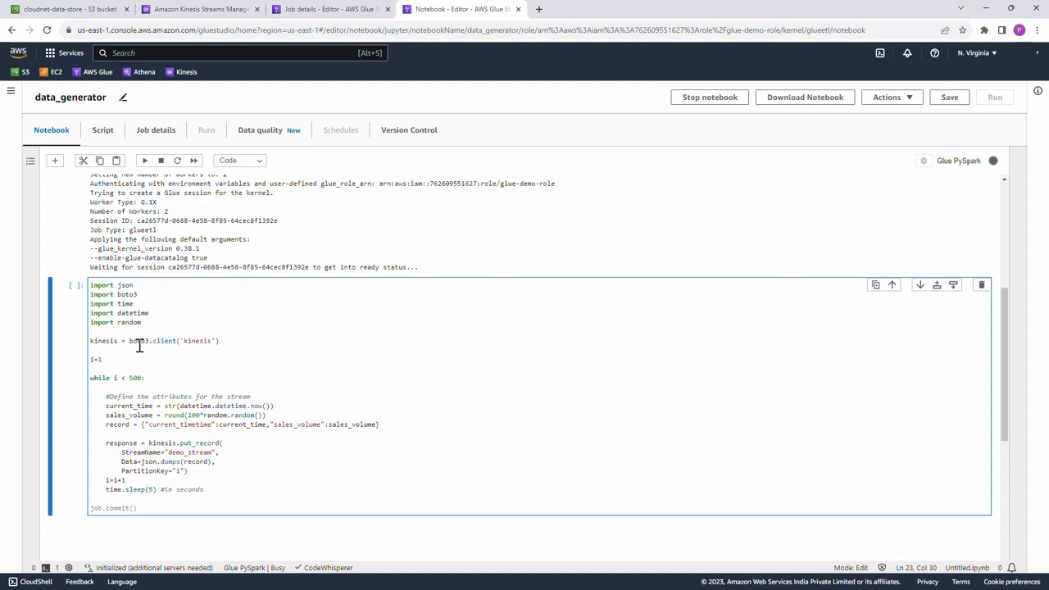
mouse_move(184, 354)
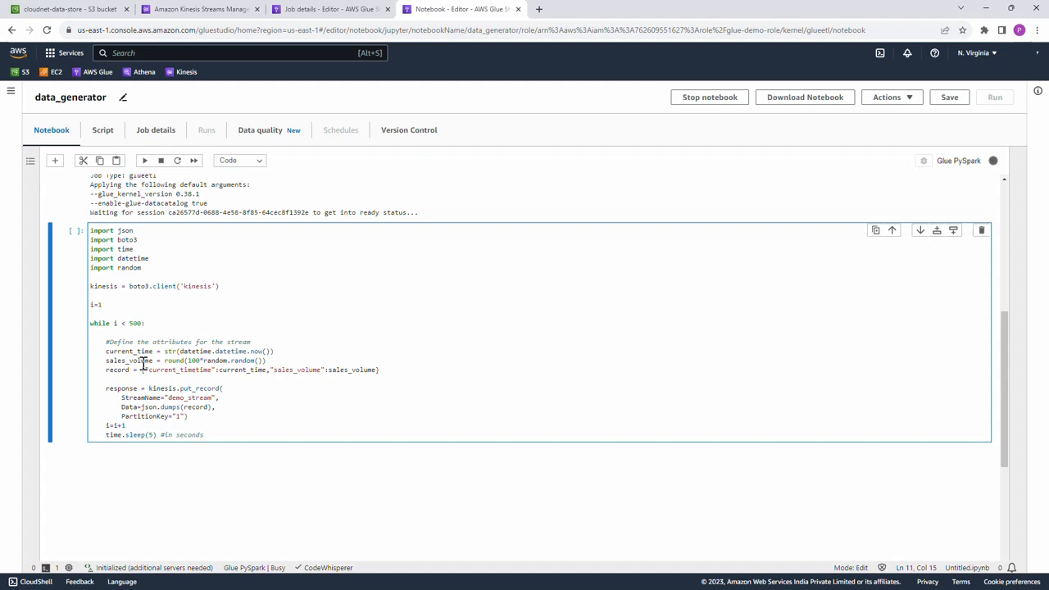
mouse_move(189, 364)
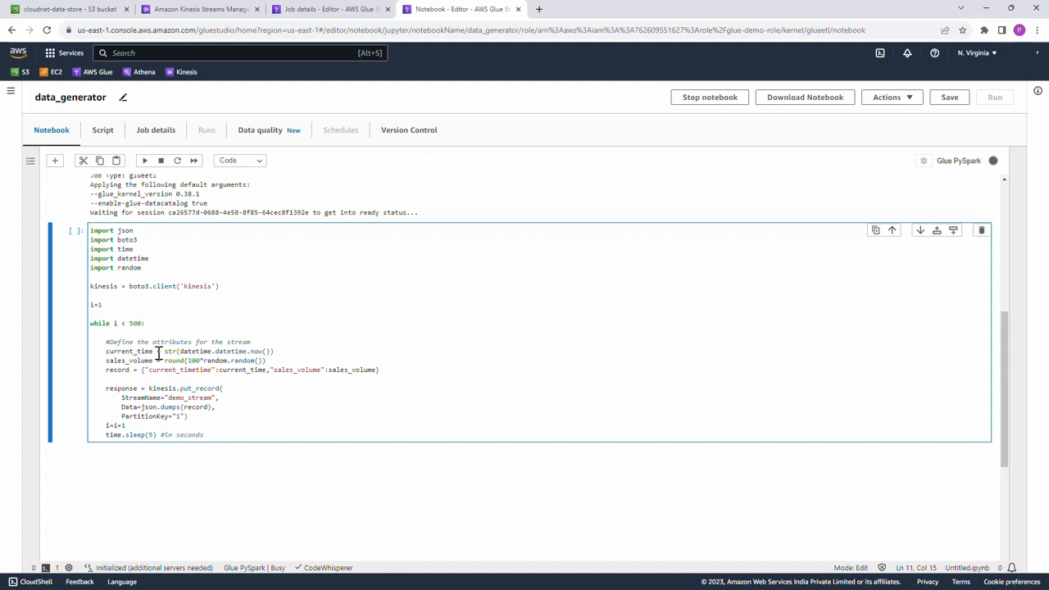
- Run the data_generator cell with the kinesis.put_record loop writing records to demo_stream, then return to the job page
click(144, 321)
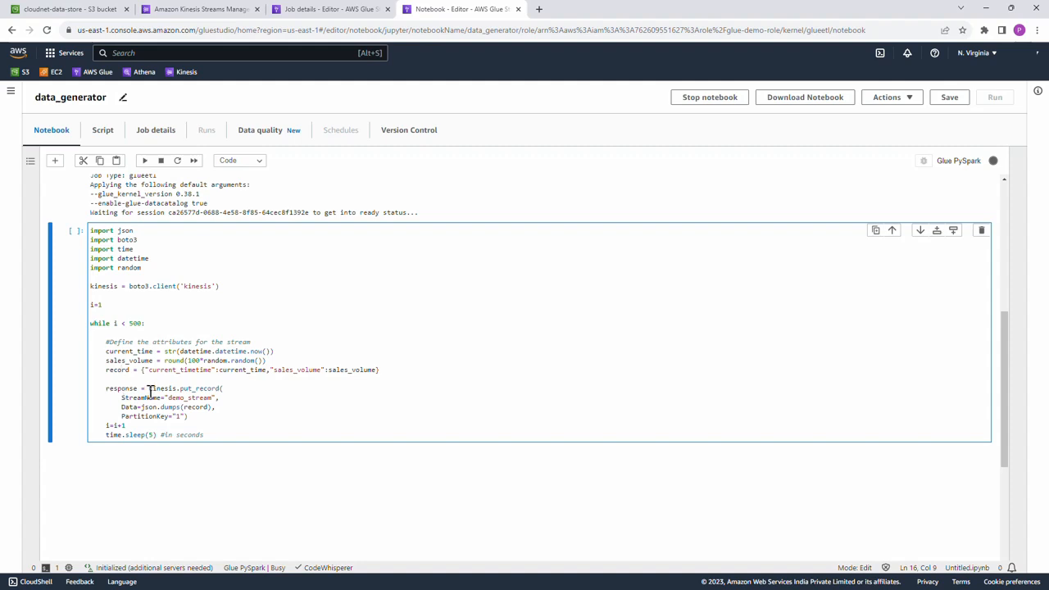
click(189, 398)
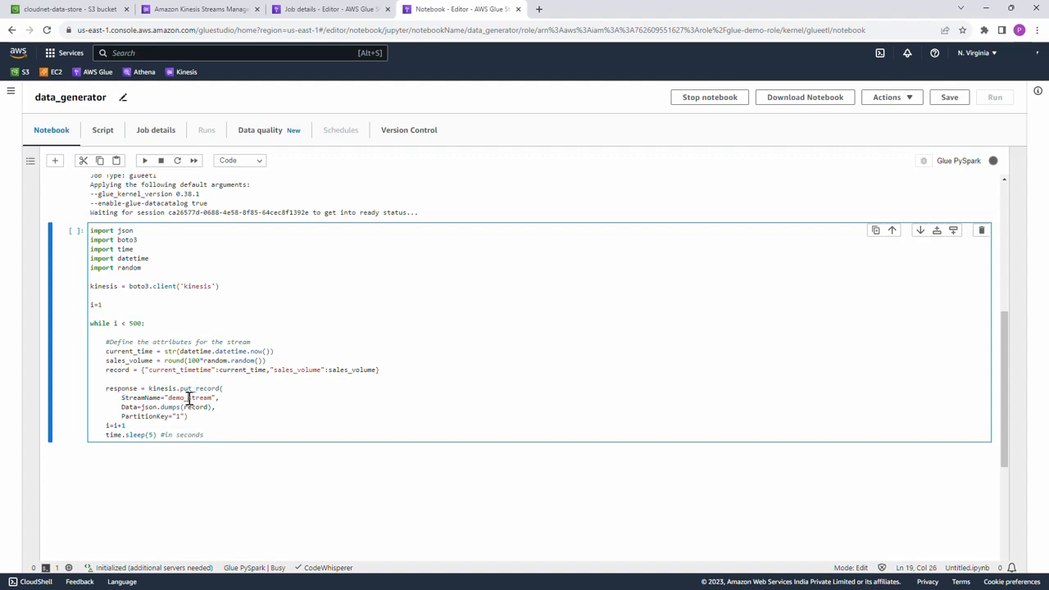
double_click(190, 406)
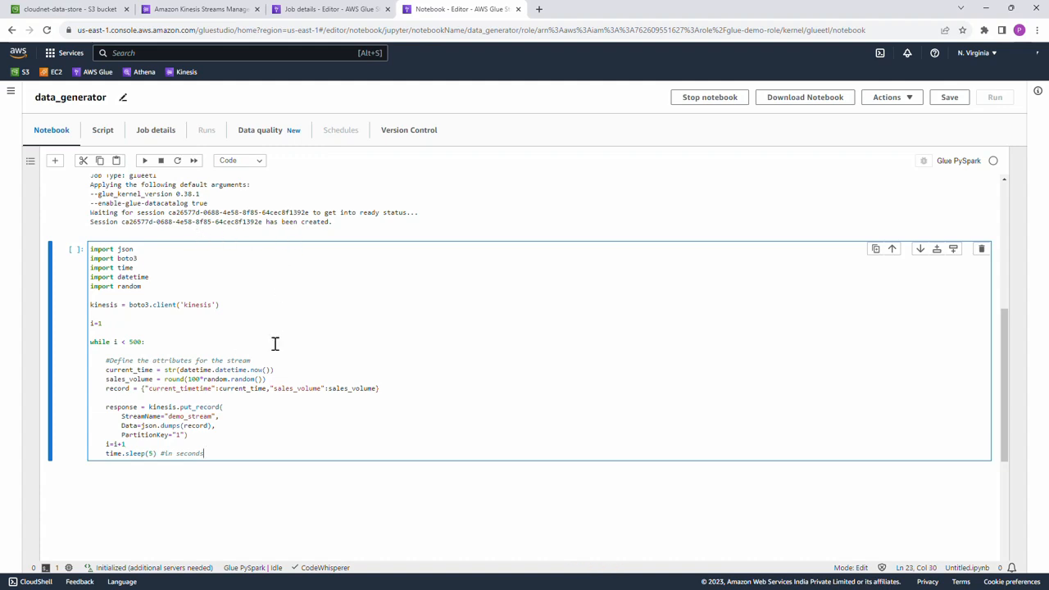
click(144, 343)
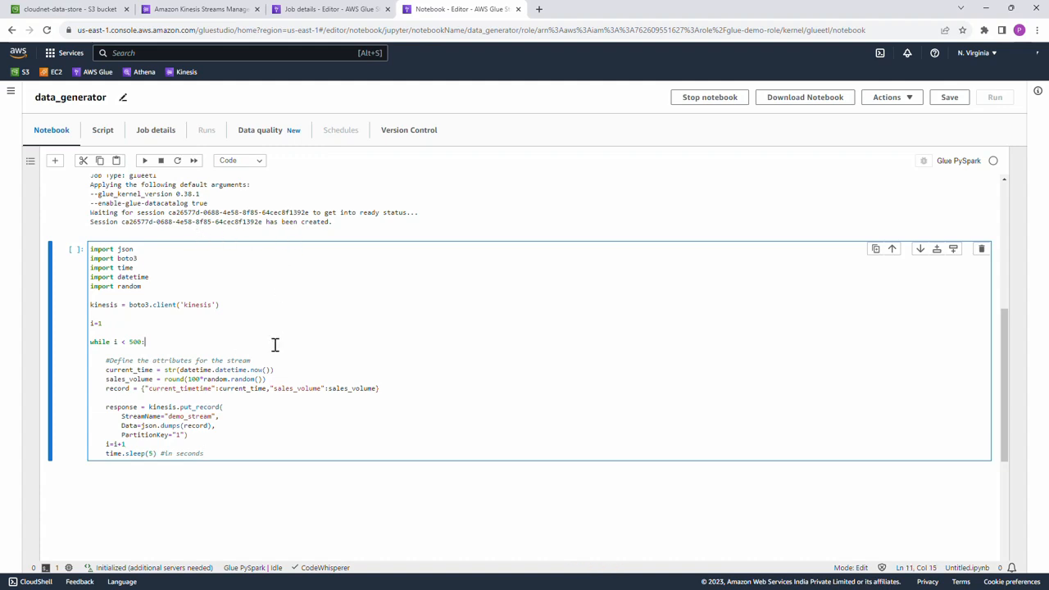
mouse_move(150, 170)
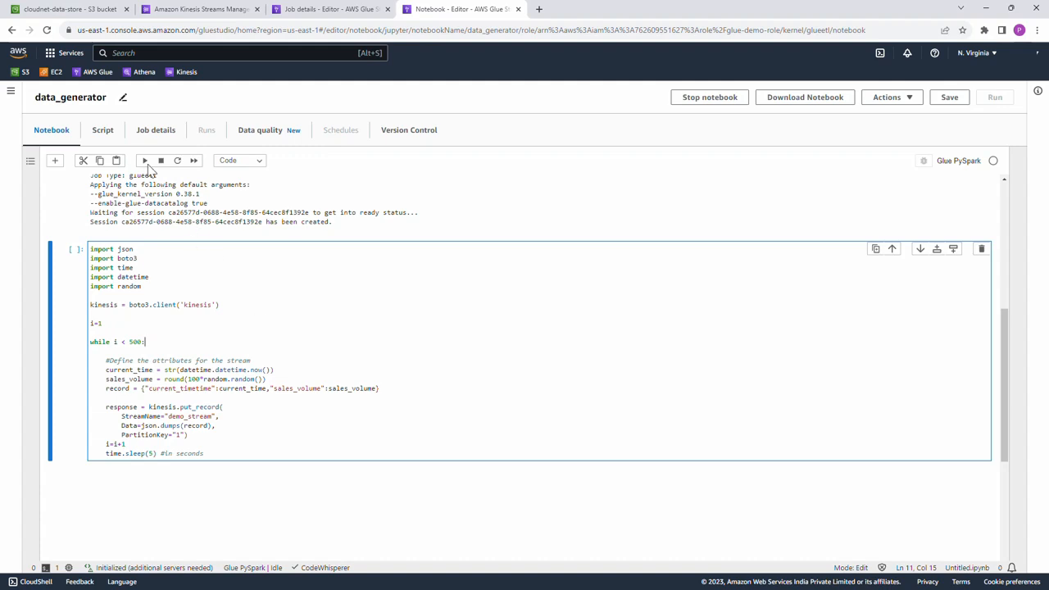
click(144, 160)
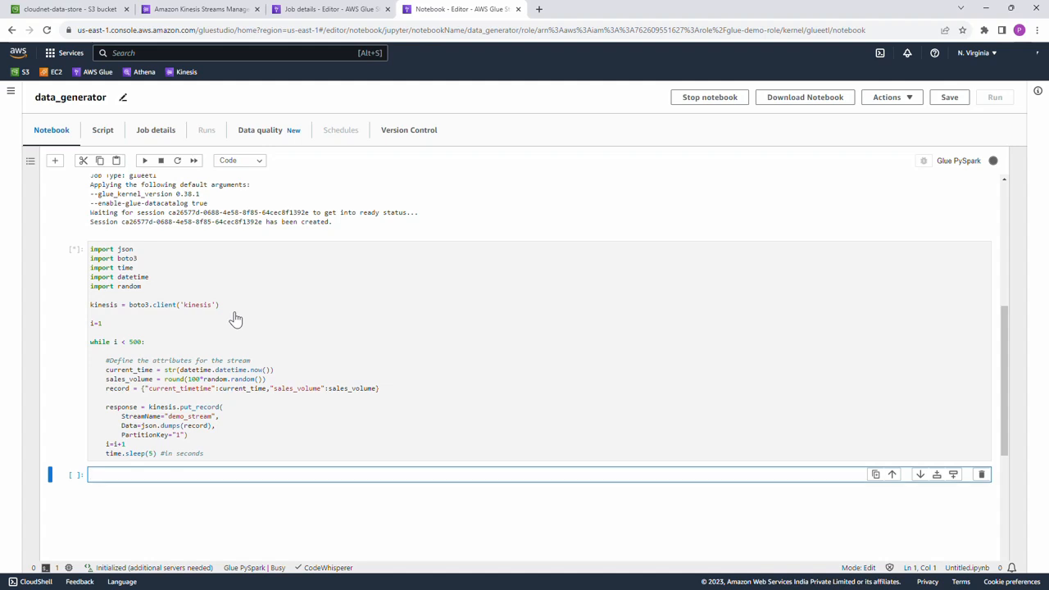
click(328, 10)
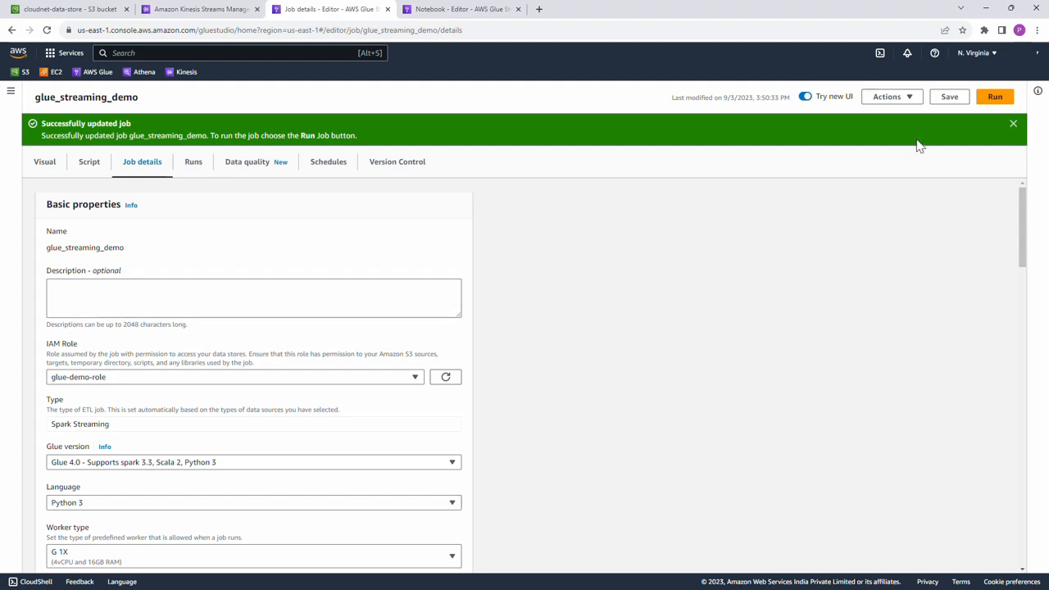
mouse_move(965, 206)
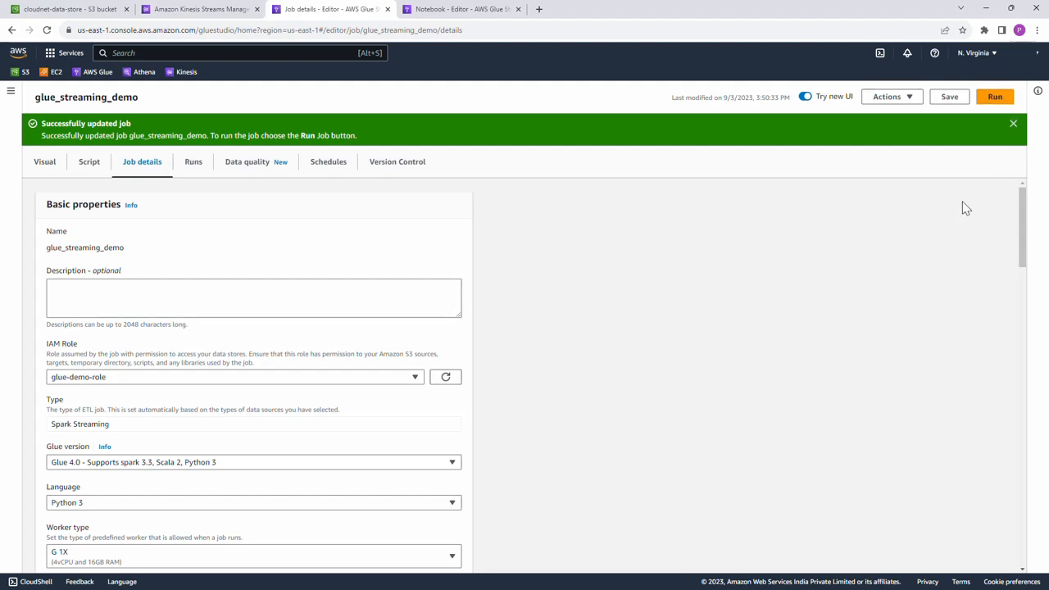
- Start a glue_streaming_demo run and refresh its Runs list until the new run shows Running
click(995, 97)
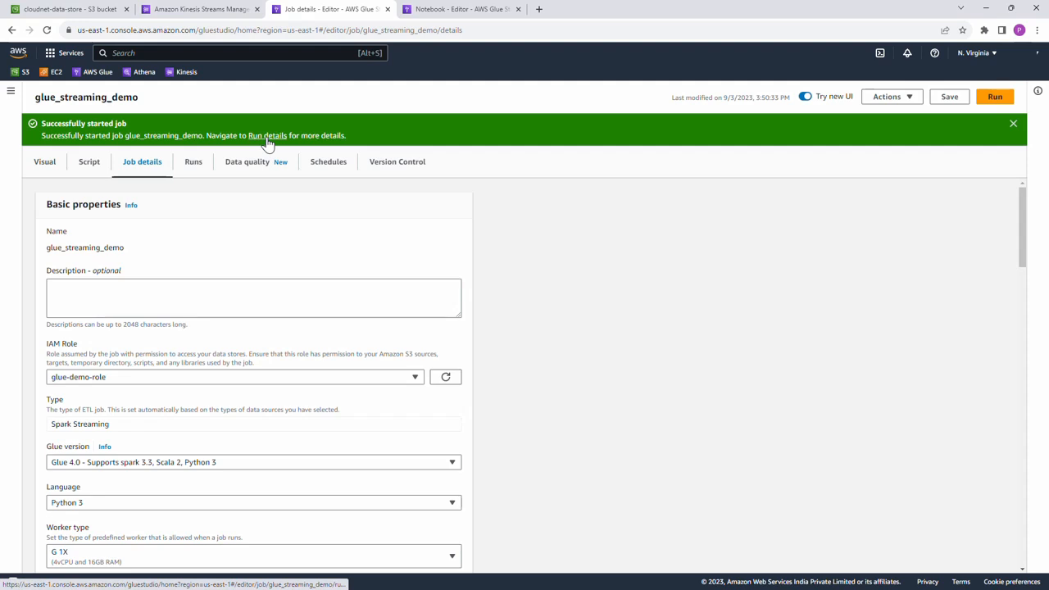
click(194, 162)
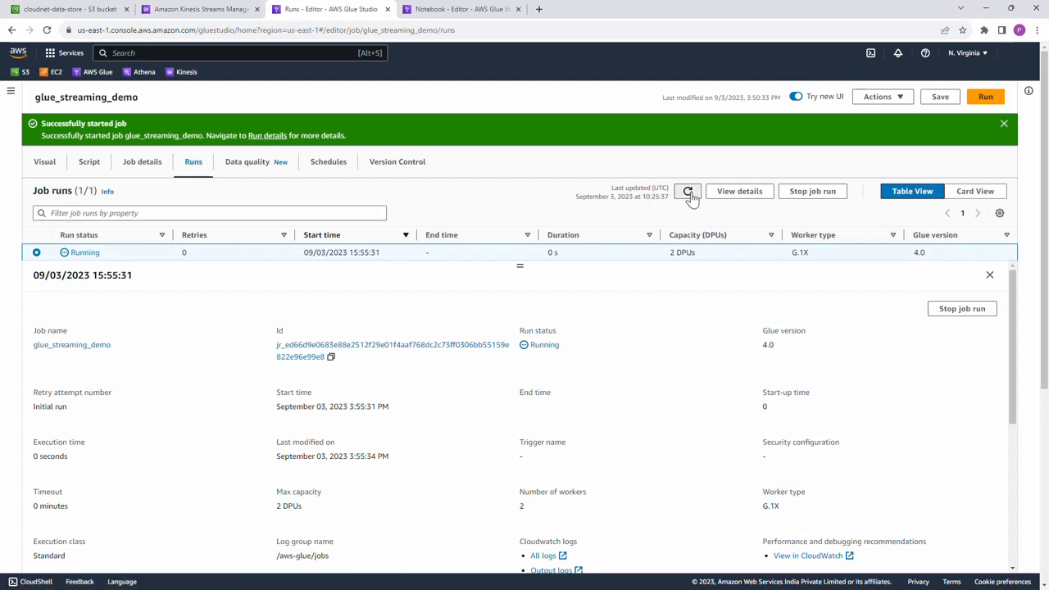
click(688, 191)
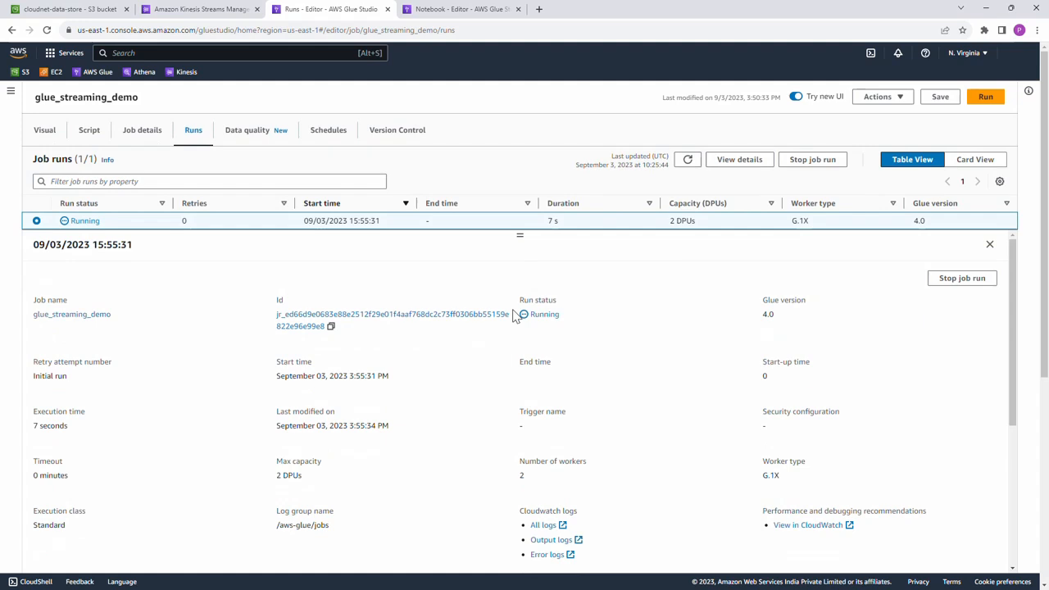
click(57, 10)
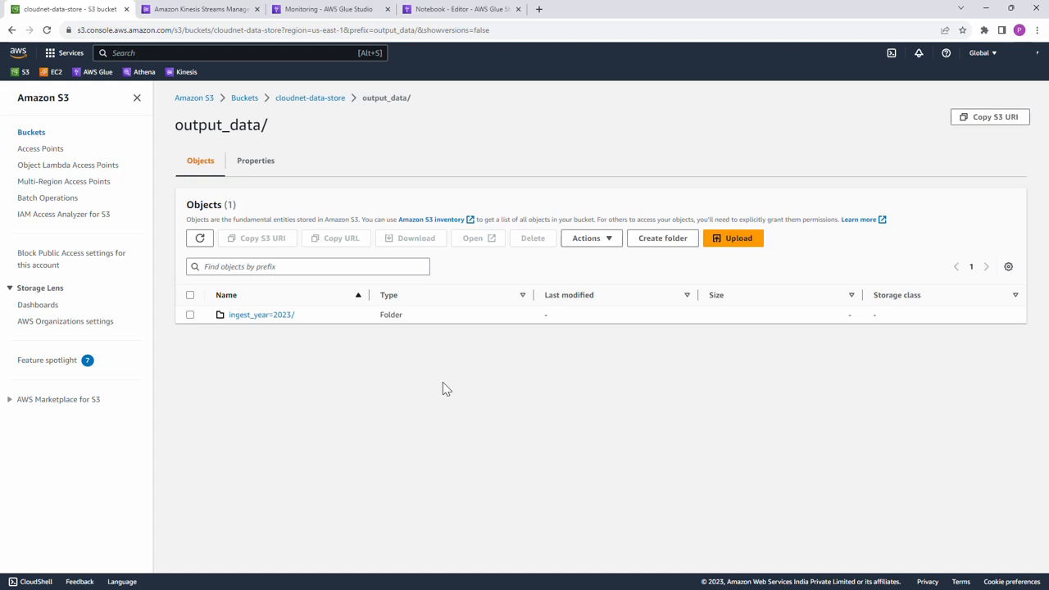
mouse_move(288, 400)
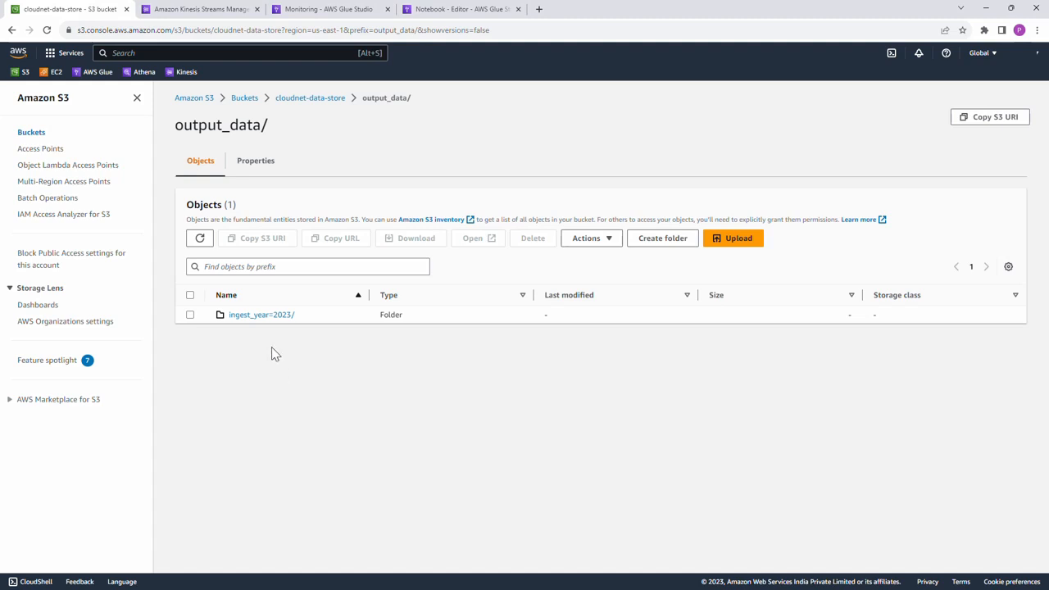
mouse_move(261, 314)
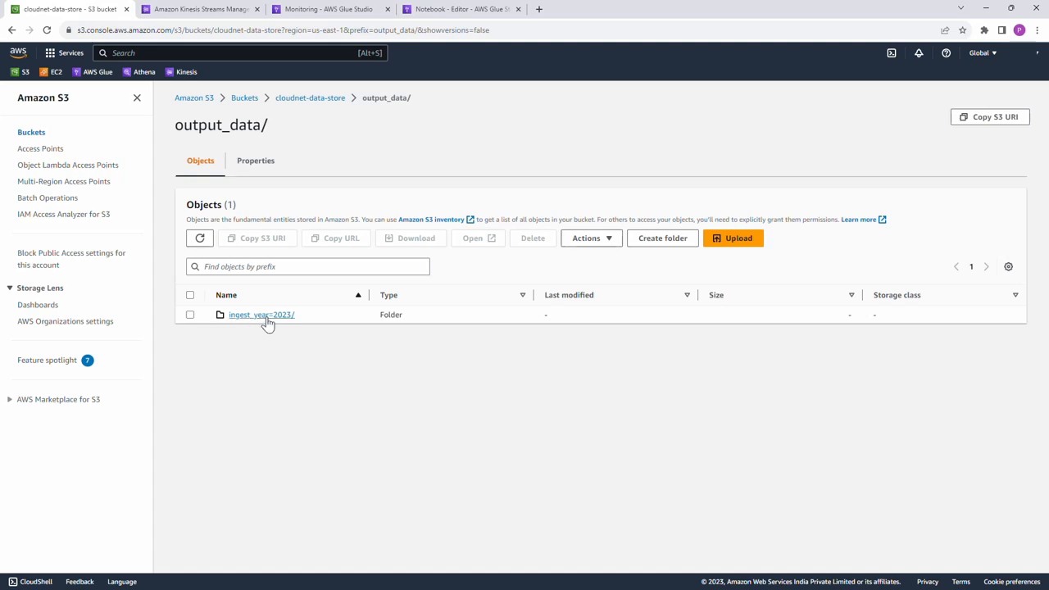
- Drill from output_data into ingest_year=2023 and its month/day/hour partitions to reach the parquet files
click(261, 314)
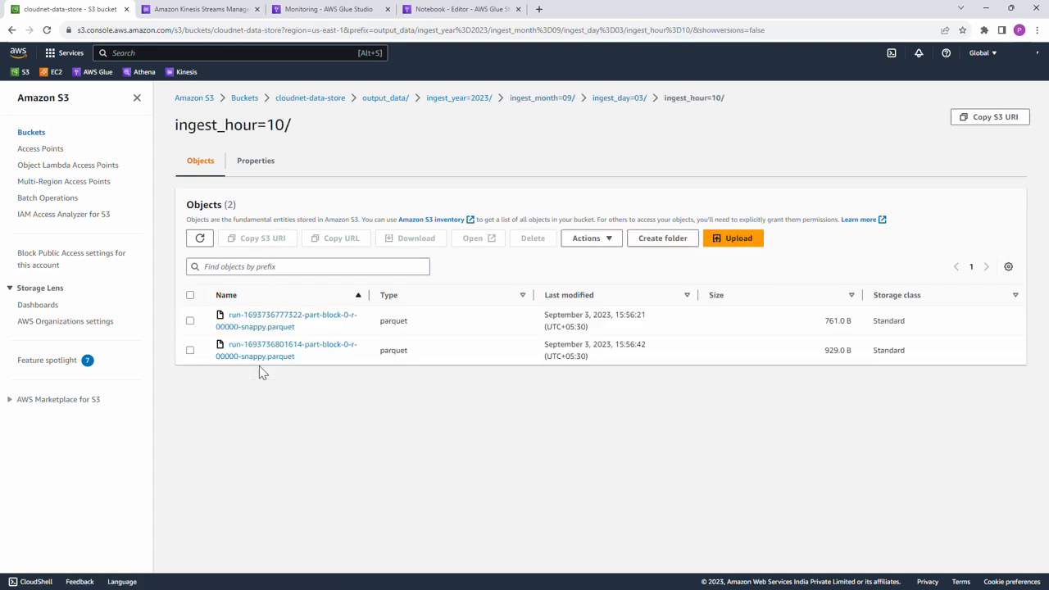
mouse_move(335, 379)
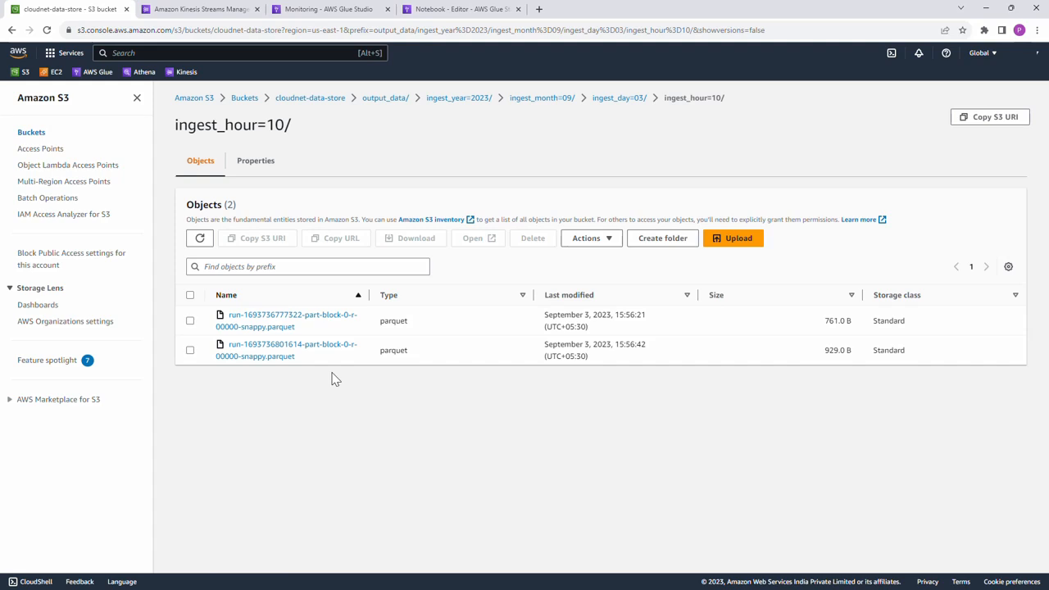
mouse_move(266, 404)
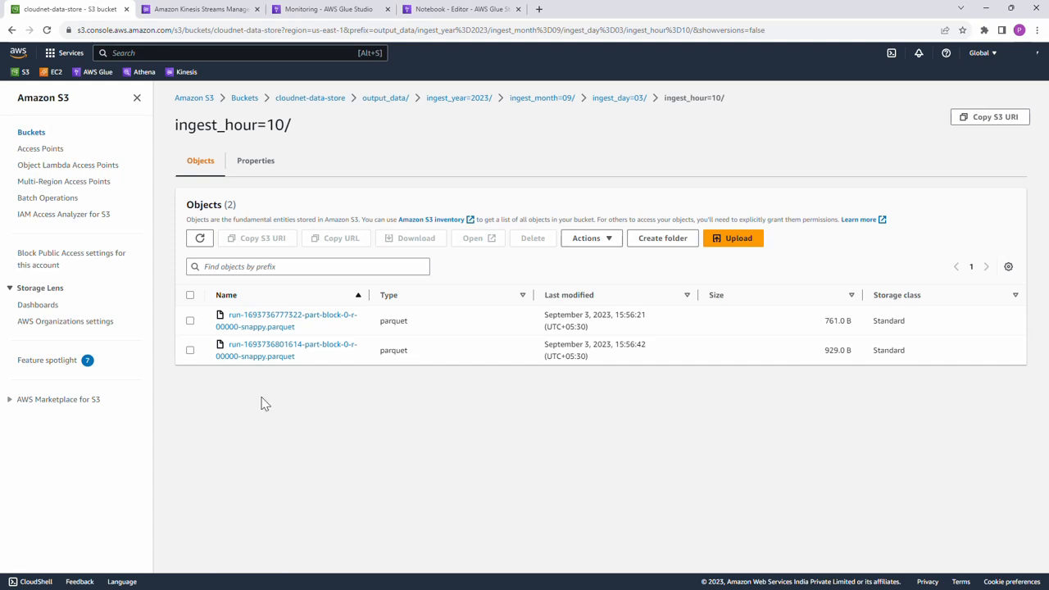
- Query one parquet file with S3 Select (Parquet in, CSV out) and view the formatted results
click(190, 350)
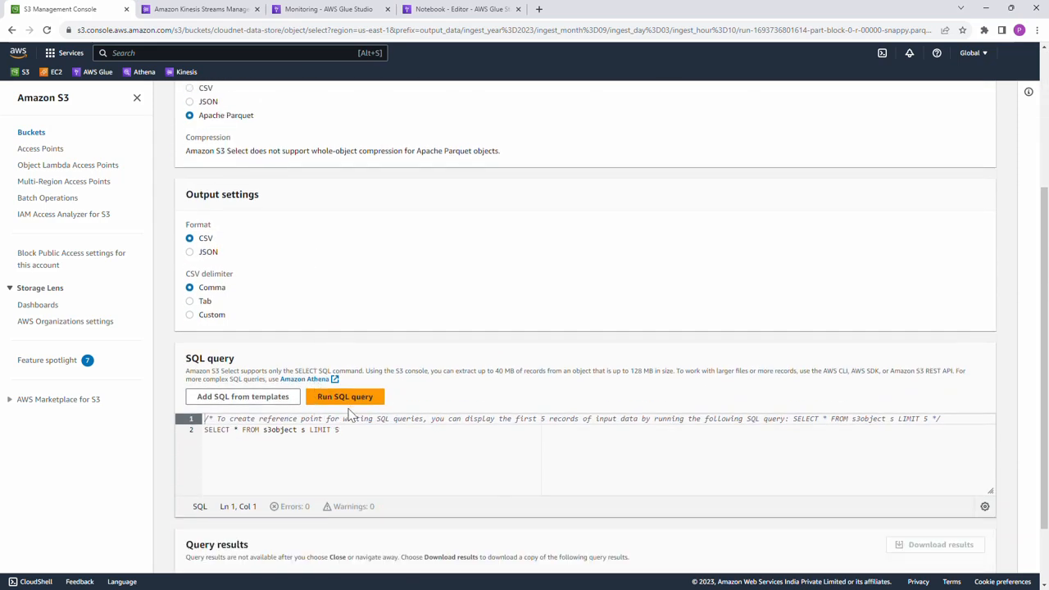
mouse_move(509, 413)
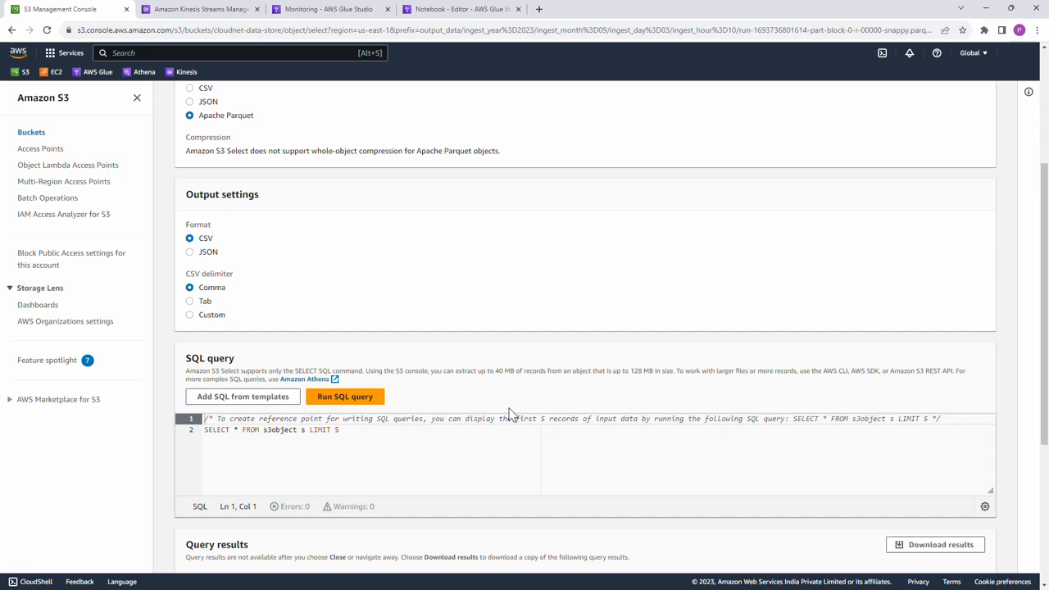
click(344, 395)
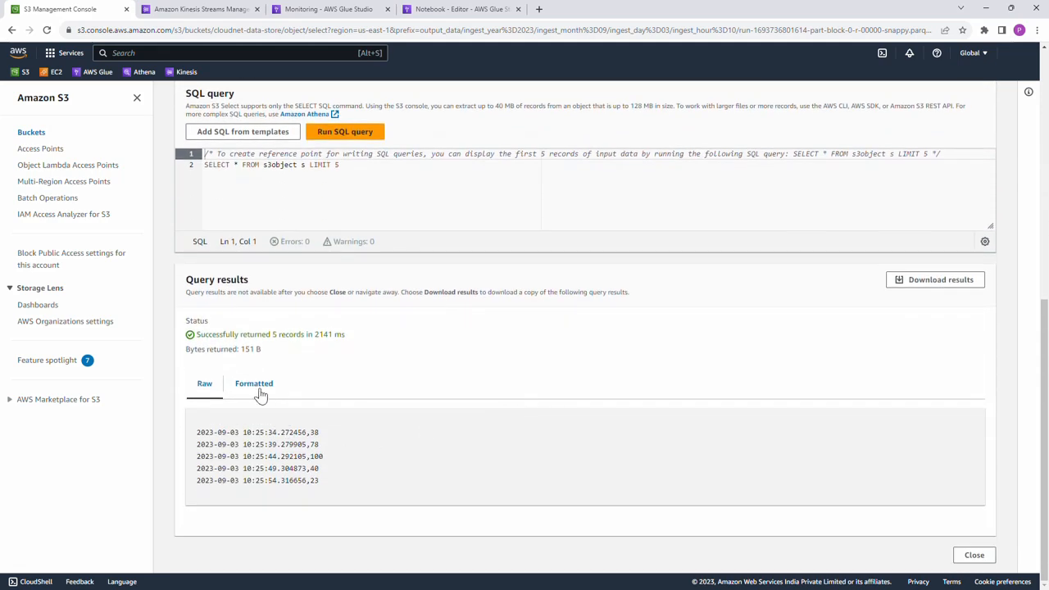
click(254, 384)
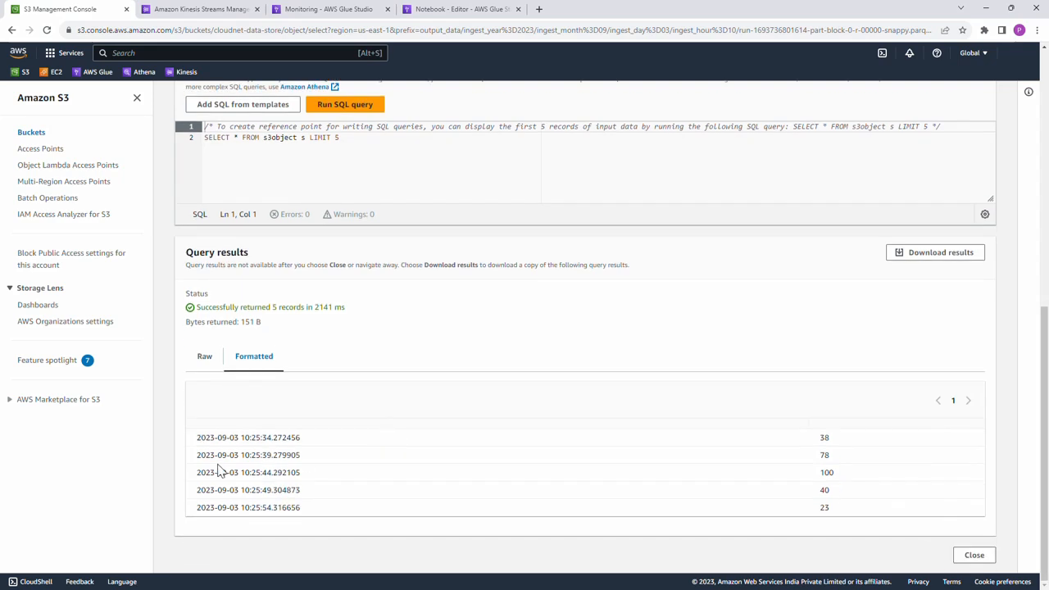
mouse_move(335, 479)
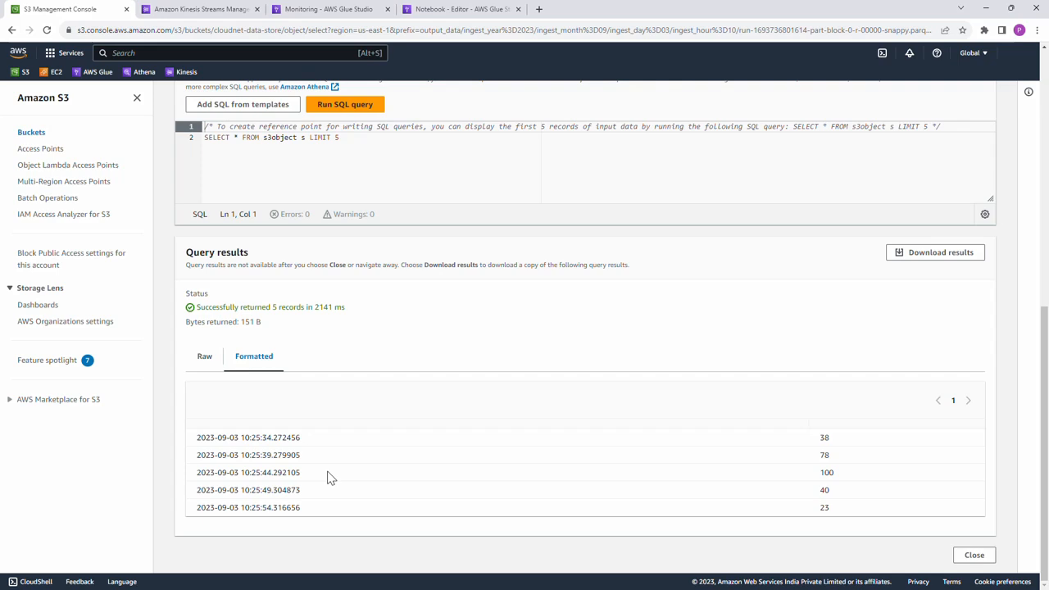
mouse_move(320, 475)
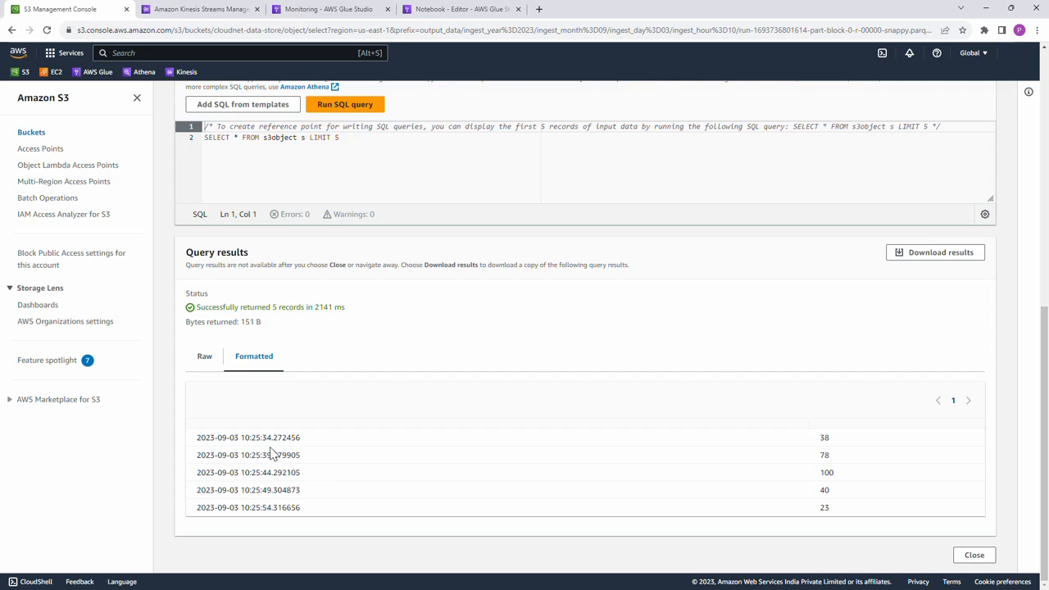
- Inspect the third record's timestamp (minutes 44) in the results, then return to the ingest_hour=10 listing
double_click(266, 436)
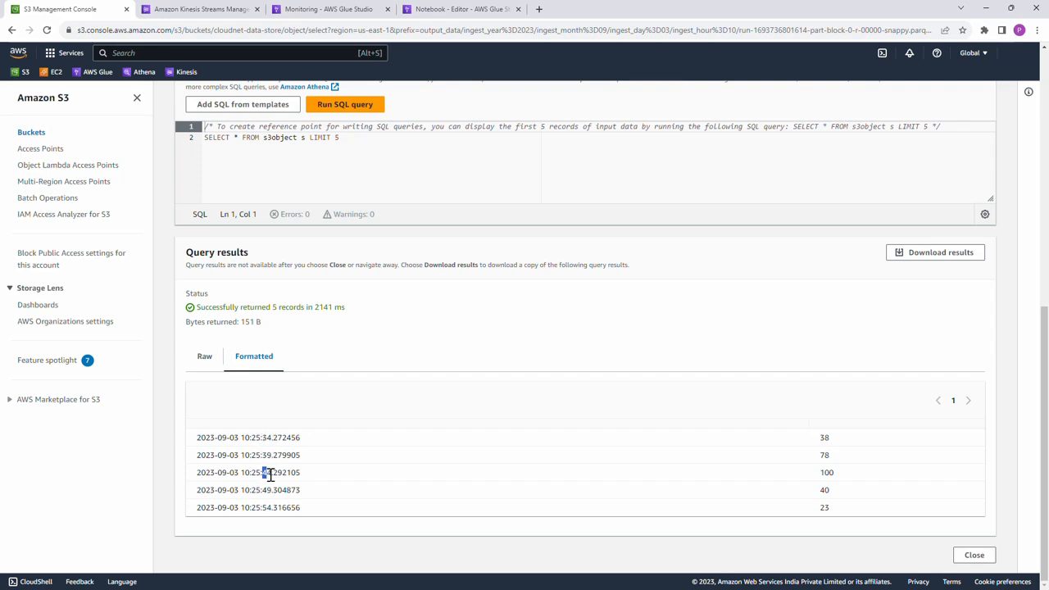
double_click(270, 472)
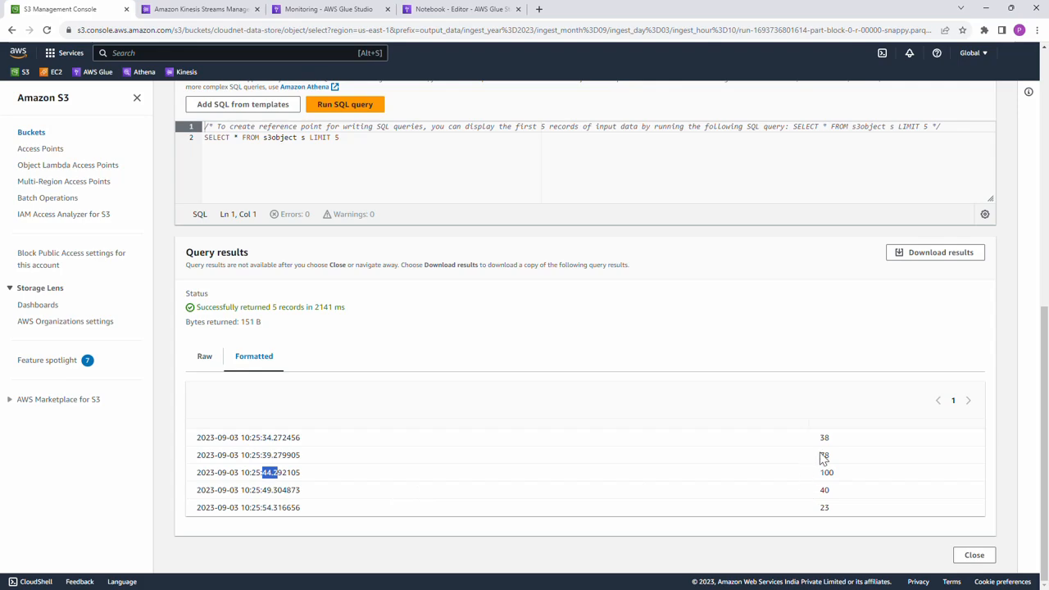
click(974, 554)
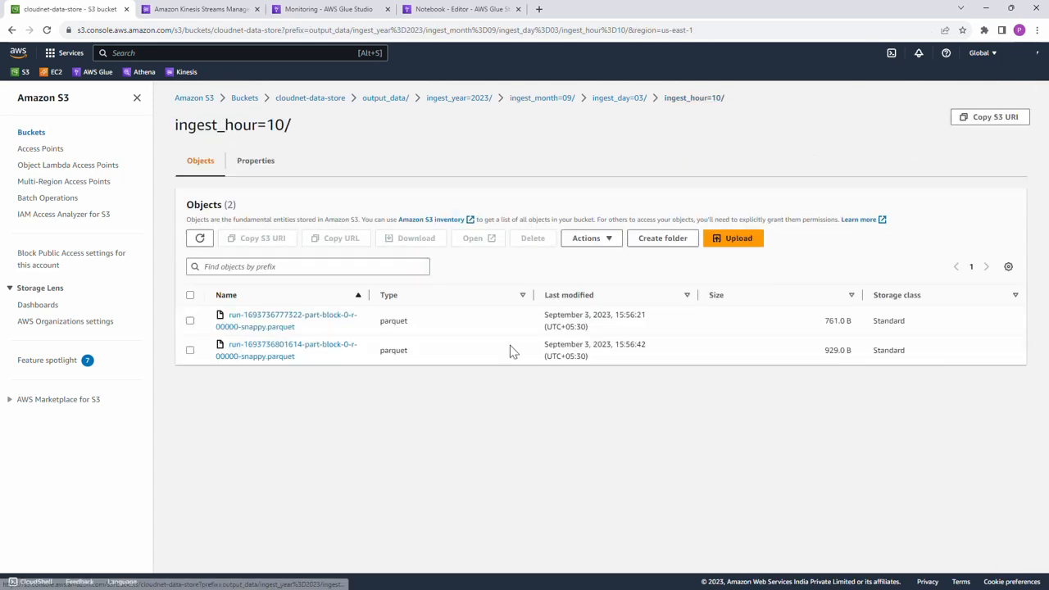
- Refresh the ingest_hour=10 listing to see a third parquet file has arrived
click(200, 237)
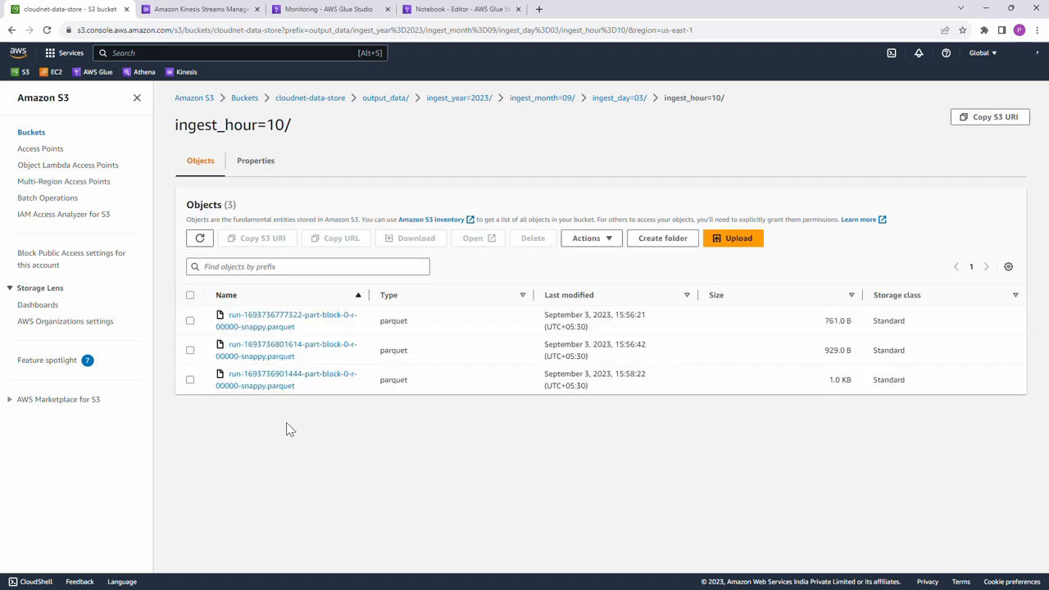
mouse_move(290, 415)
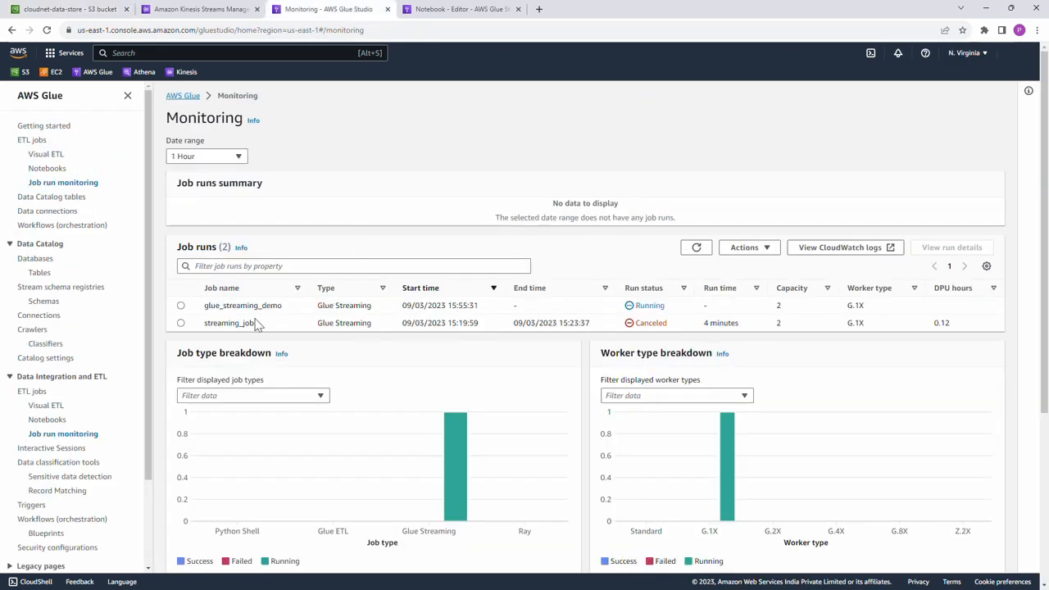
mouse_move(344, 318)
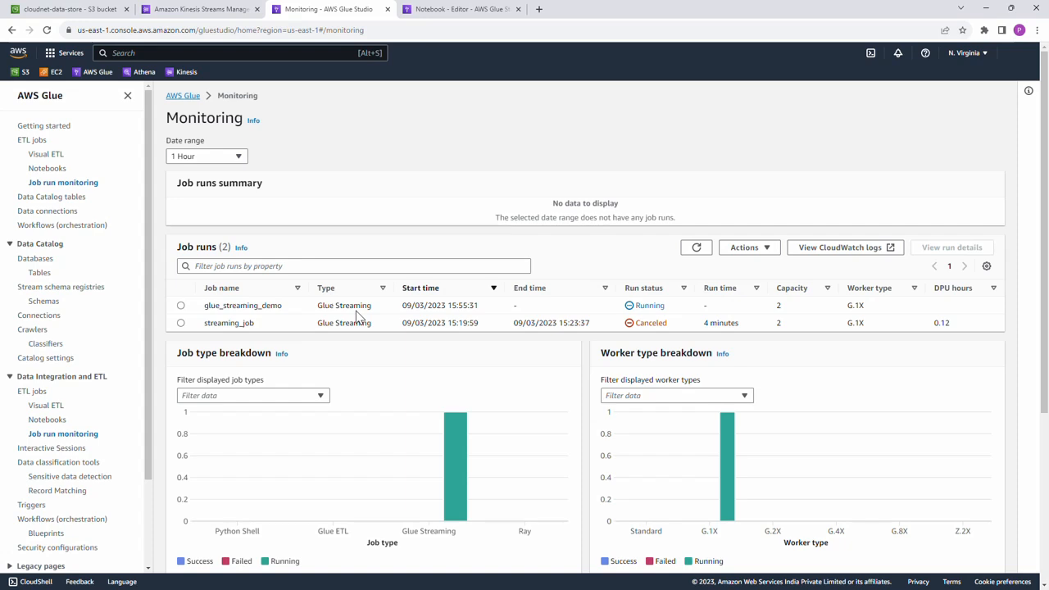
- Stop the running glue_streaming_demo job run via Actions > Stop run and confirm
click(180, 305)
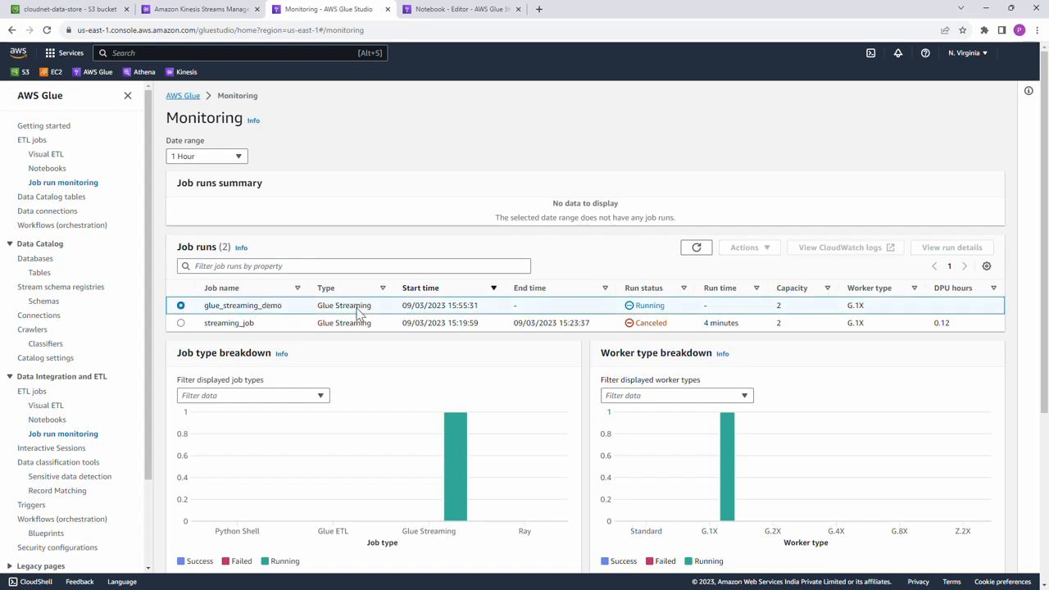
click(744, 246)
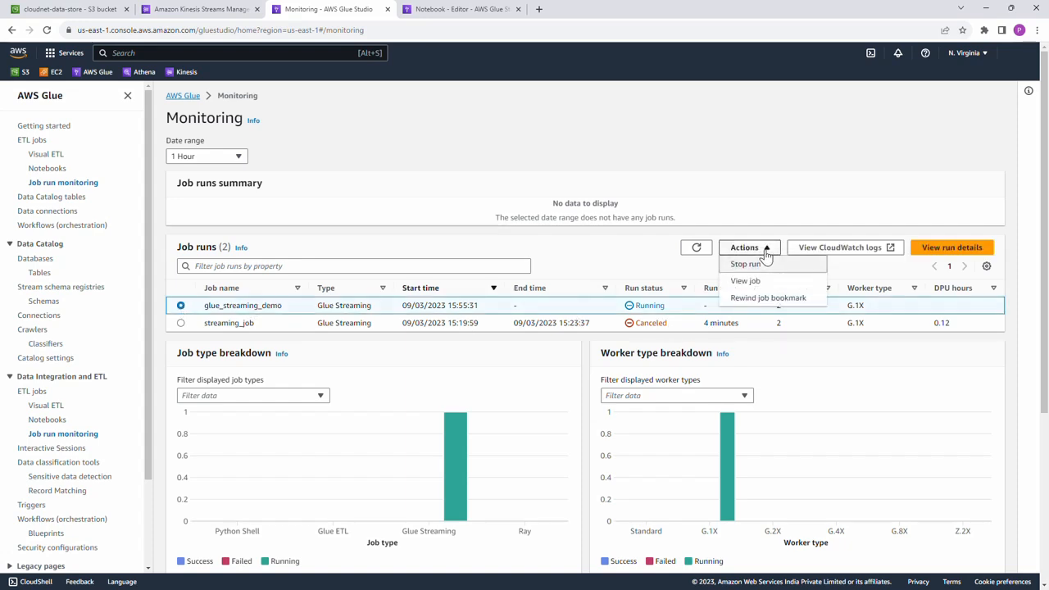
click(744, 246)
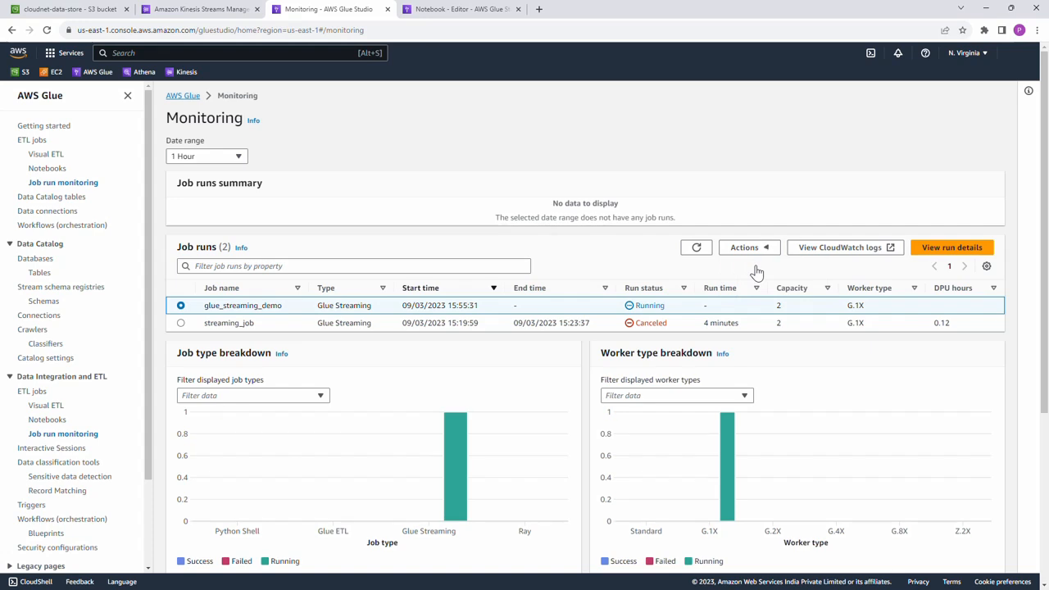
click(744, 247)
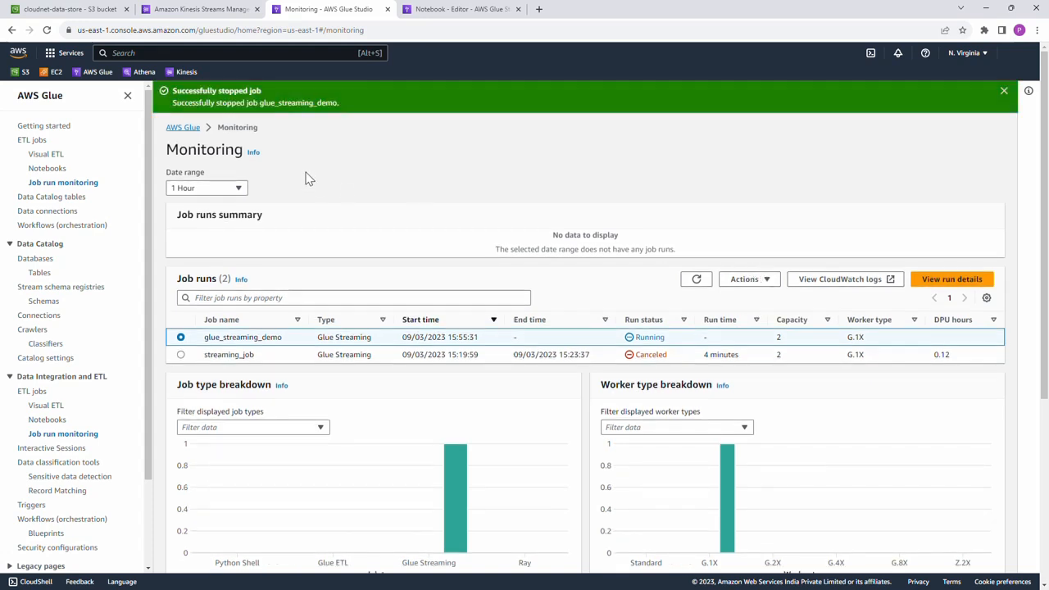